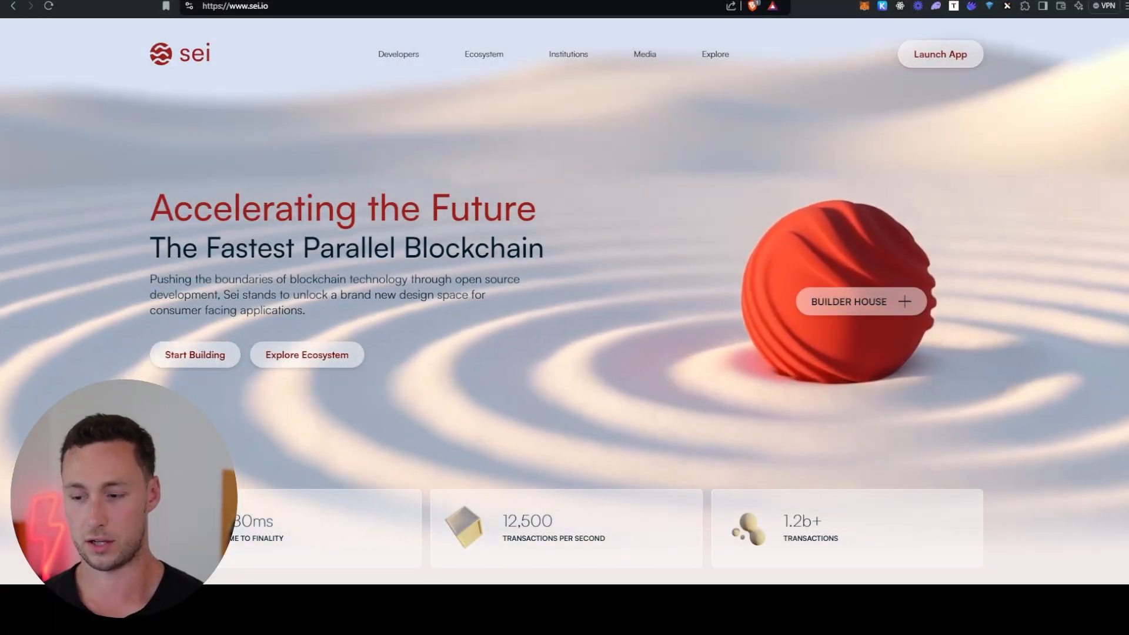
Show the Builder House event details and the network stats below it
click(861, 301)
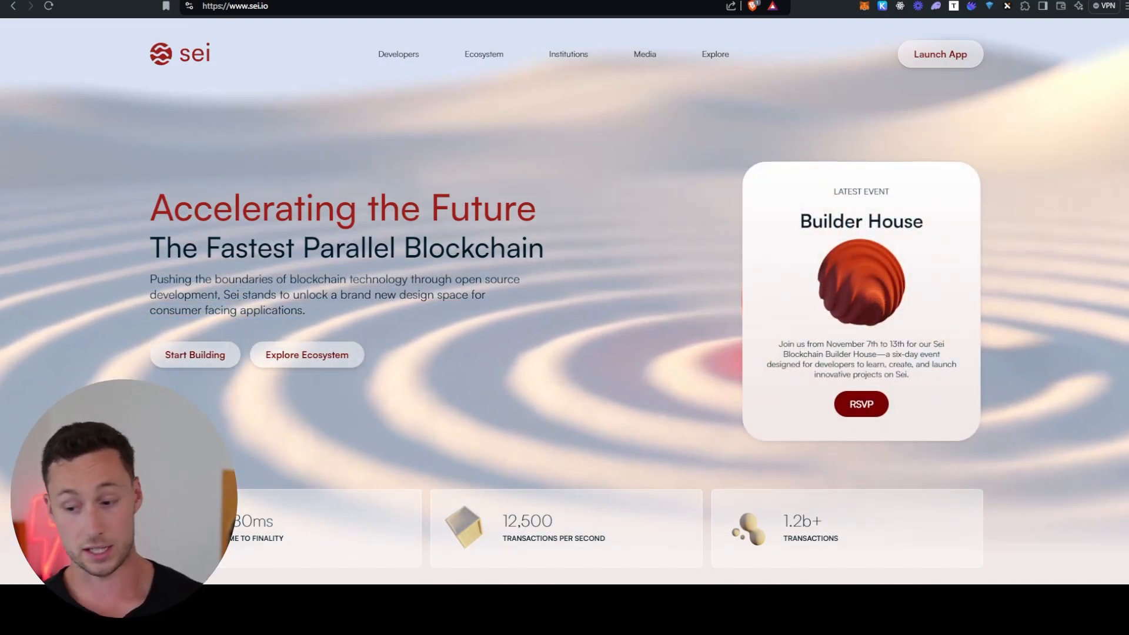
scroll(down, 3)
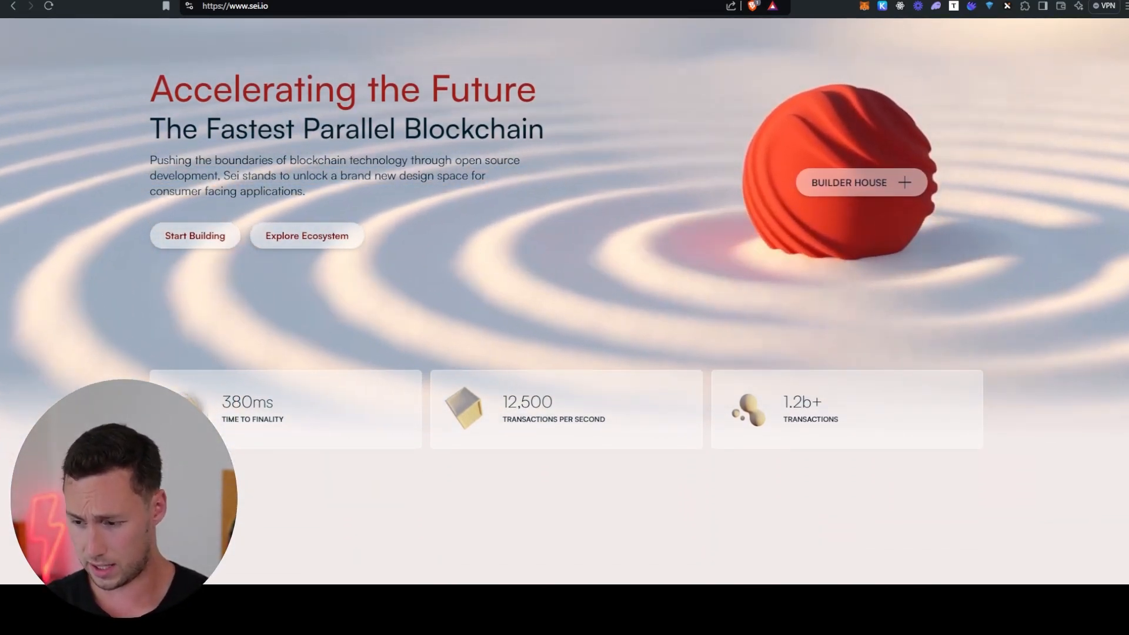
scroll(down, 3)
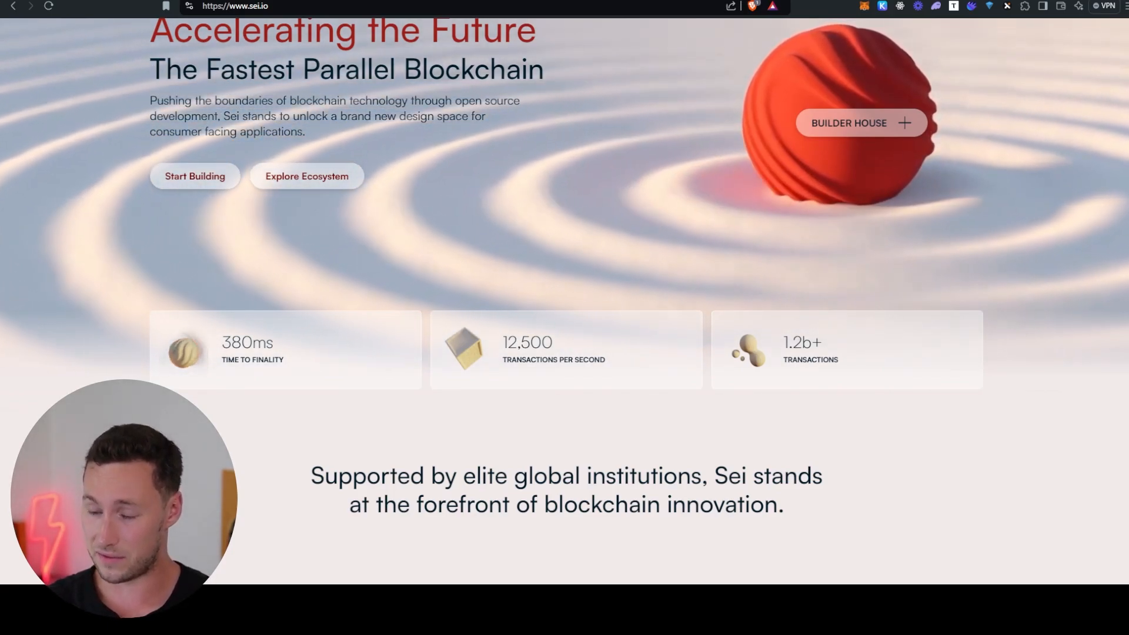
scroll(up, 3)
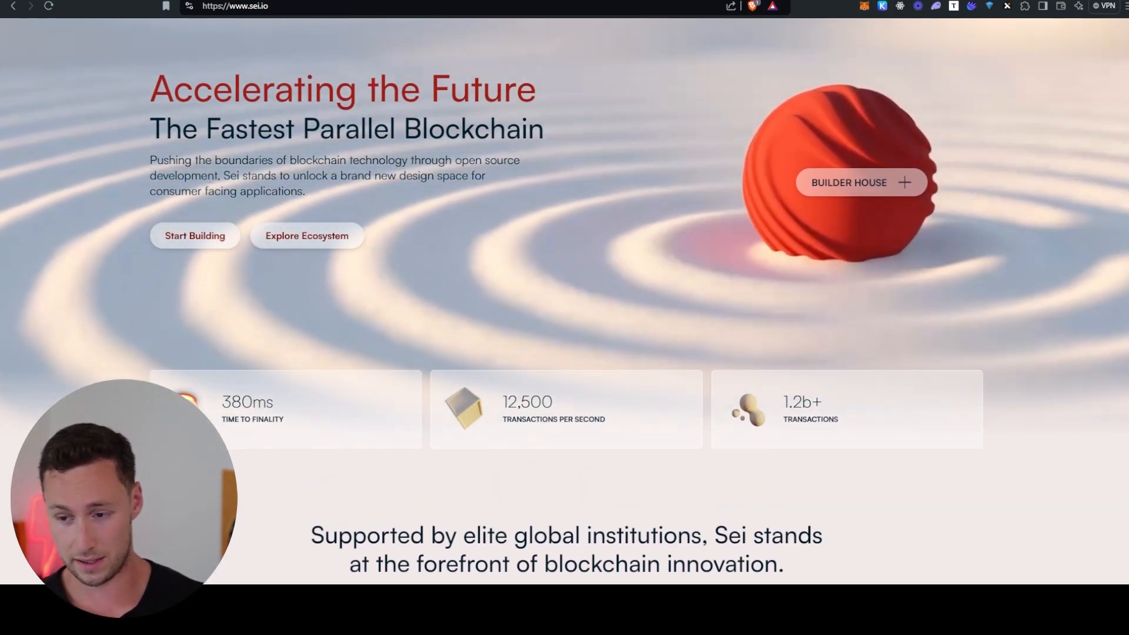
Bring the 'Supported by elite global institutions' backers section into view
scroll(down, 3)
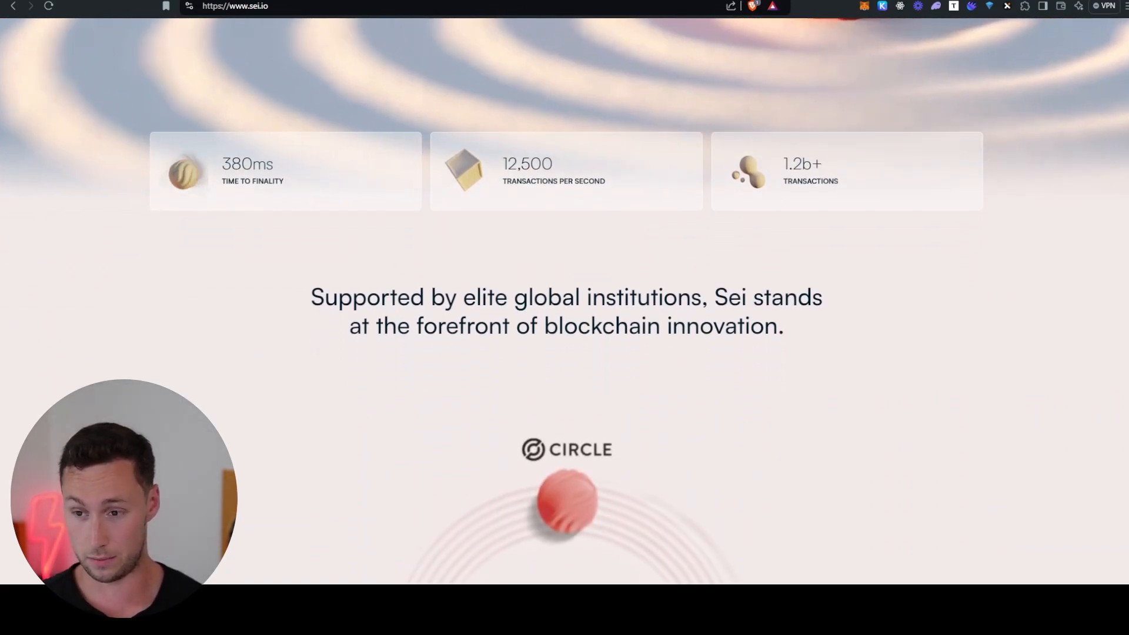
scroll(down, 3)
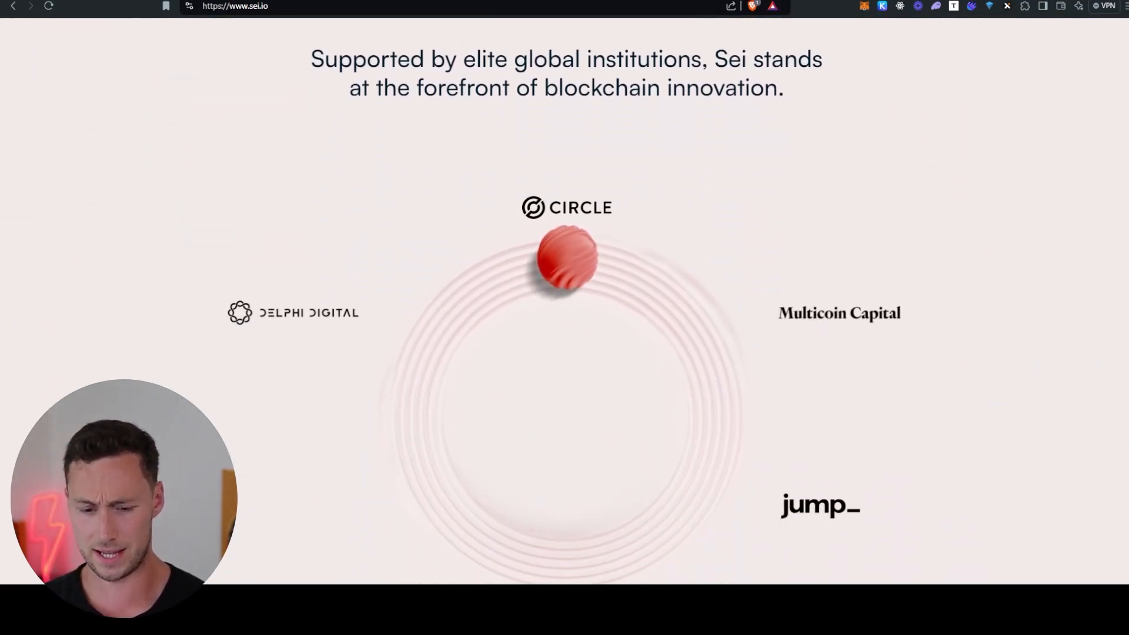
scroll(down, 3)
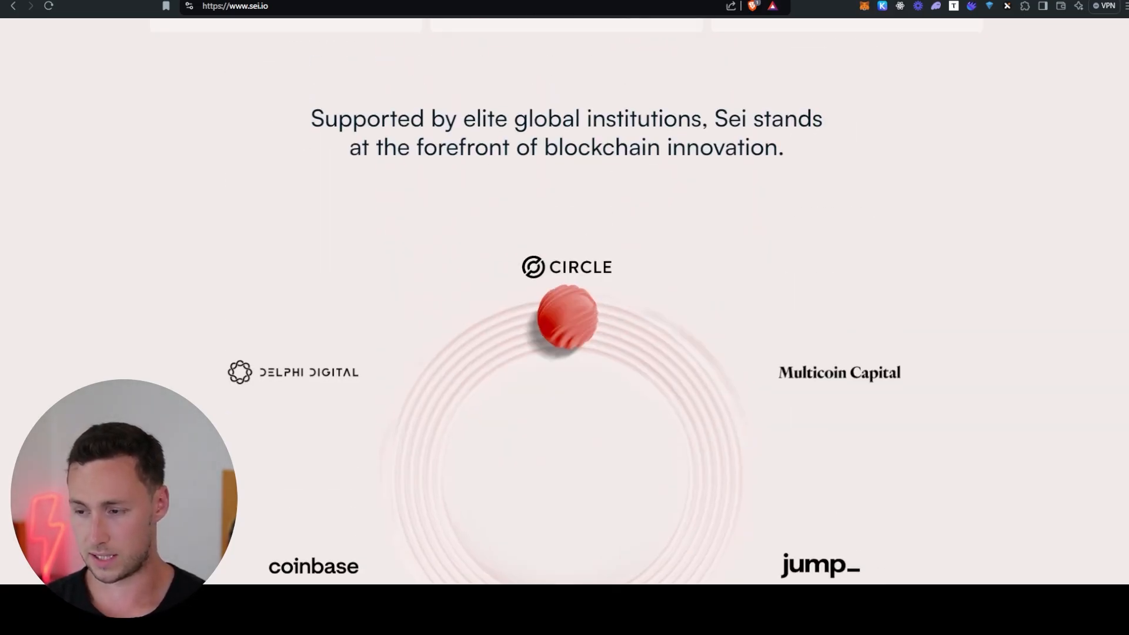
scroll(up, 3)
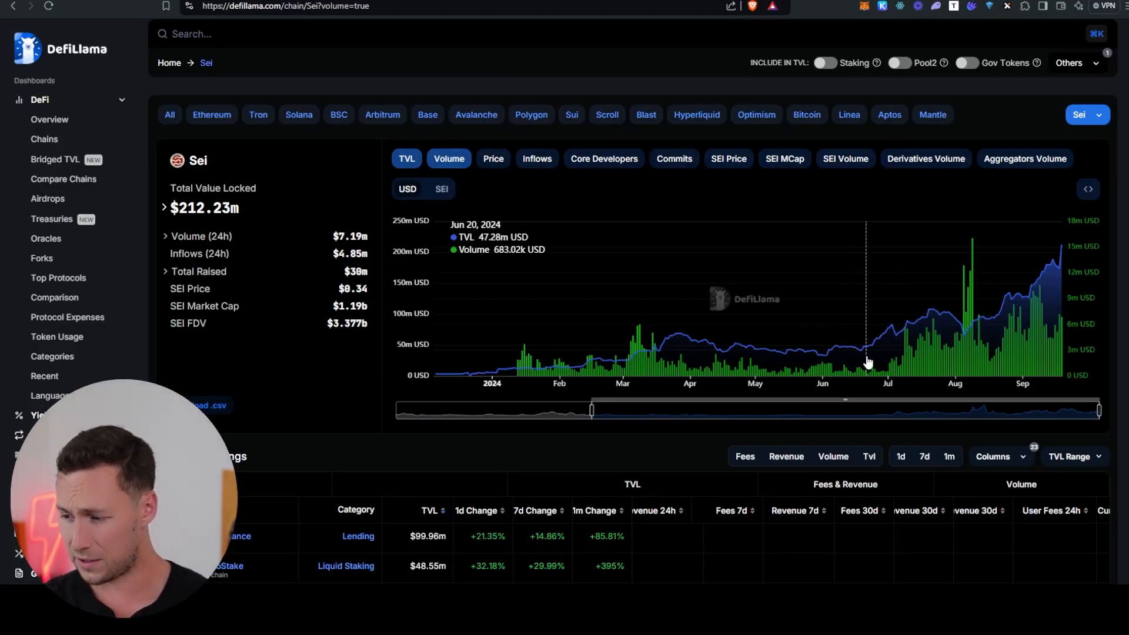
mouse_move(867, 348)
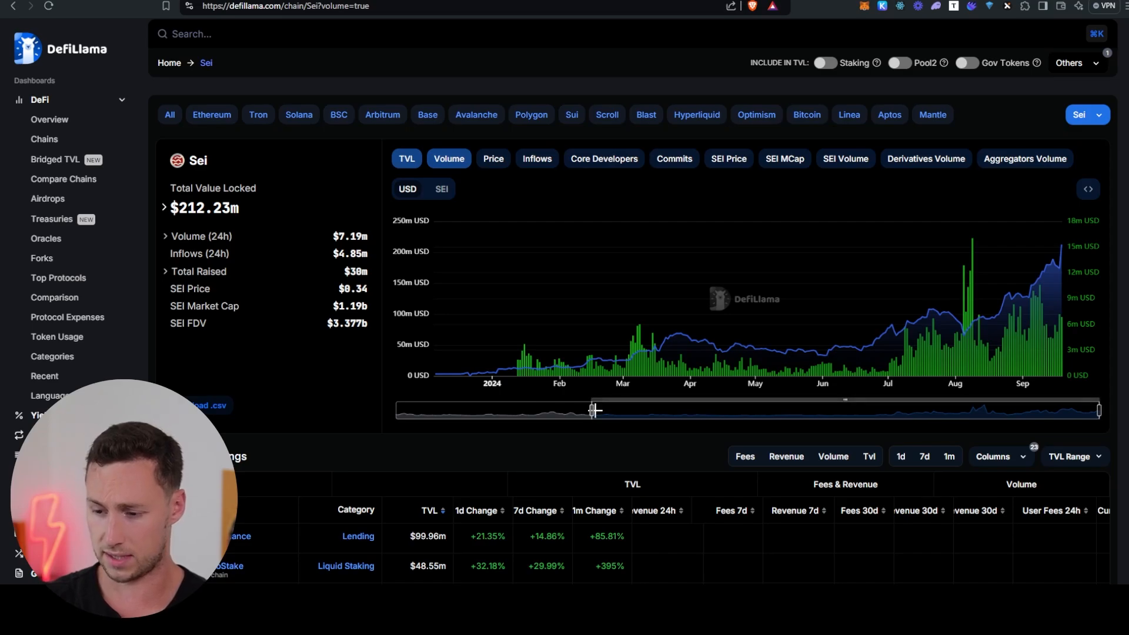
mouse_move(481, 335)
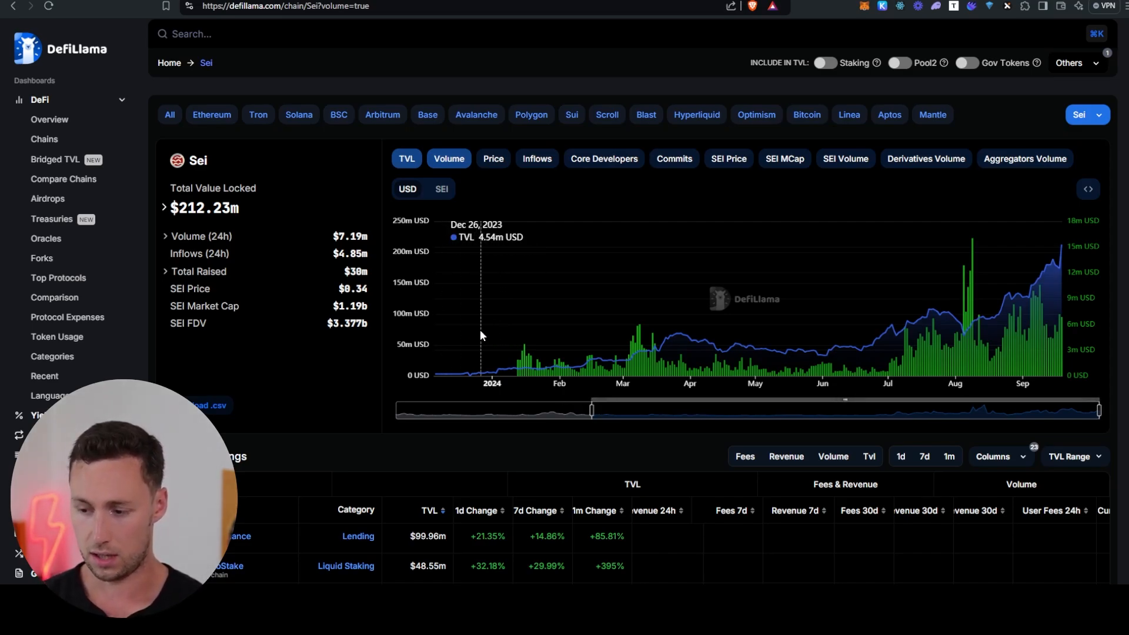
mouse_move(505, 330)
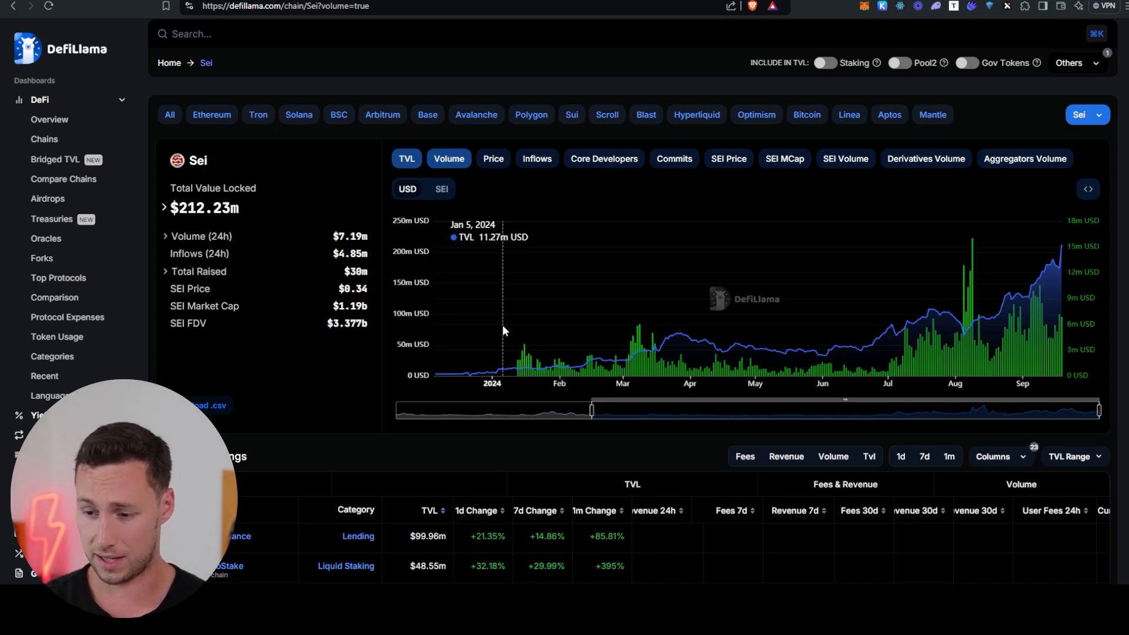
mouse_move(500, 322)
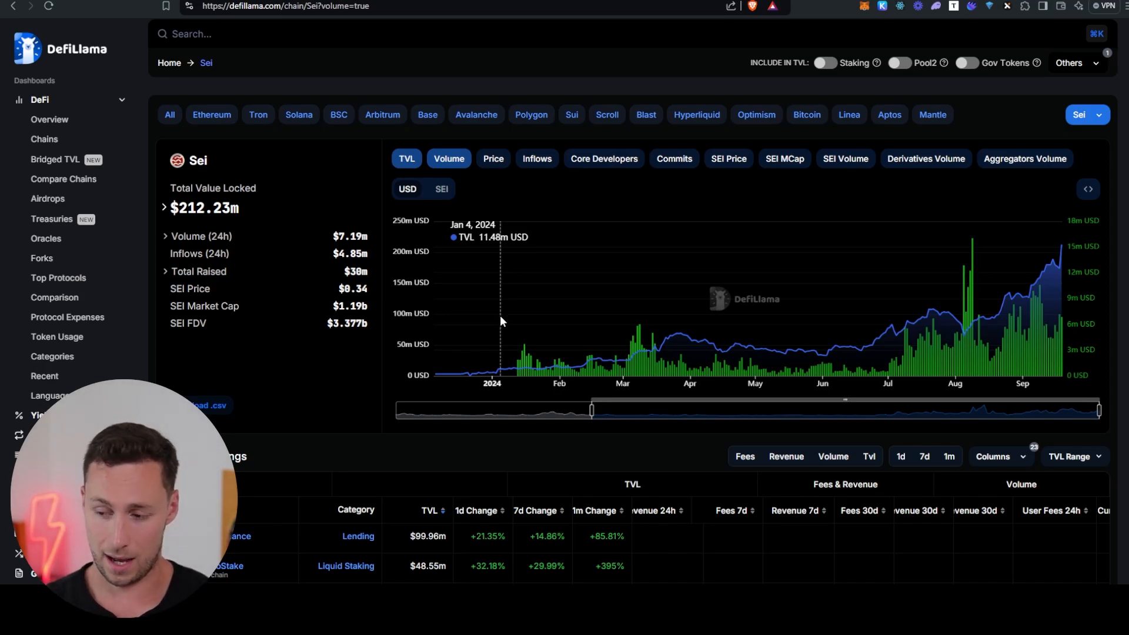
mouse_move(495, 320)
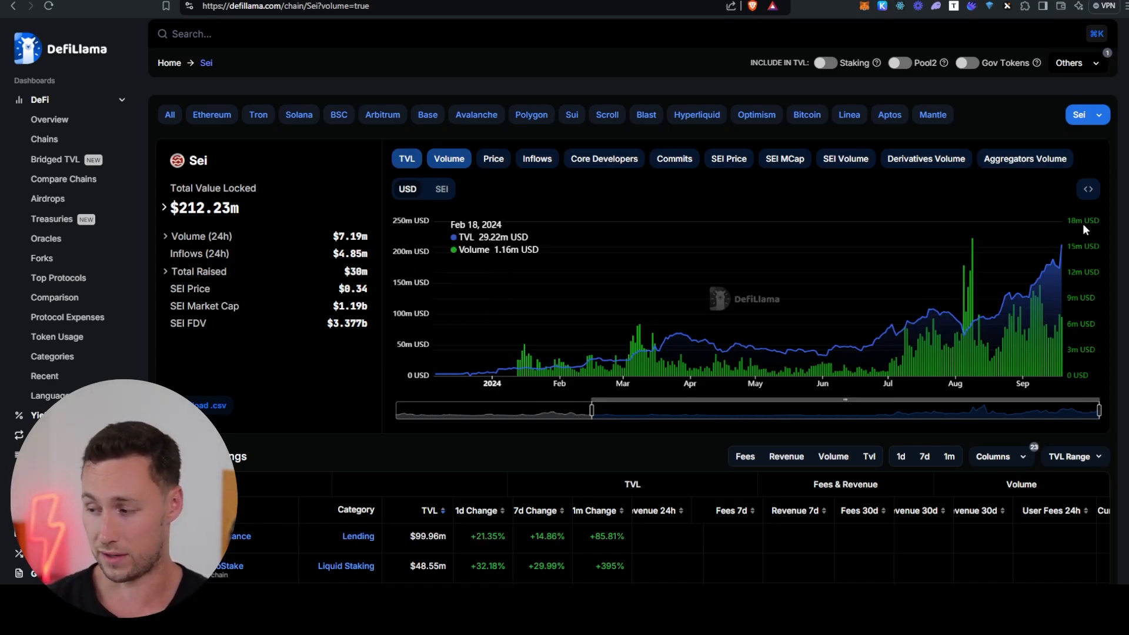
mouse_move(893, 297)
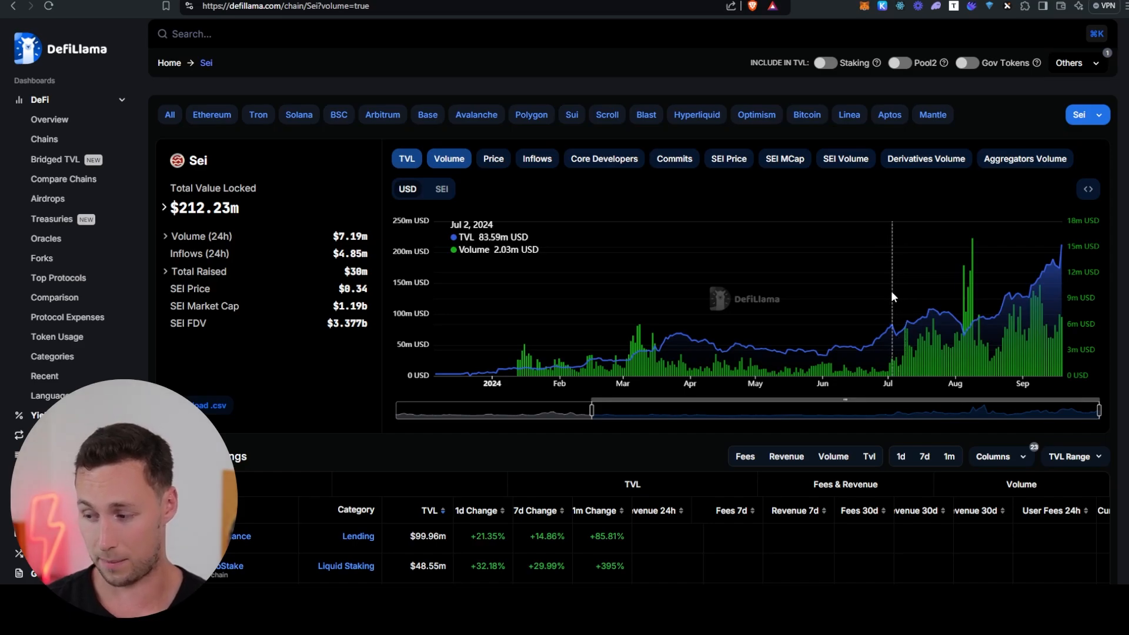
mouse_move(884, 293)
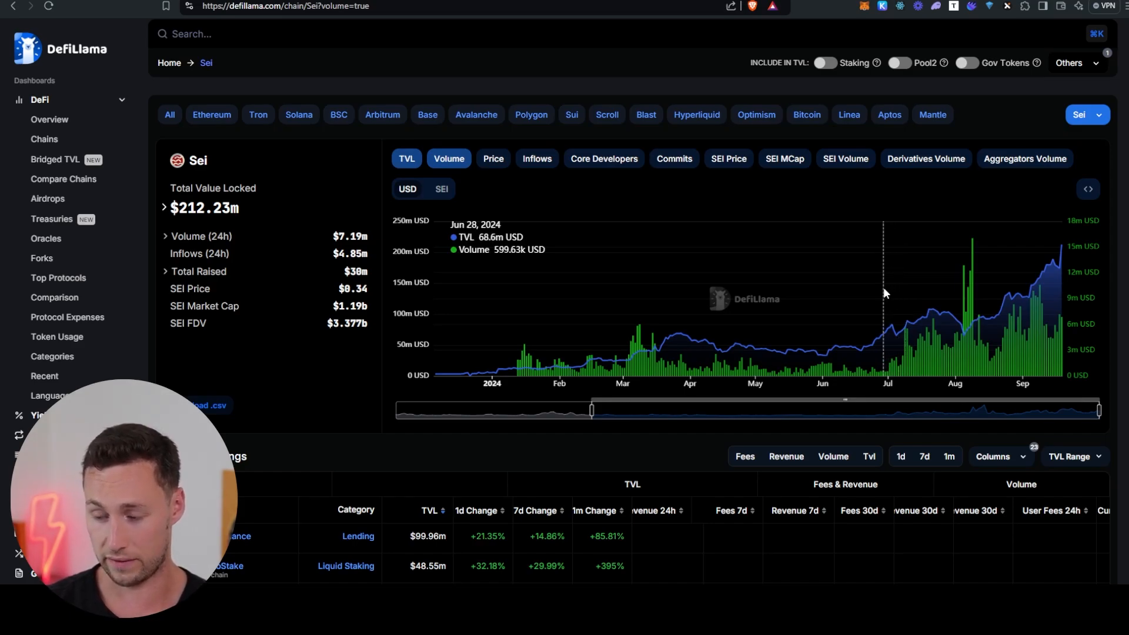
mouse_move(879, 294)
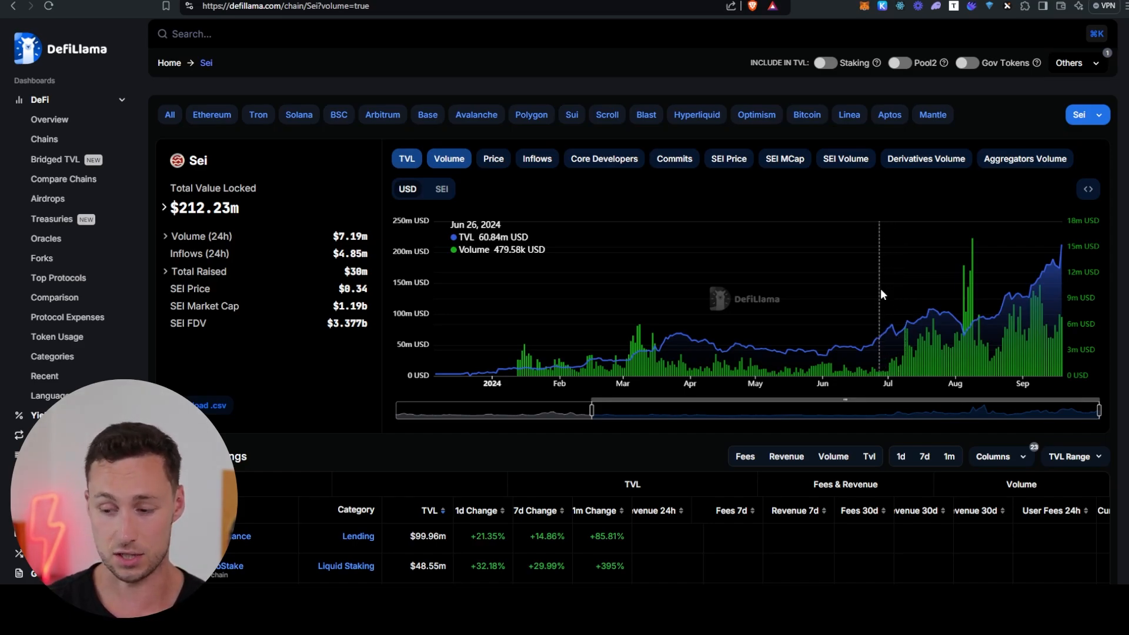
mouse_move(521, 311)
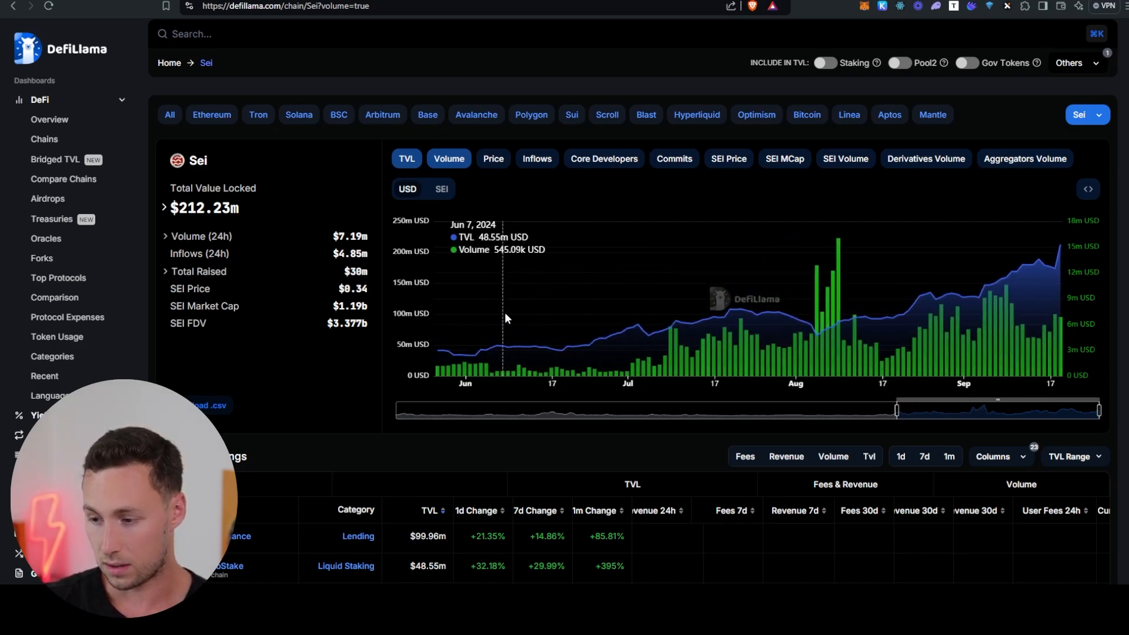
mouse_move(577, 315)
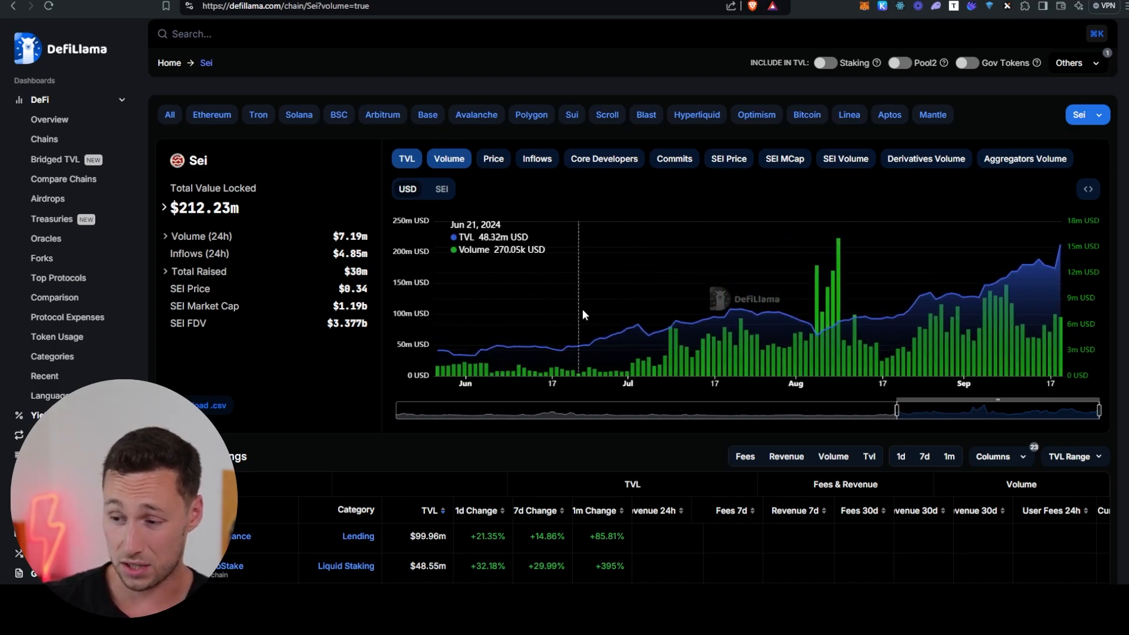
mouse_move(1060, 336)
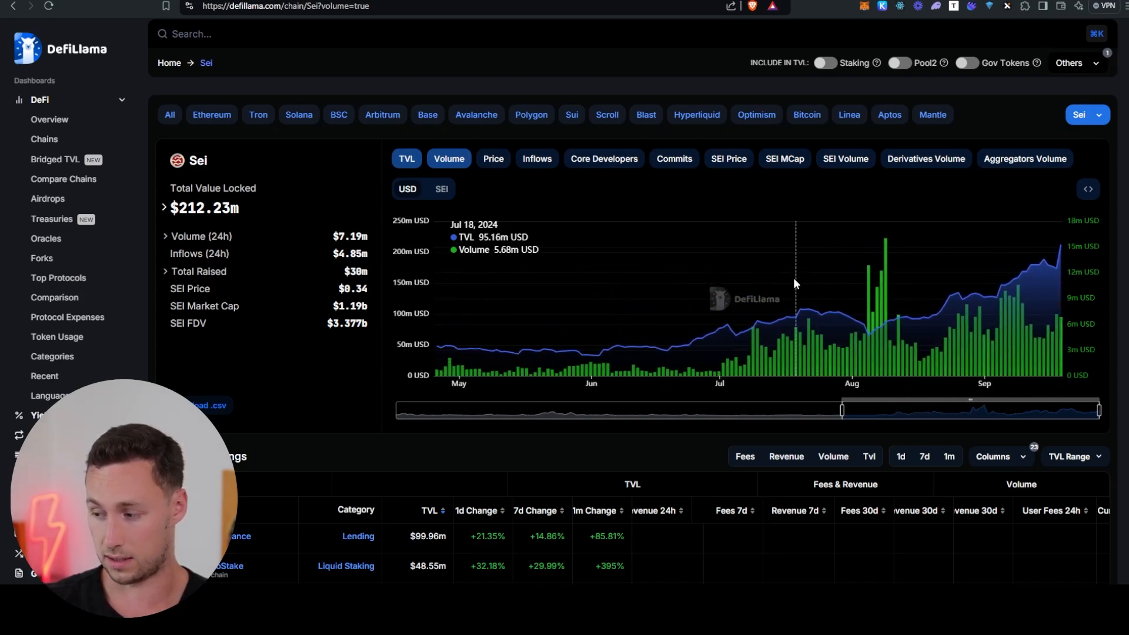
mouse_move(373, 139)
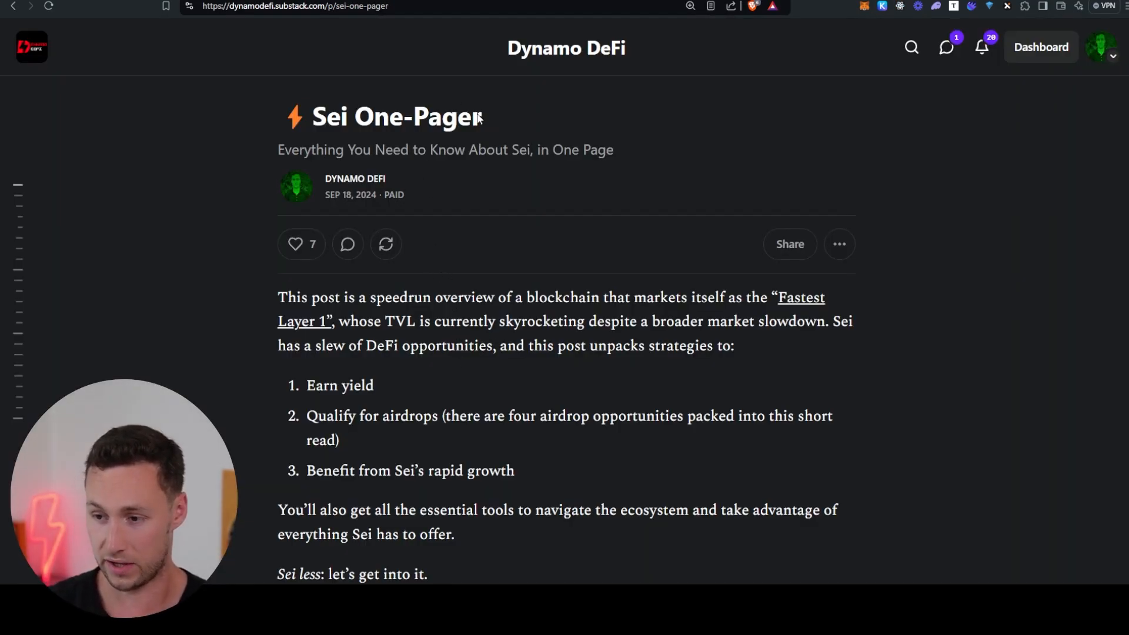
mouse_move(599, 133)
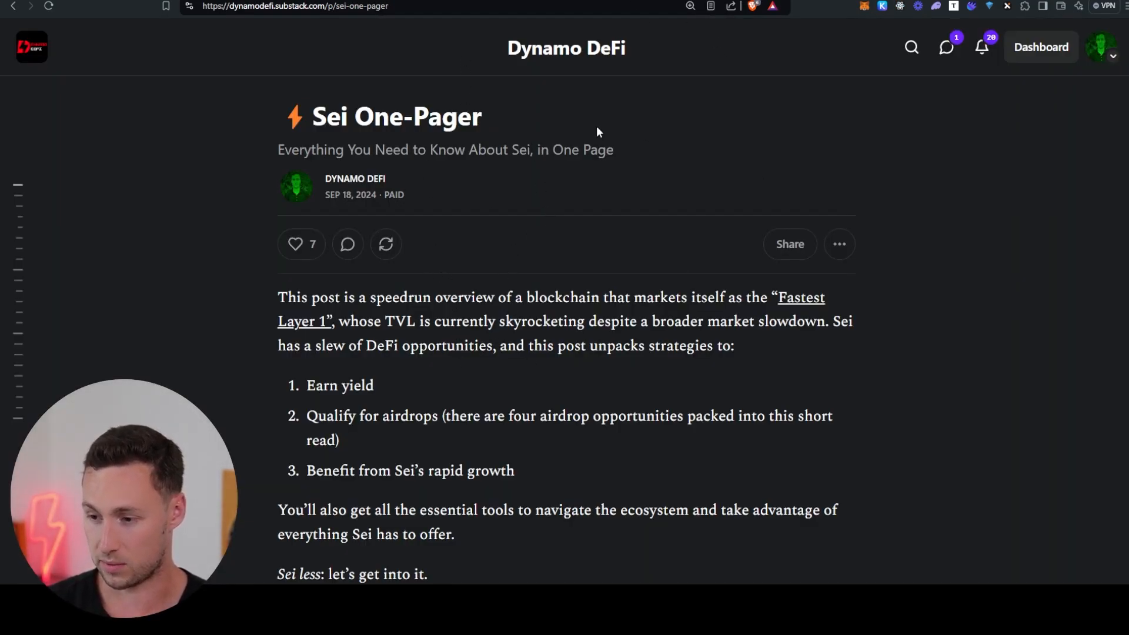
Scroll through the intro of the Dynamo DeFi 'Sei One-Pager' post
scroll(down, 3)
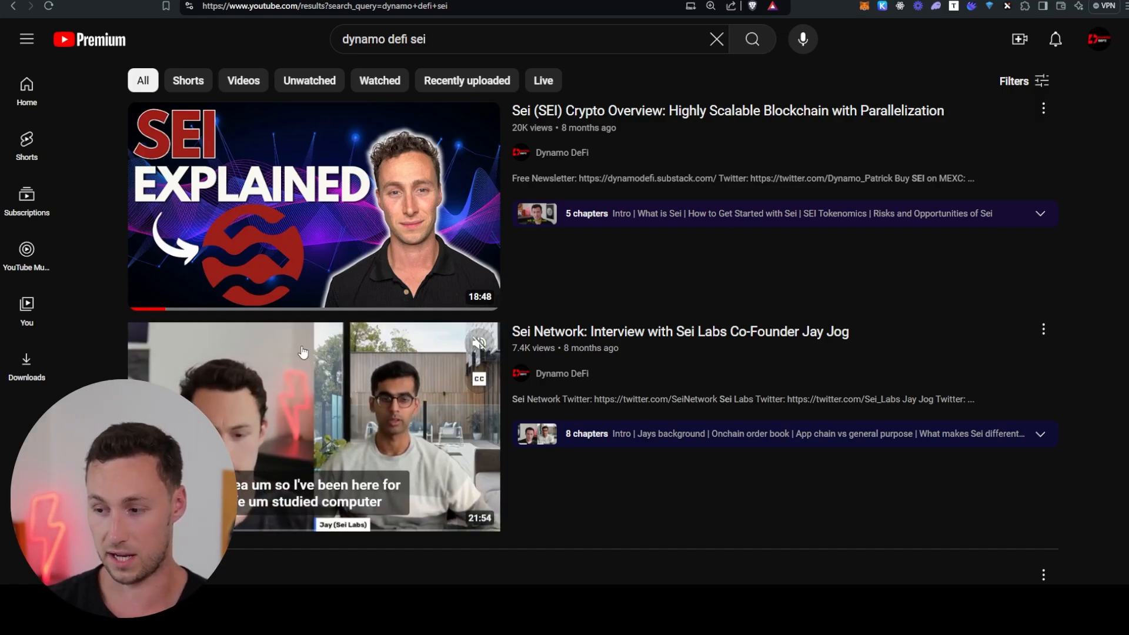
mouse_move(294, 40)
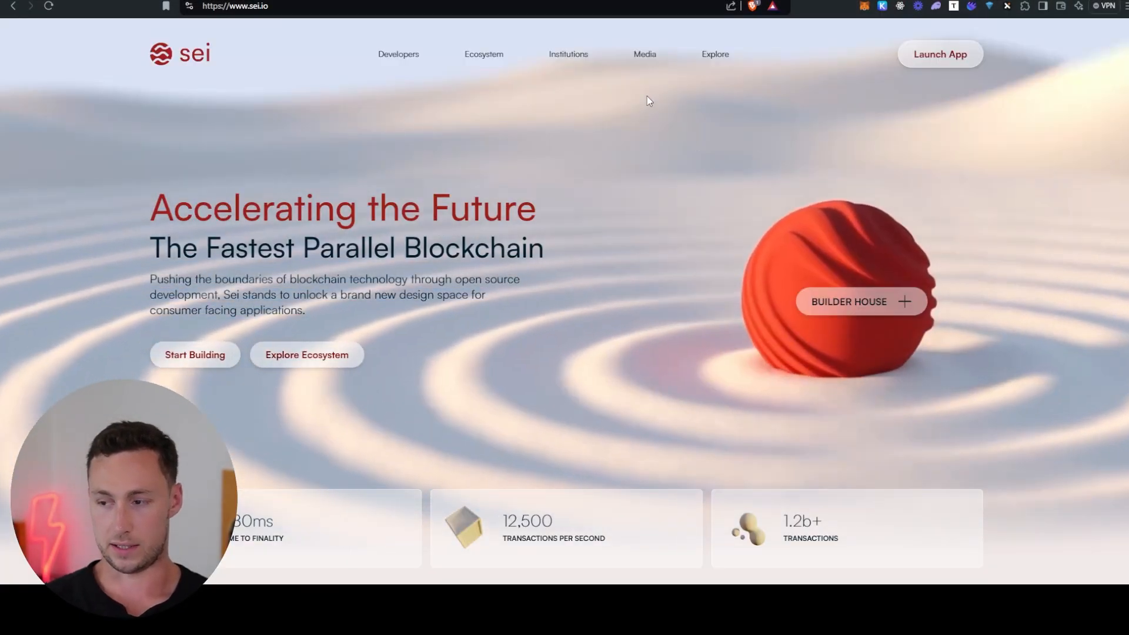
Scroll past the backers to the 'Leading with Speed' feature cards
scroll(down, 3)
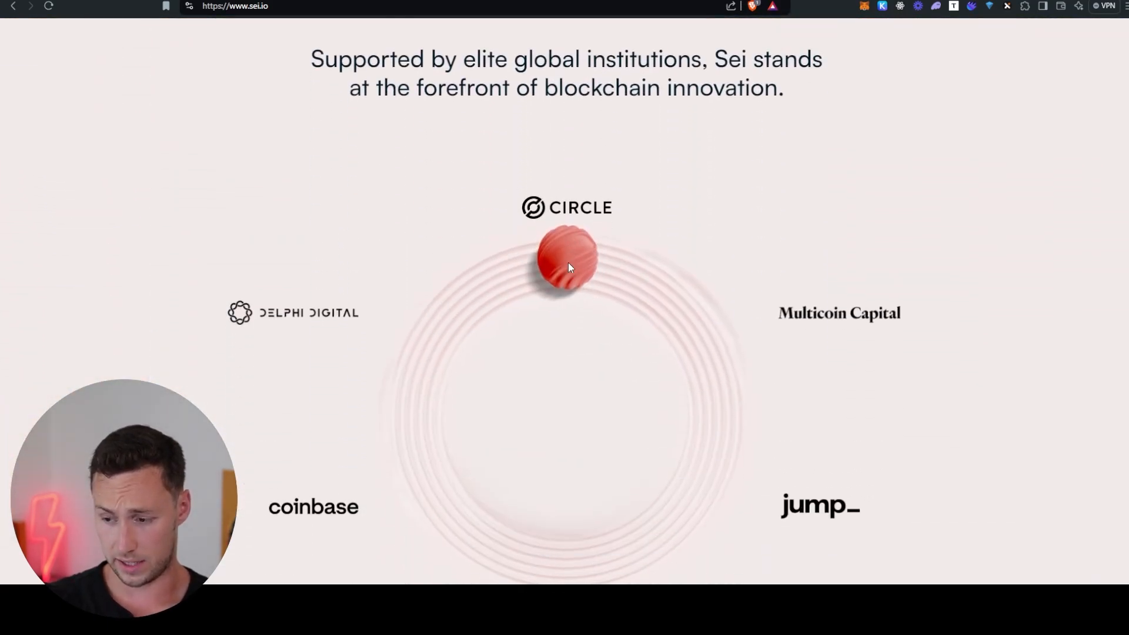
scroll(down, 3)
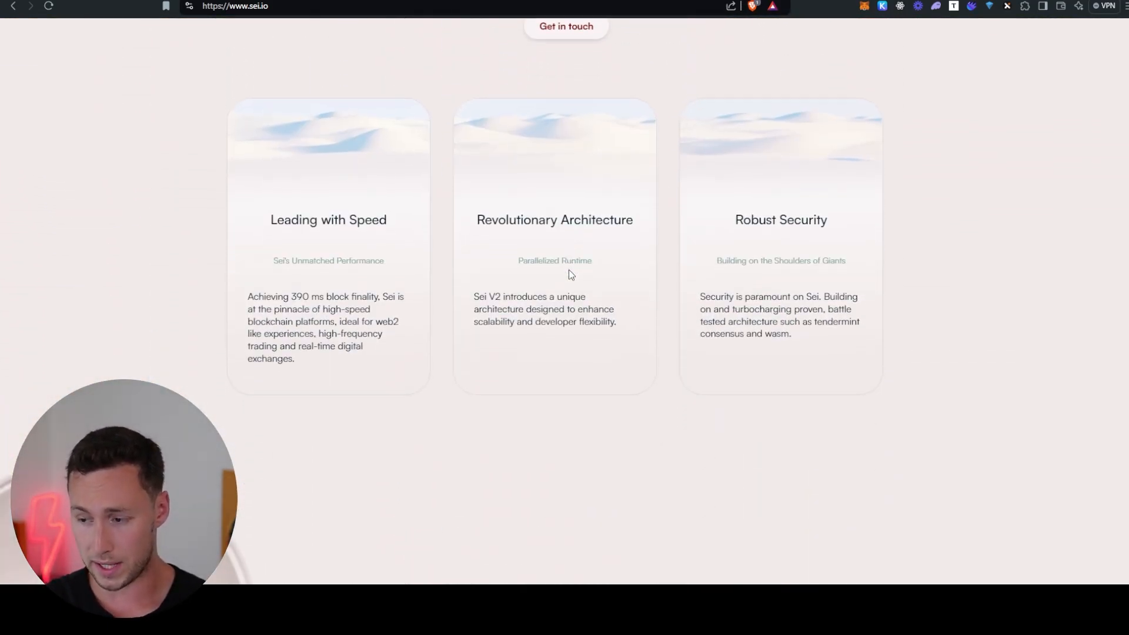
scroll(down, 3)
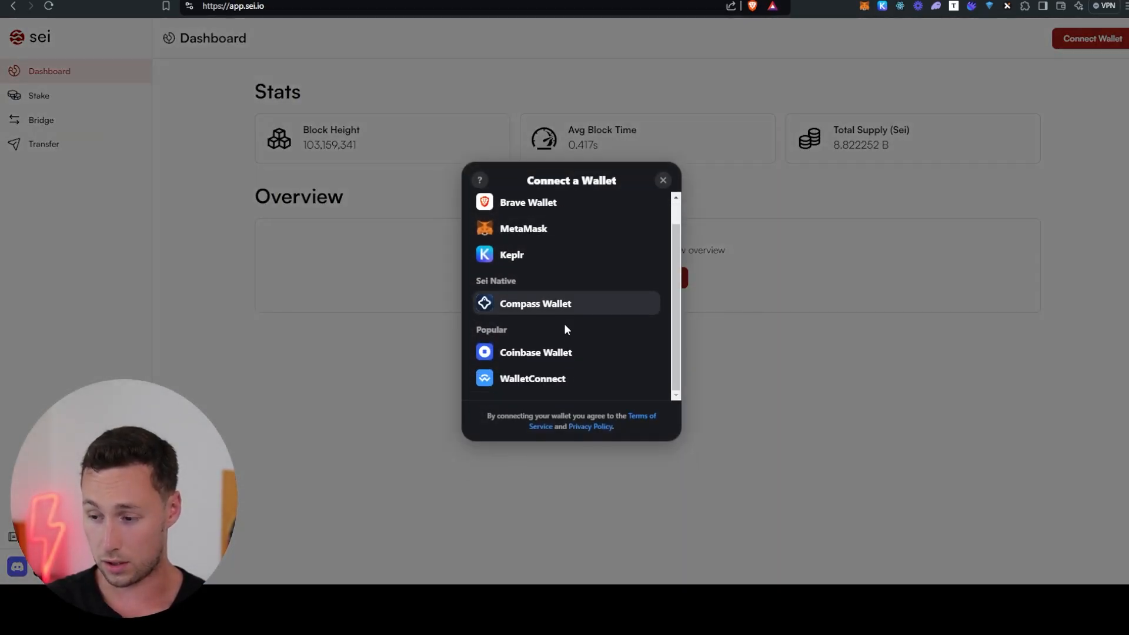
mouse_move(581, 311)
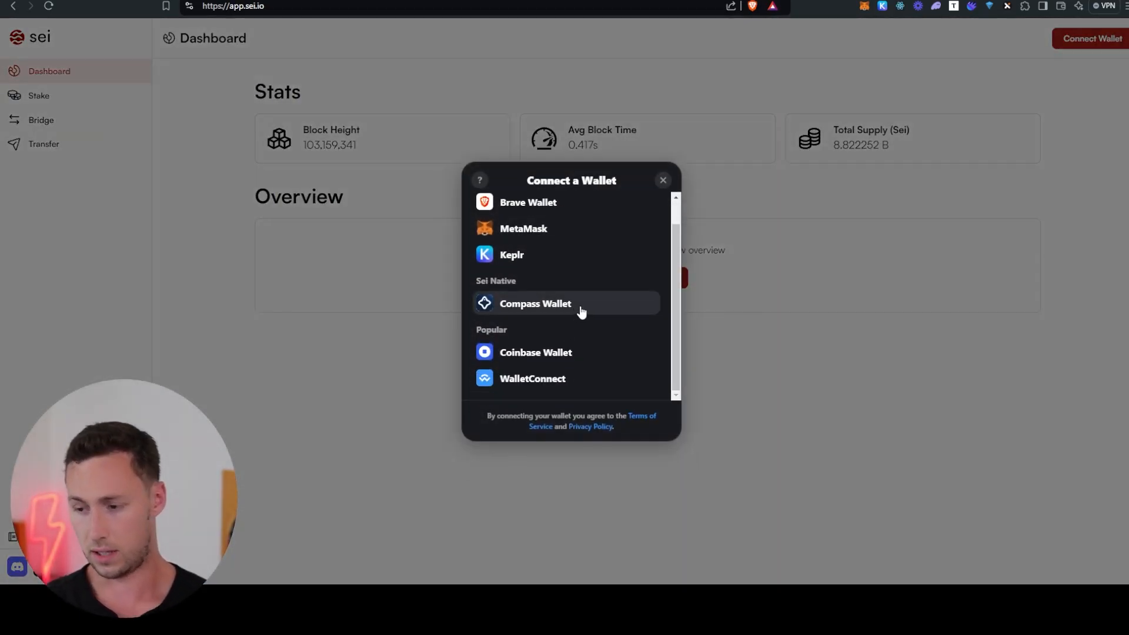
mouse_move(391, 274)
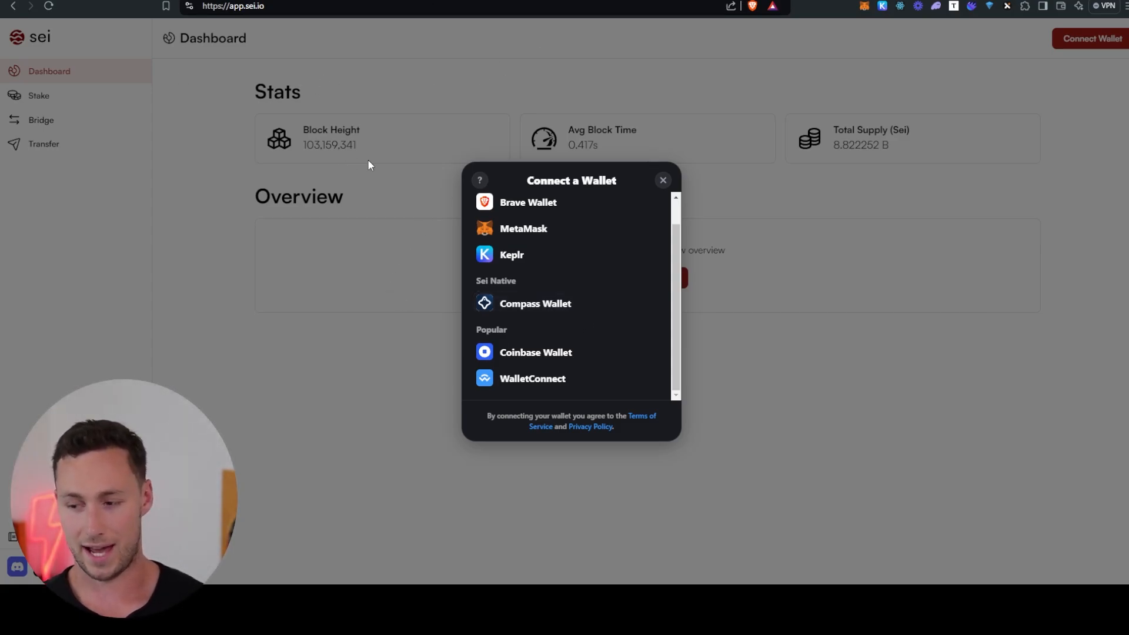
mouse_move(397, 230)
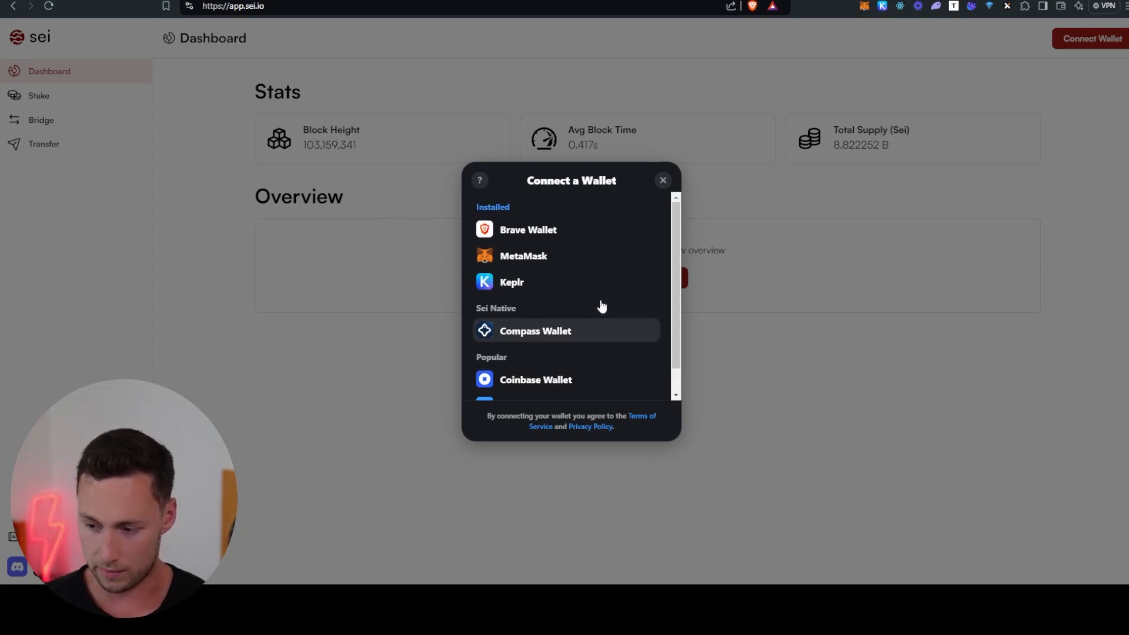
mouse_move(603, 317)
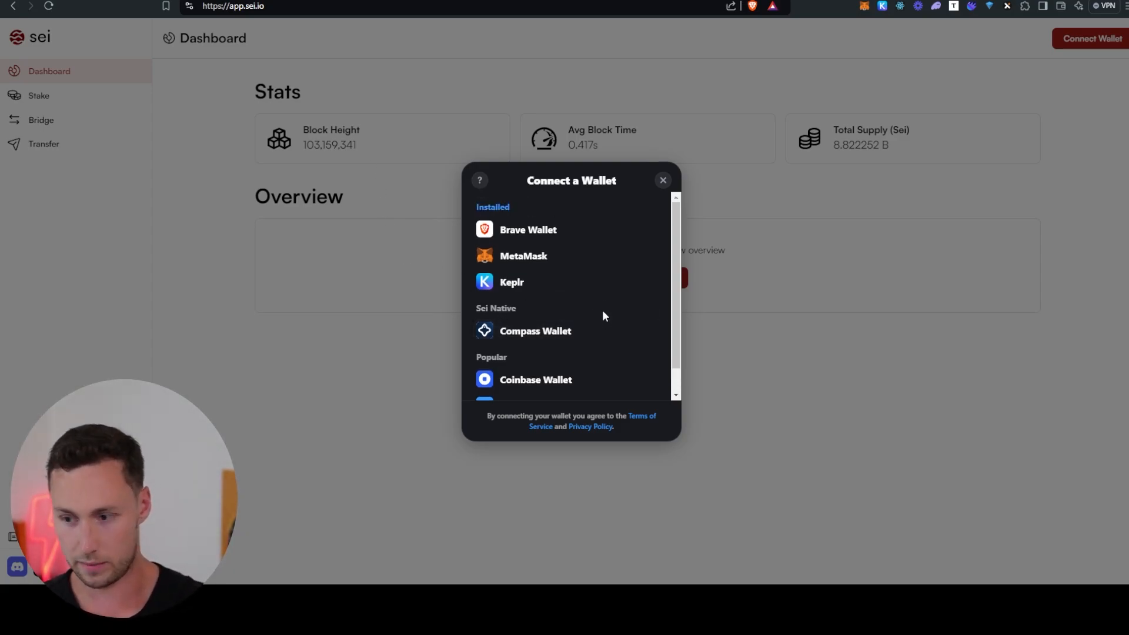
mouse_move(775, 275)
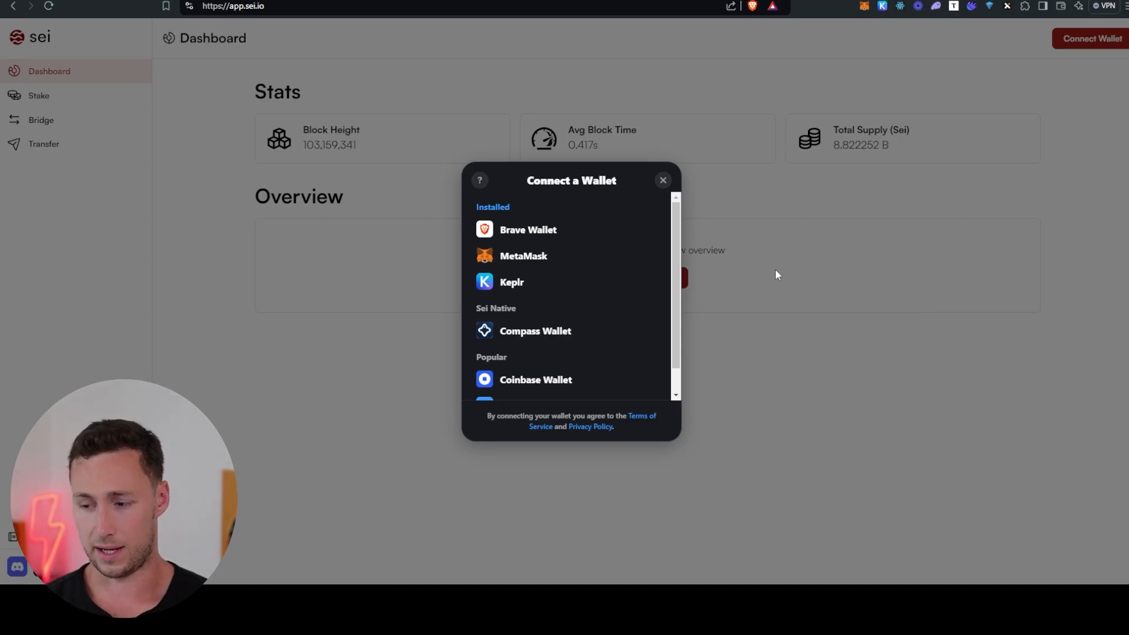
mouse_move(566, 255)
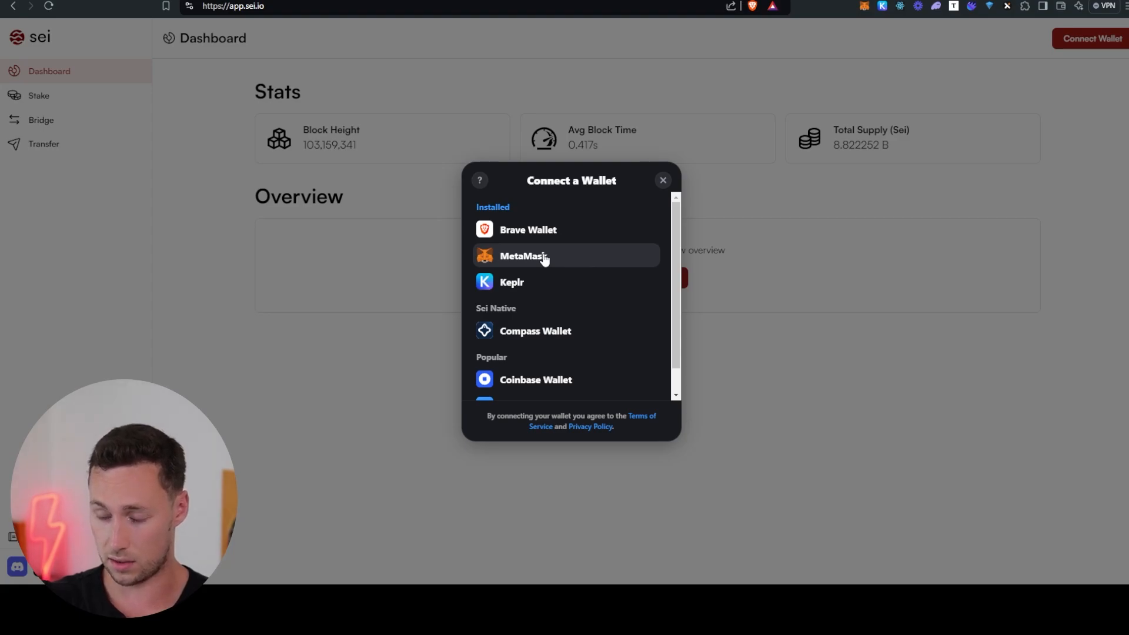
mouse_move(587, 289)
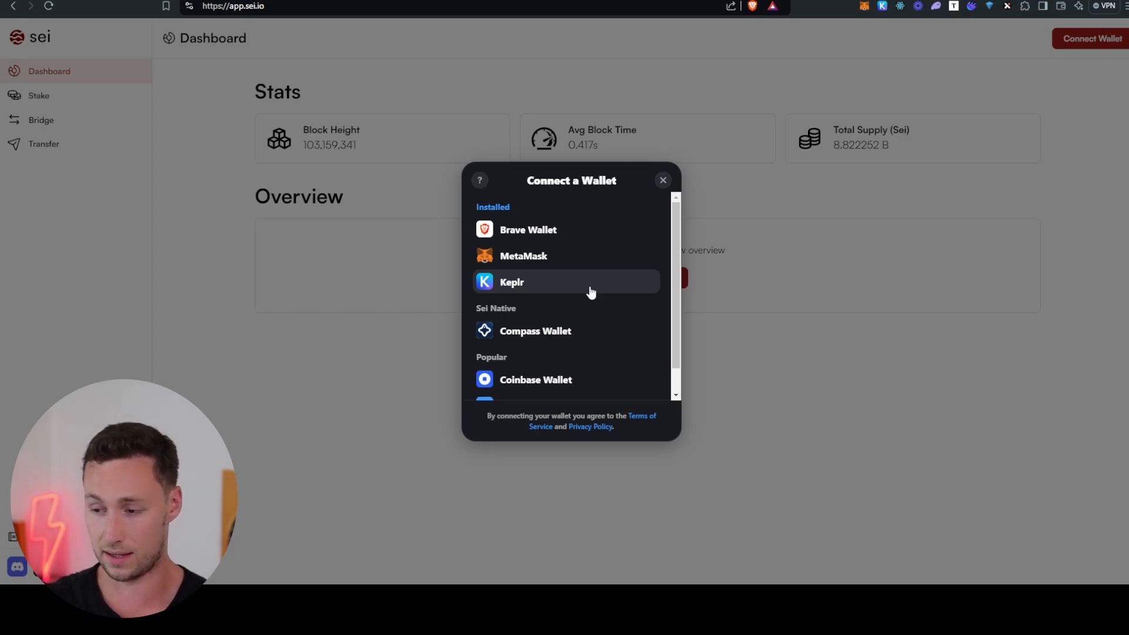
mouse_move(584, 256)
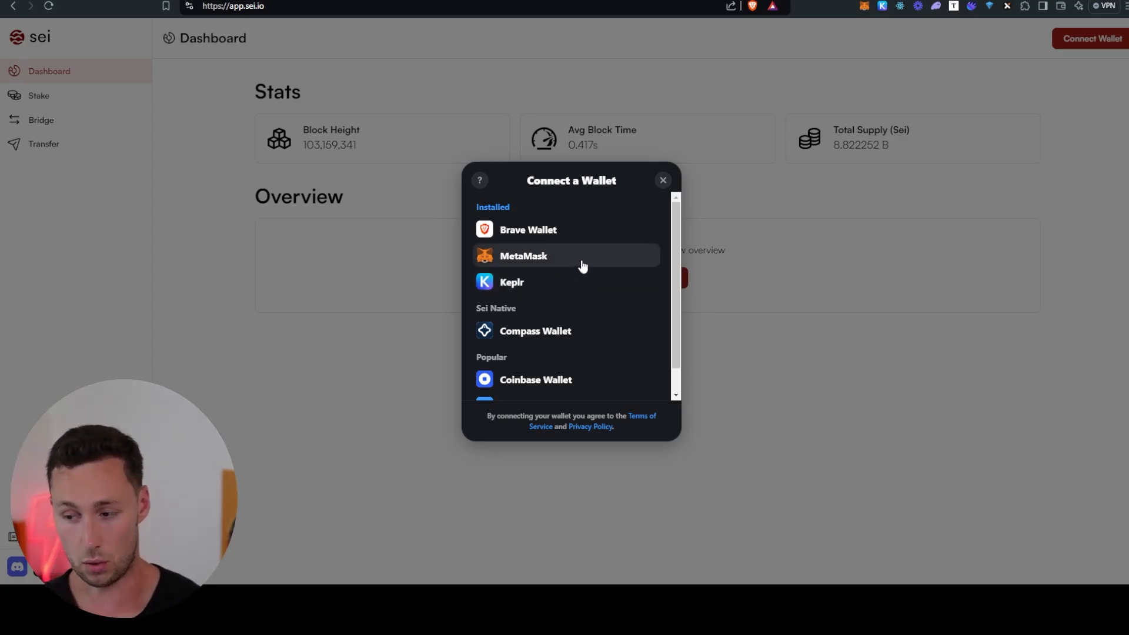
mouse_move(589, 269)
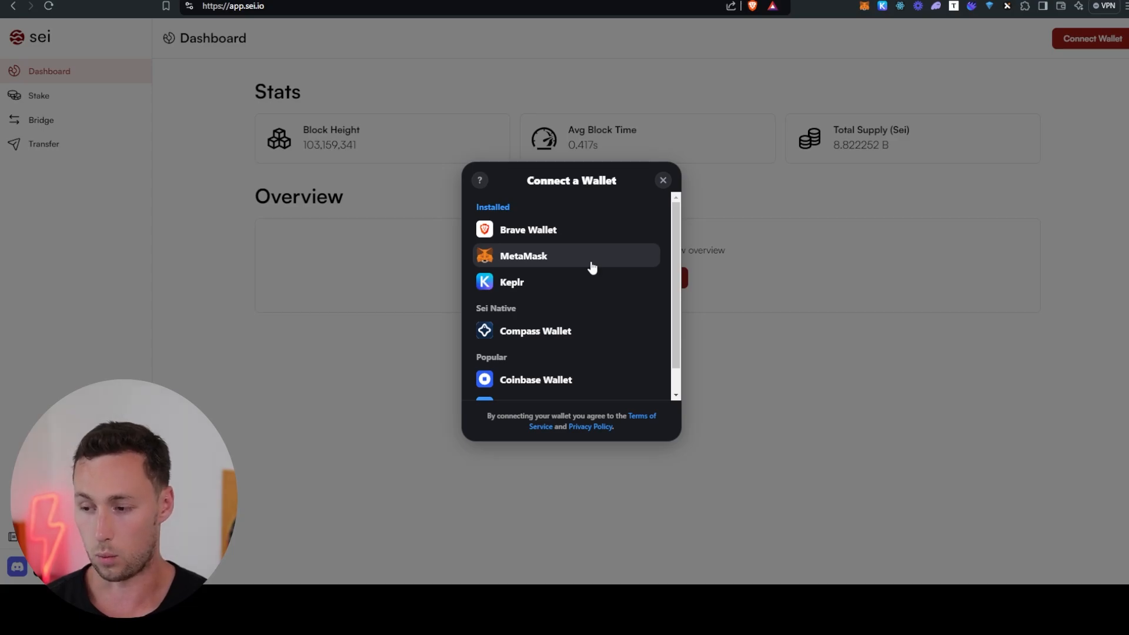
mouse_move(567, 261)
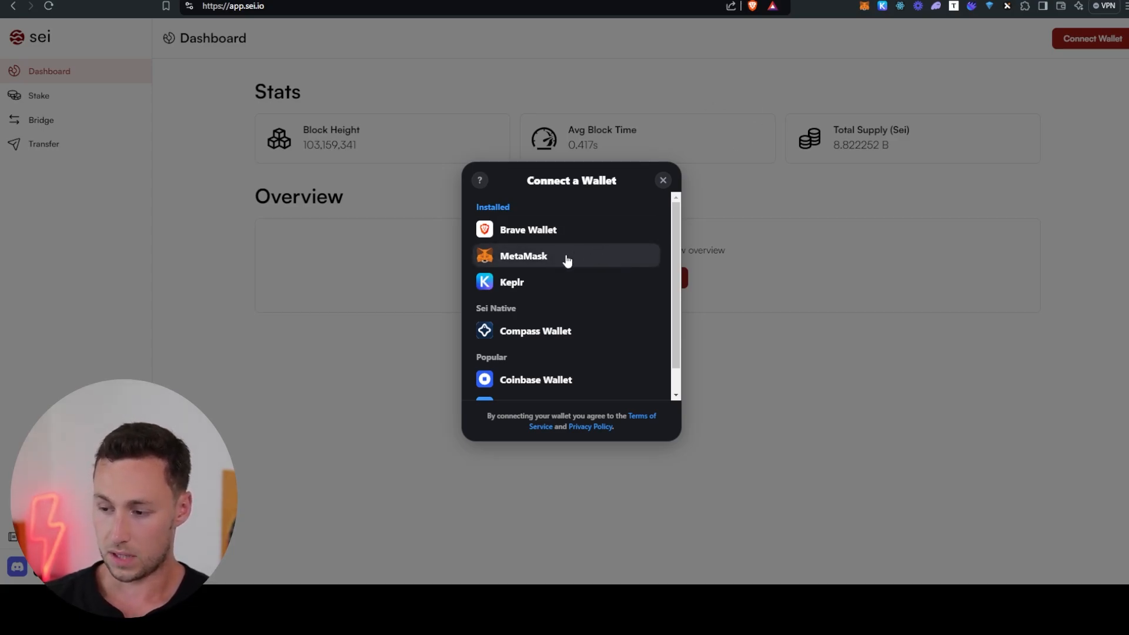
Dismiss the Connect a Wallet modal and move to the chainlist.org tab
click(661, 180)
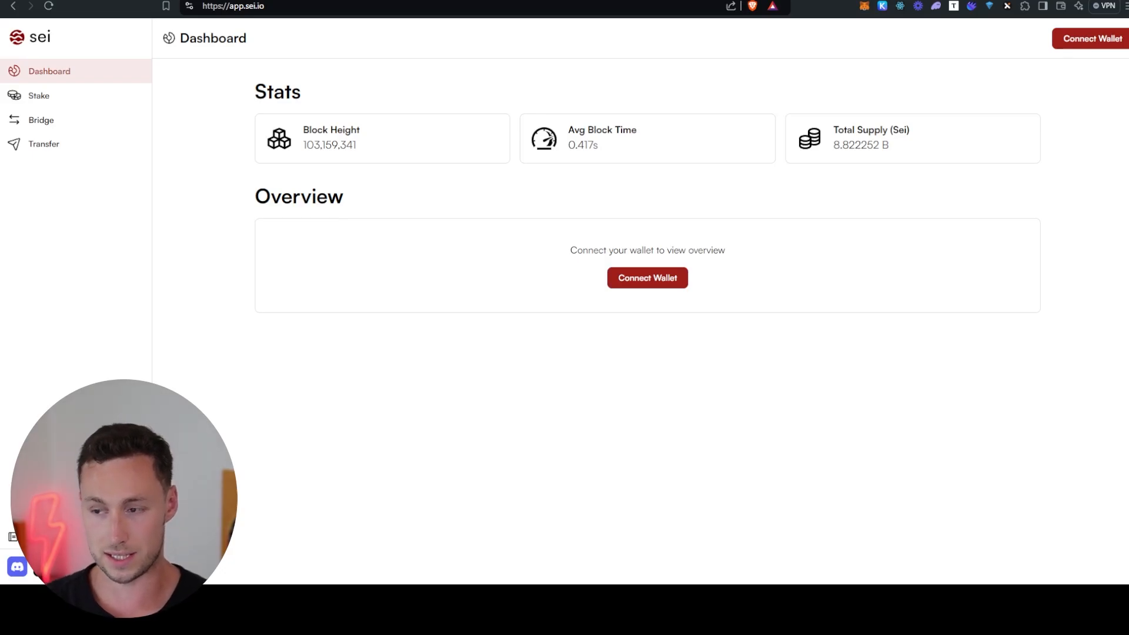
click(238, 6)
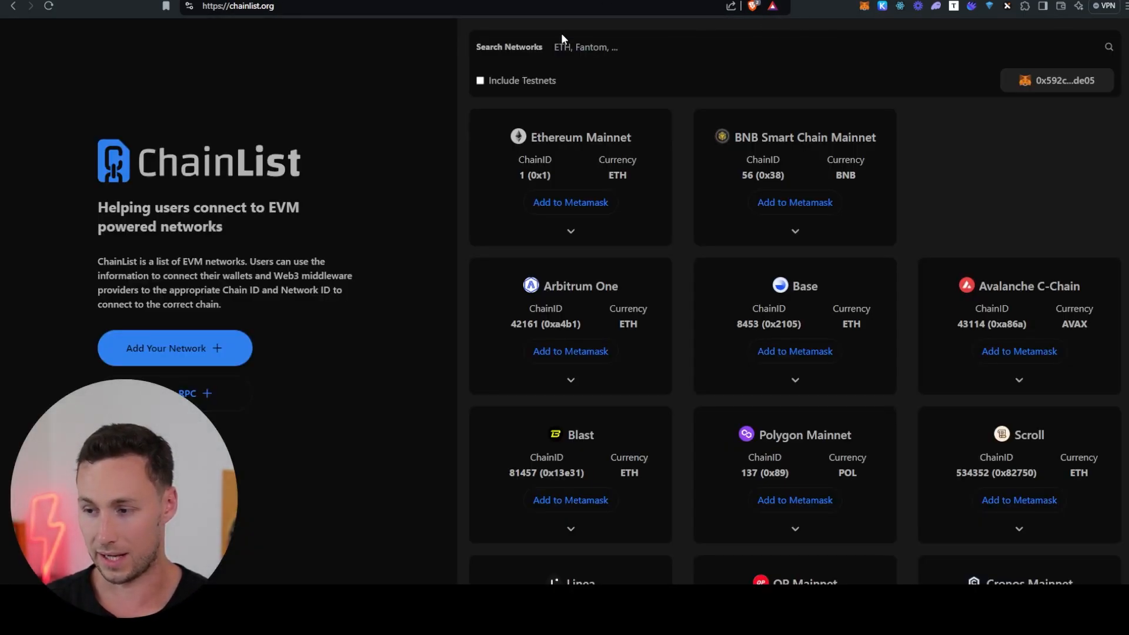
mouse_move(393, 43)
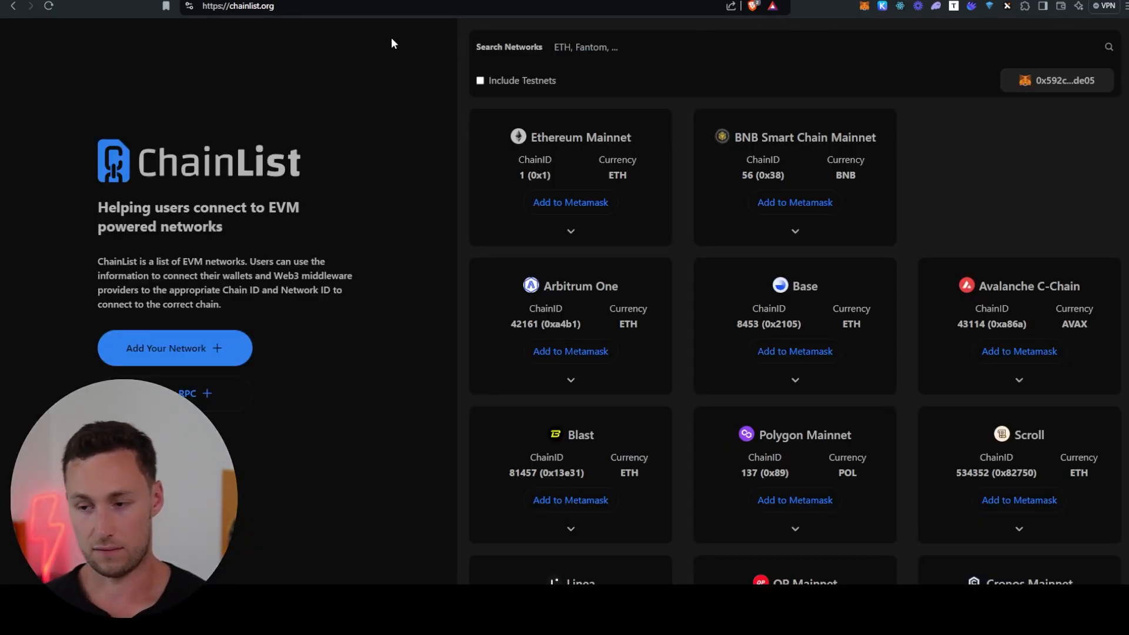
mouse_move(461, 94)
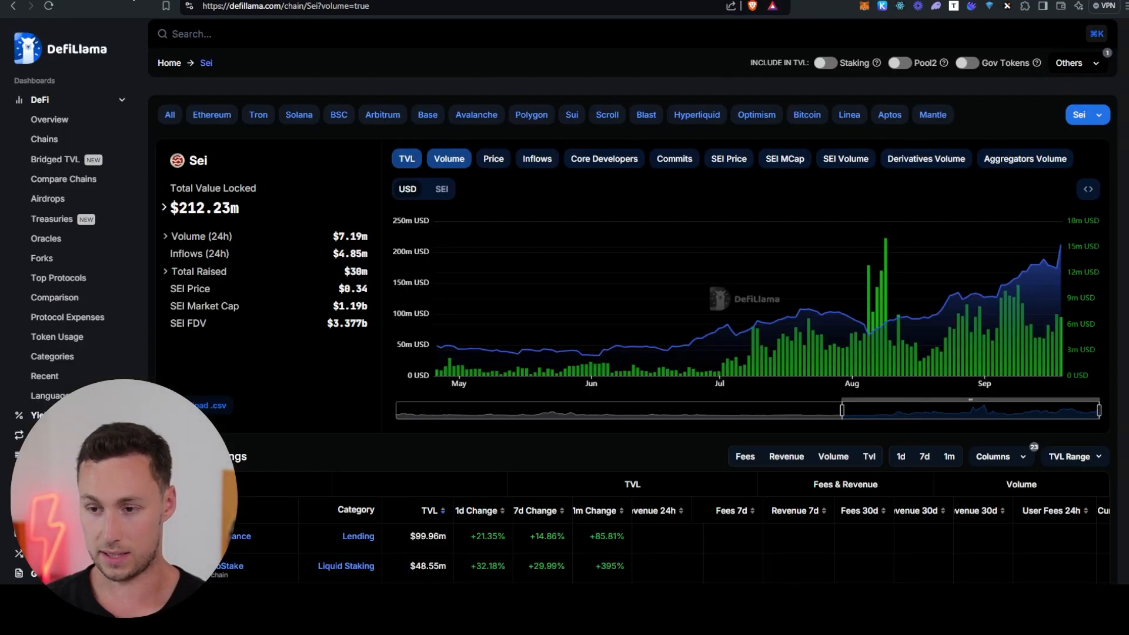
mouse_move(128, 47)
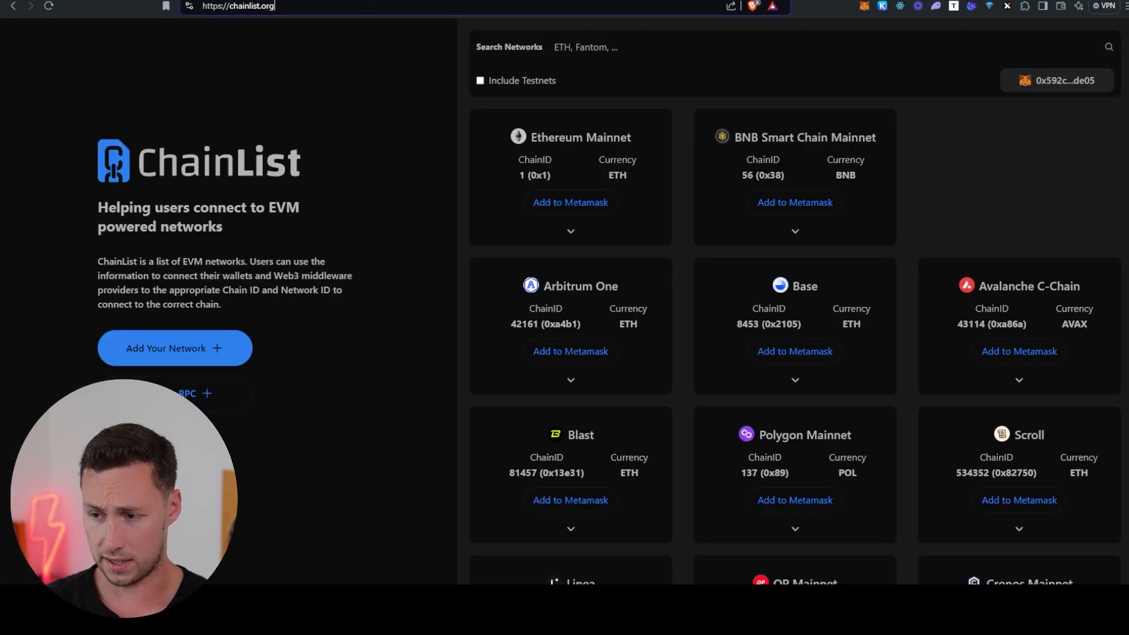
scroll(down, 3)
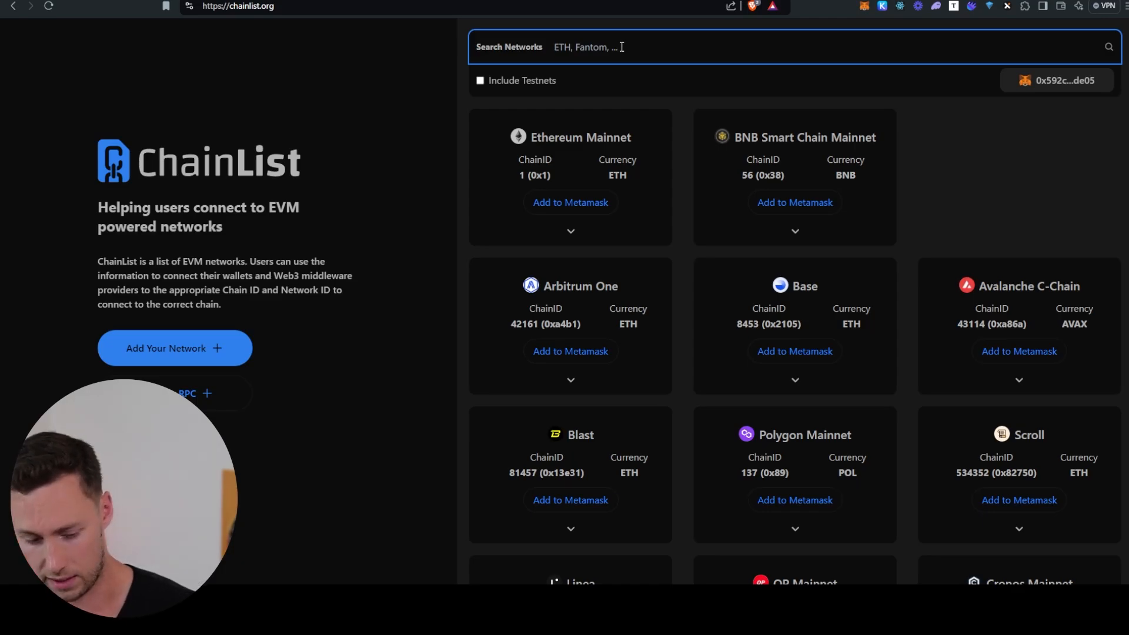
Search 'sei', add Sei Network to MetaMask and approve it in the extension
text(sei)
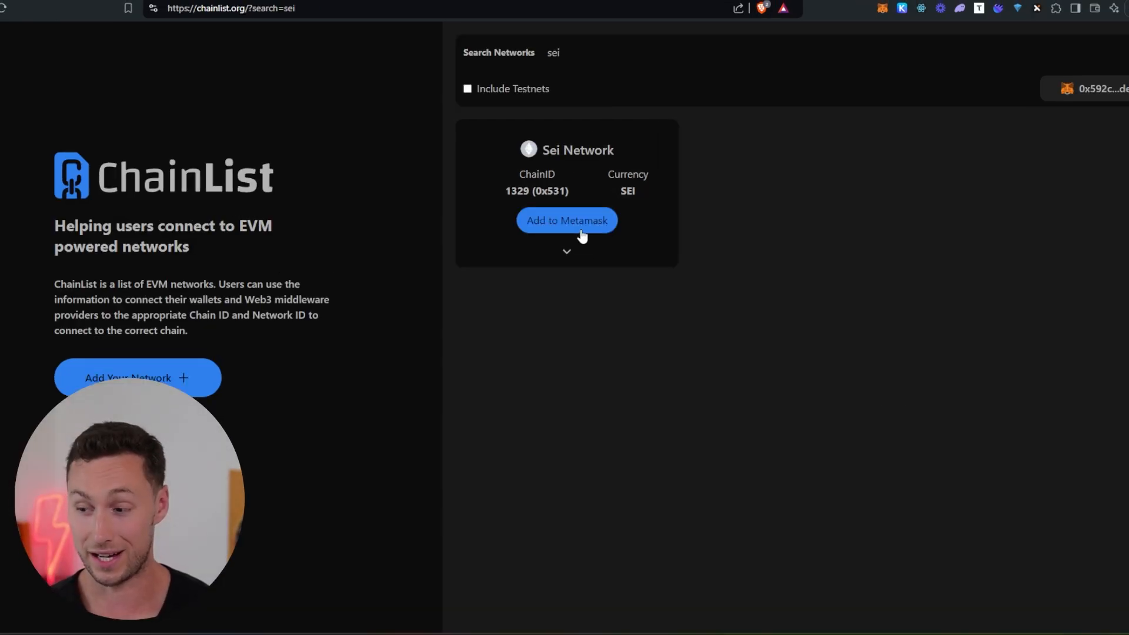
click(567, 220)
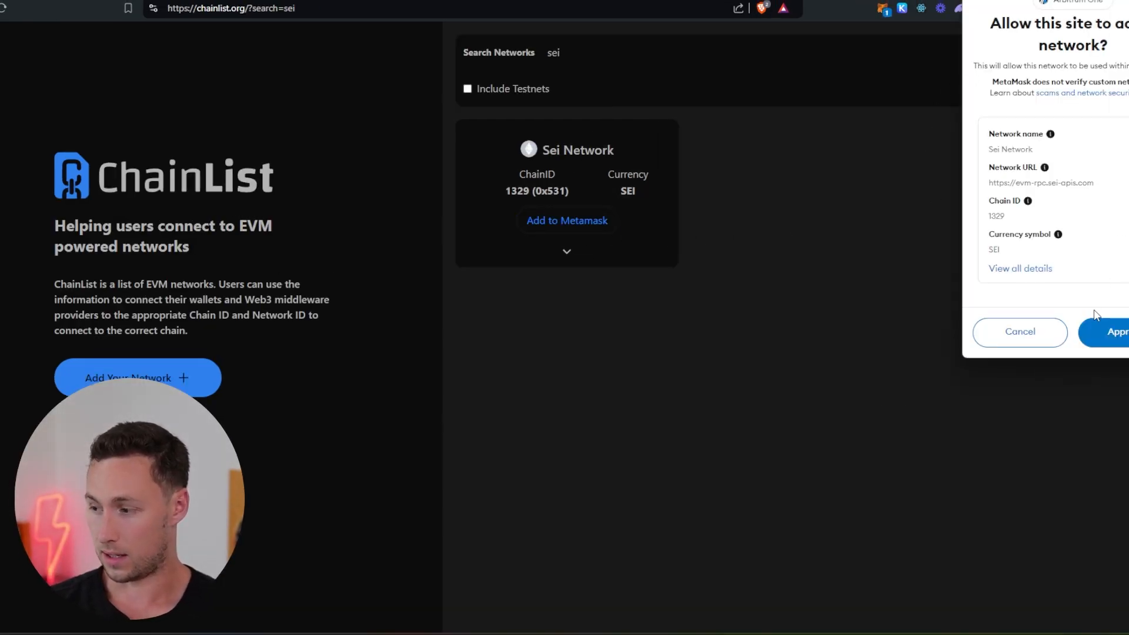
click(1118, 332)
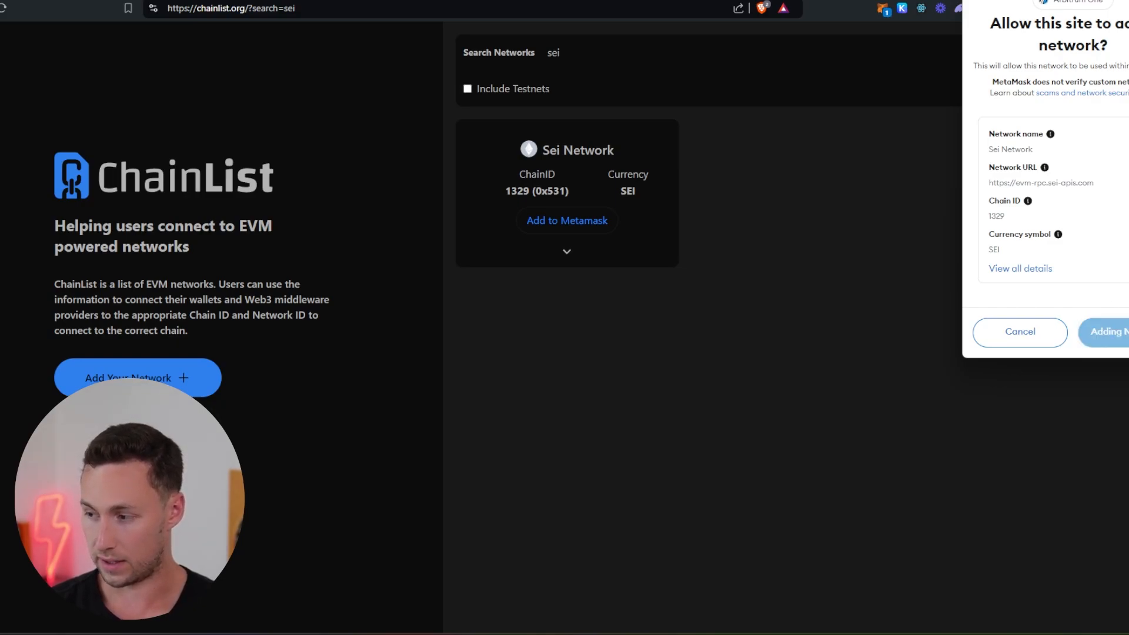
click(1108, 332)
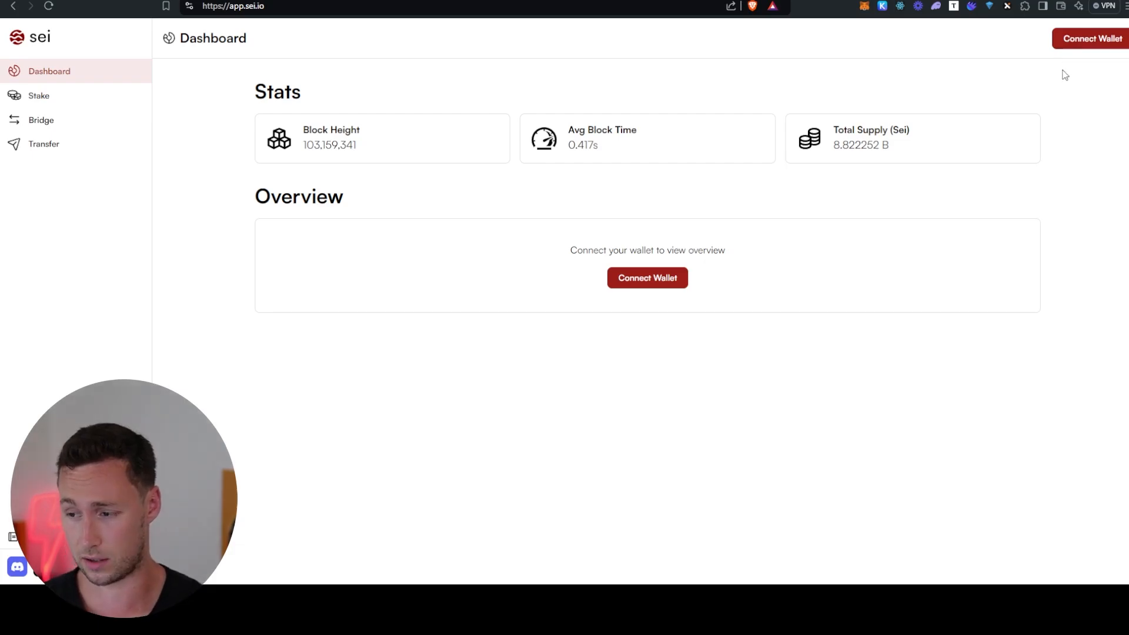
Start Connect Wallet on the dashboard and choose MetaMask
click(1090, 38)
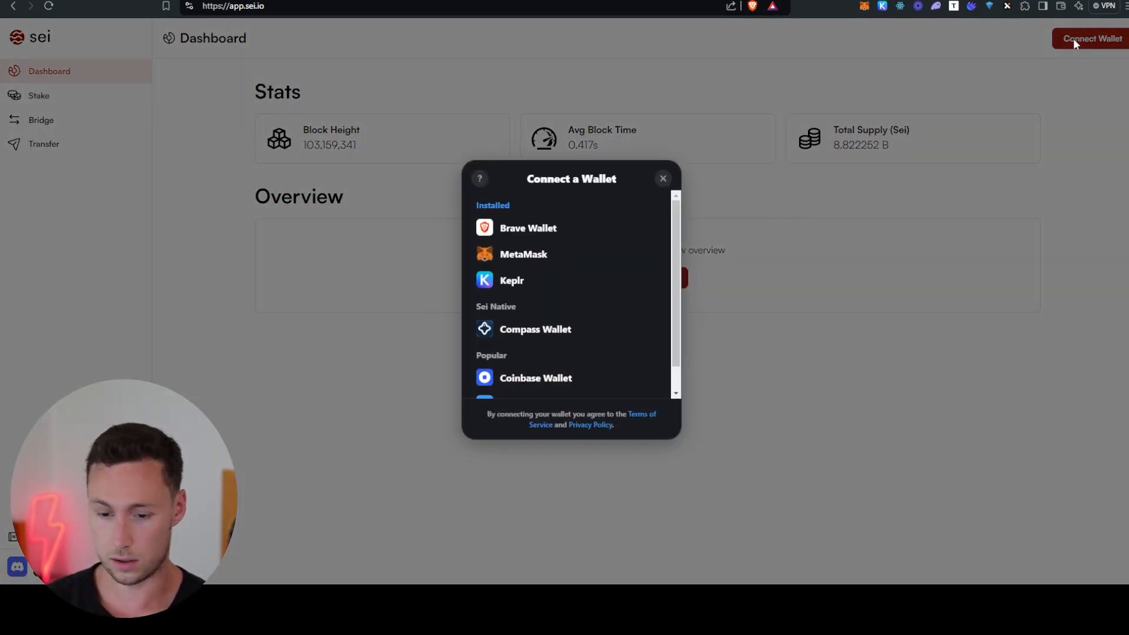
click(524, 254)
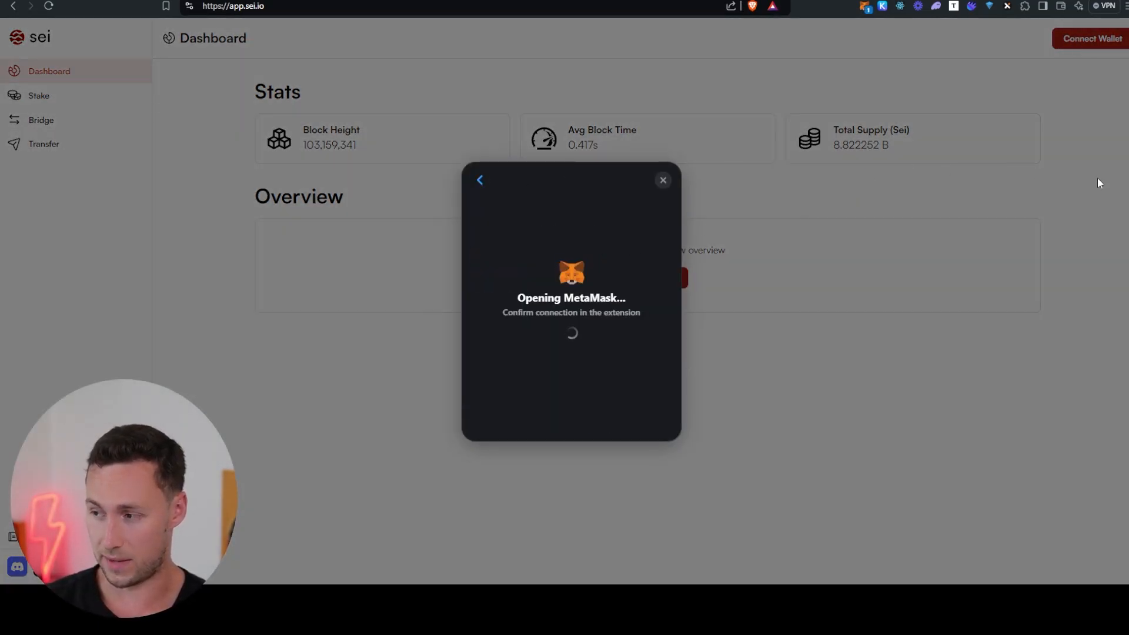
mouse_move(1119, 317)
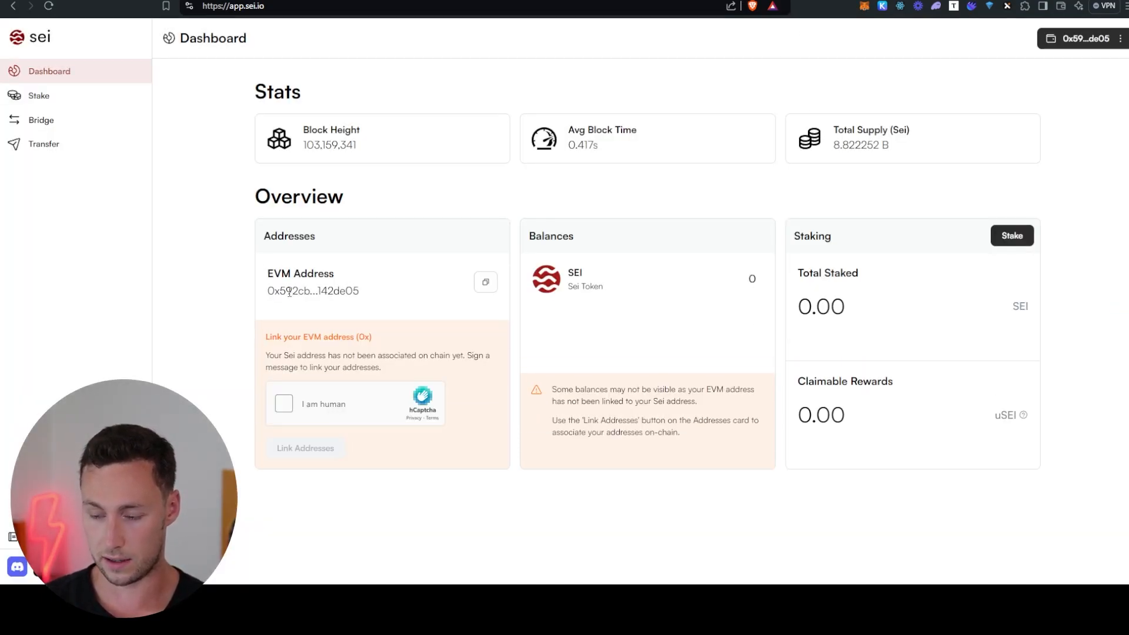
mouse_move(408, 260)
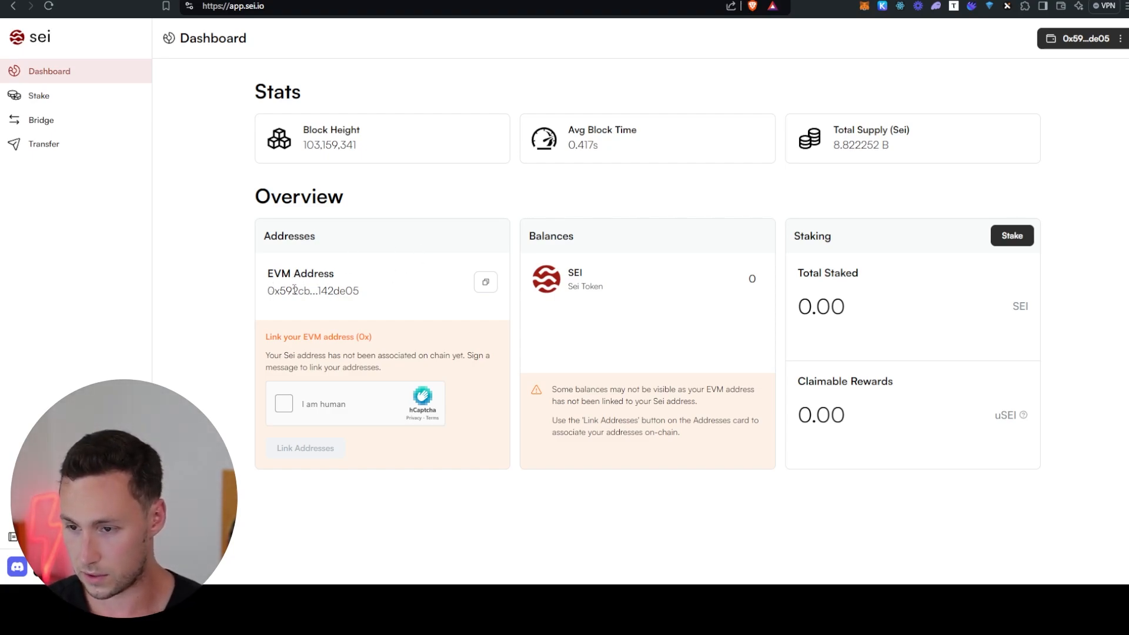
mouse_move(424, 297)
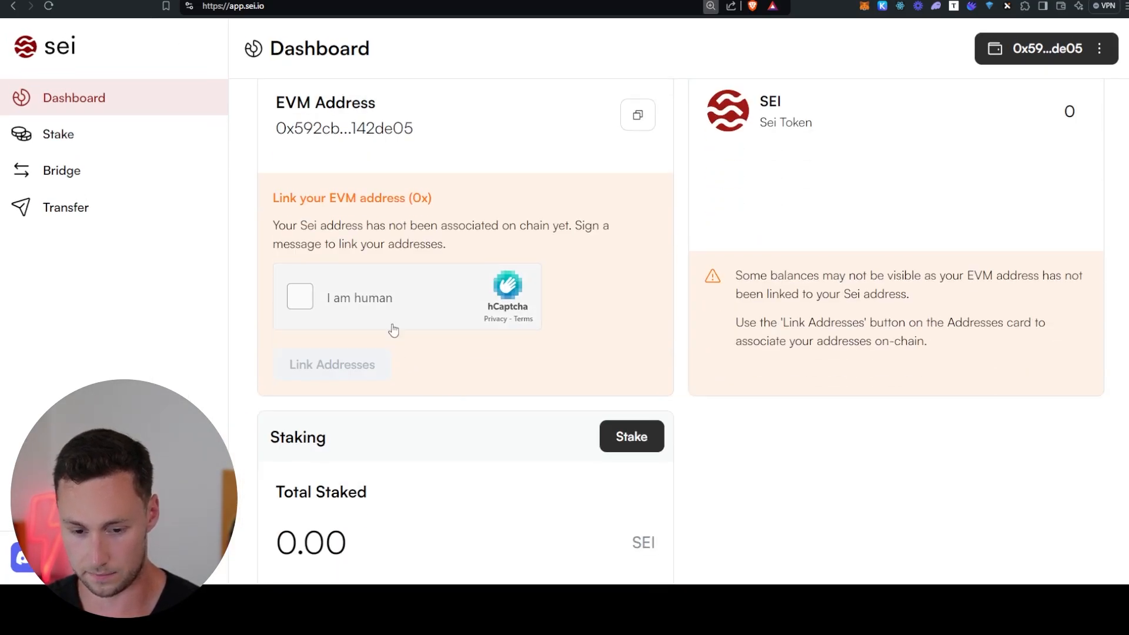
scroll(down, 3)
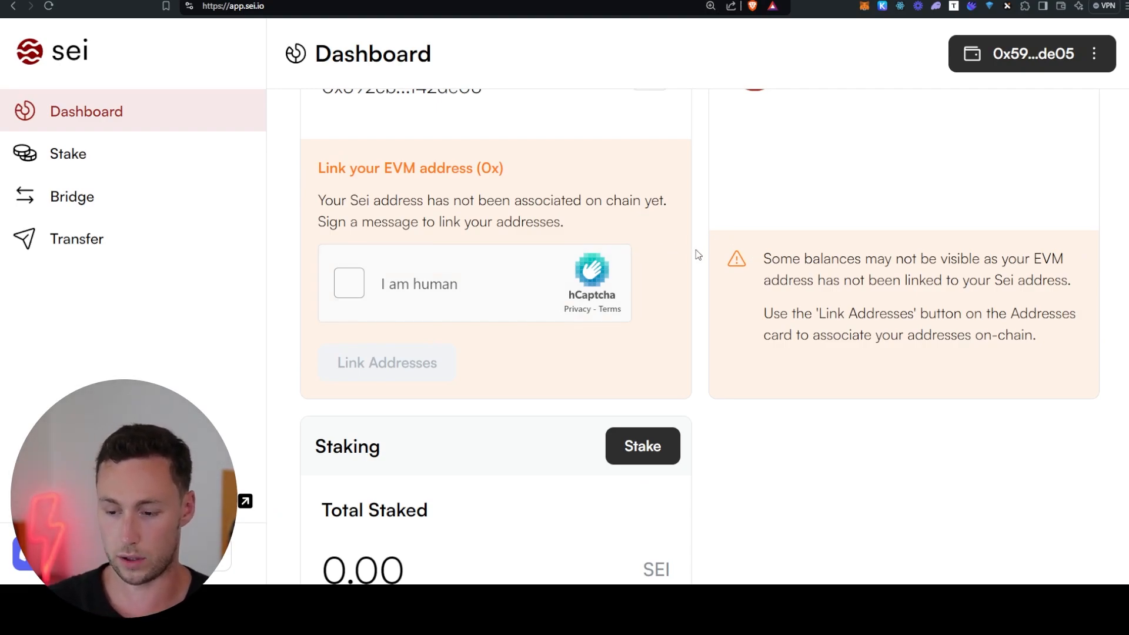
mouse_move(697, 254)
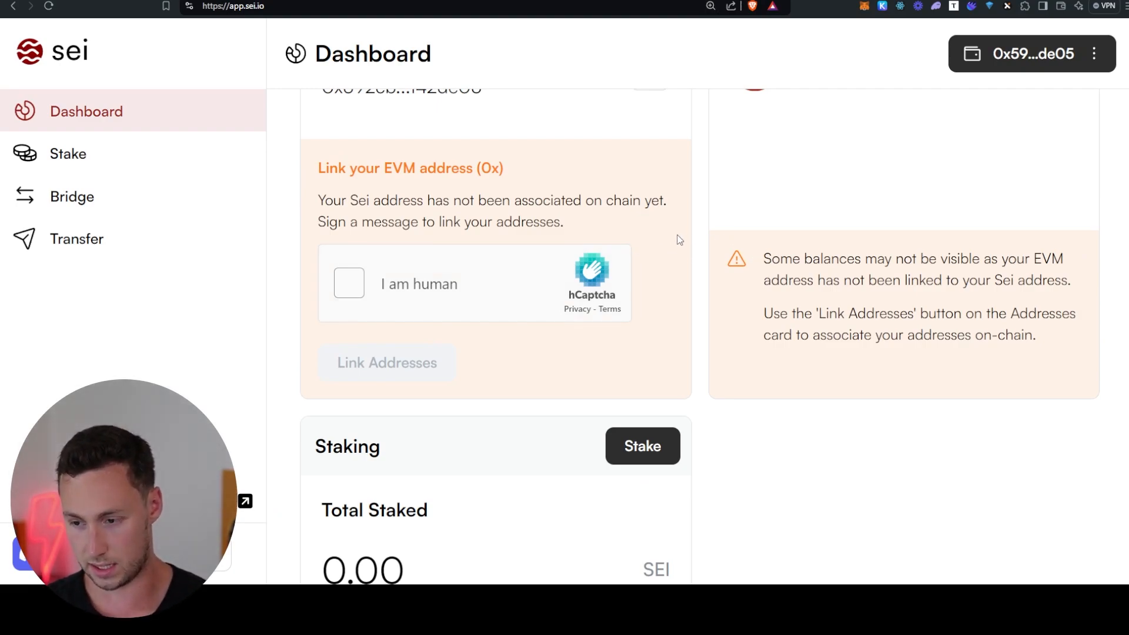
scroll(up, 3)
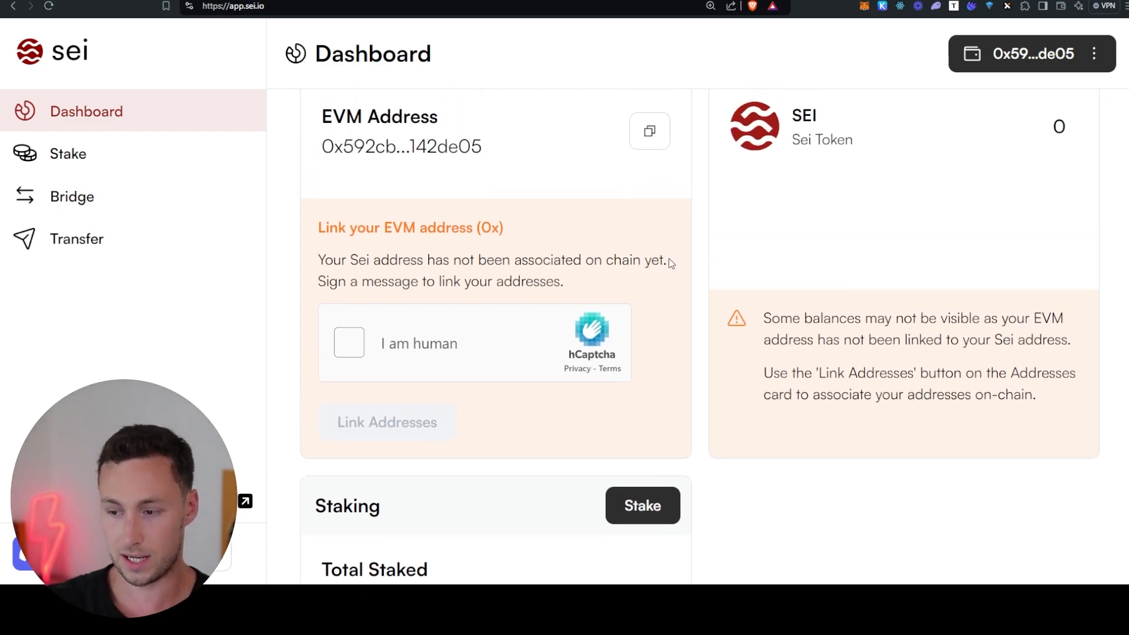
scroll(up, 3)
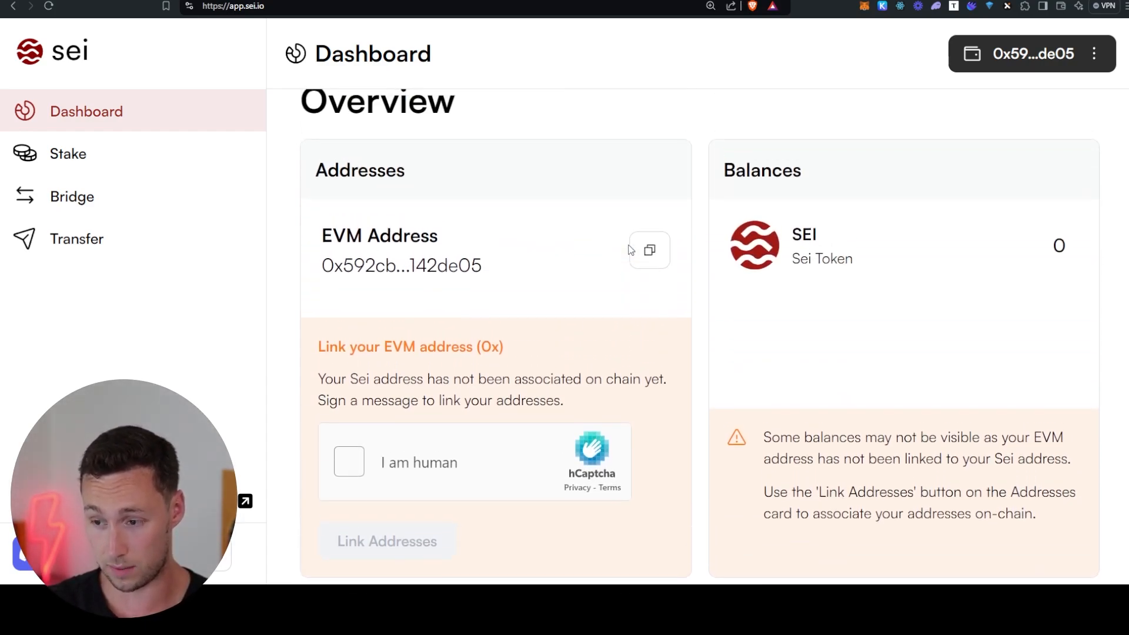
scroll(down, 3)
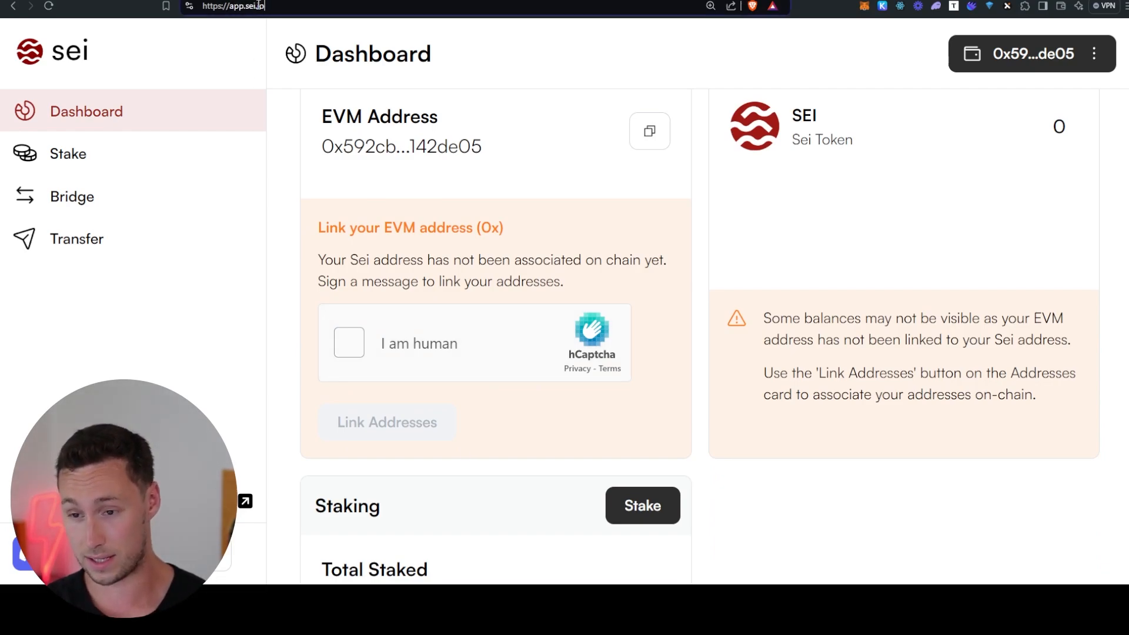
Pass the hCaptcha check and link the EVM address to a Sei address
click(348, 343)
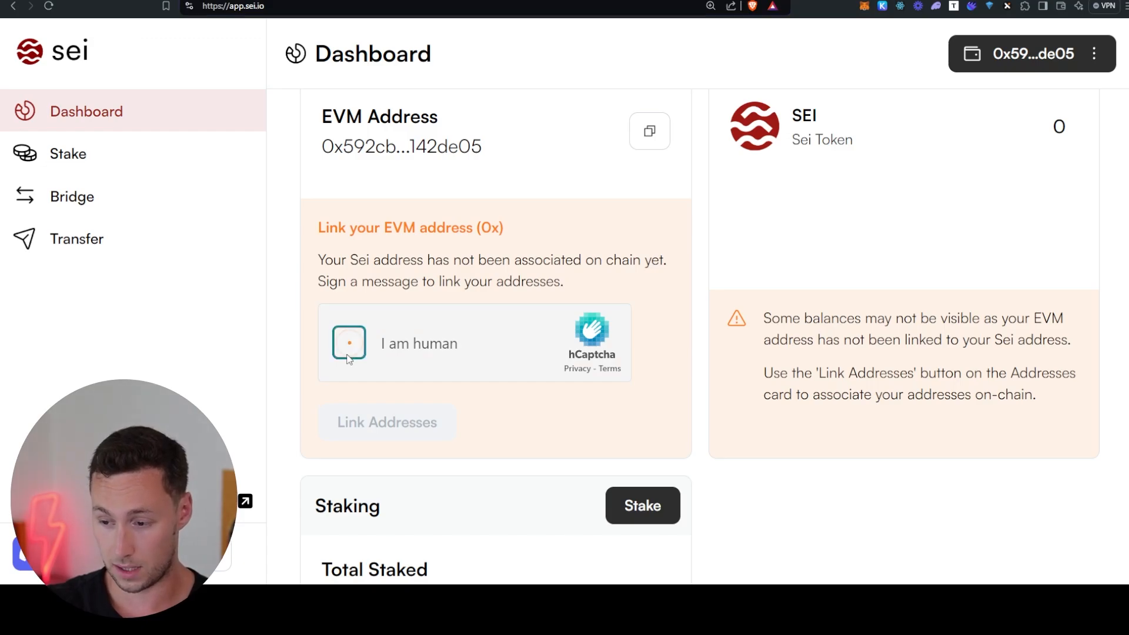
click(350, 343)
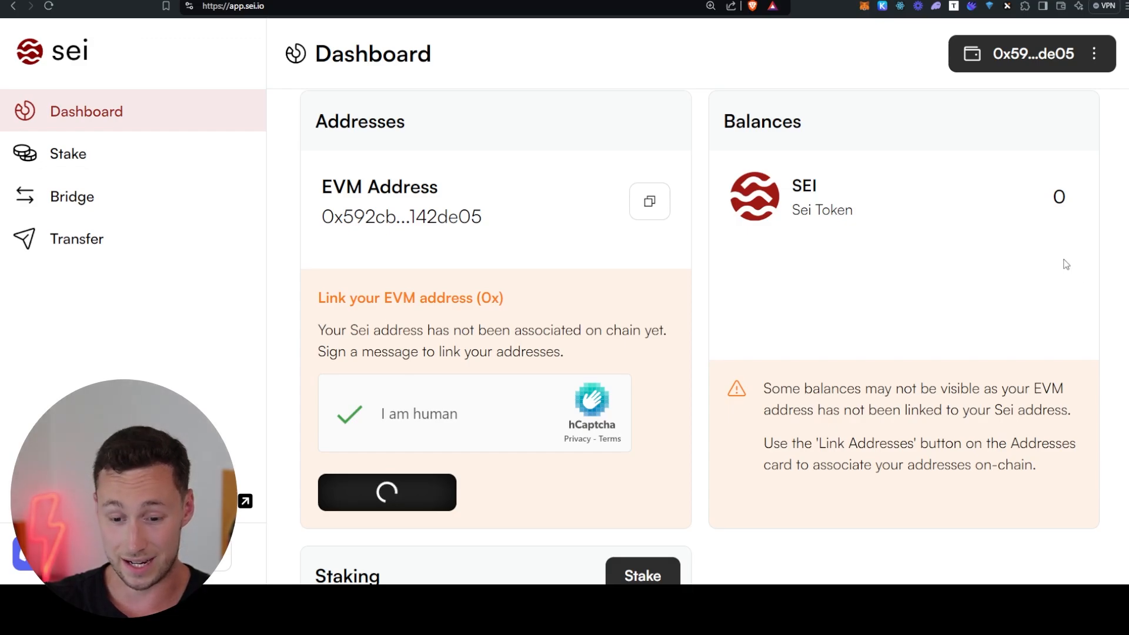
mouse_move(1040, 239)
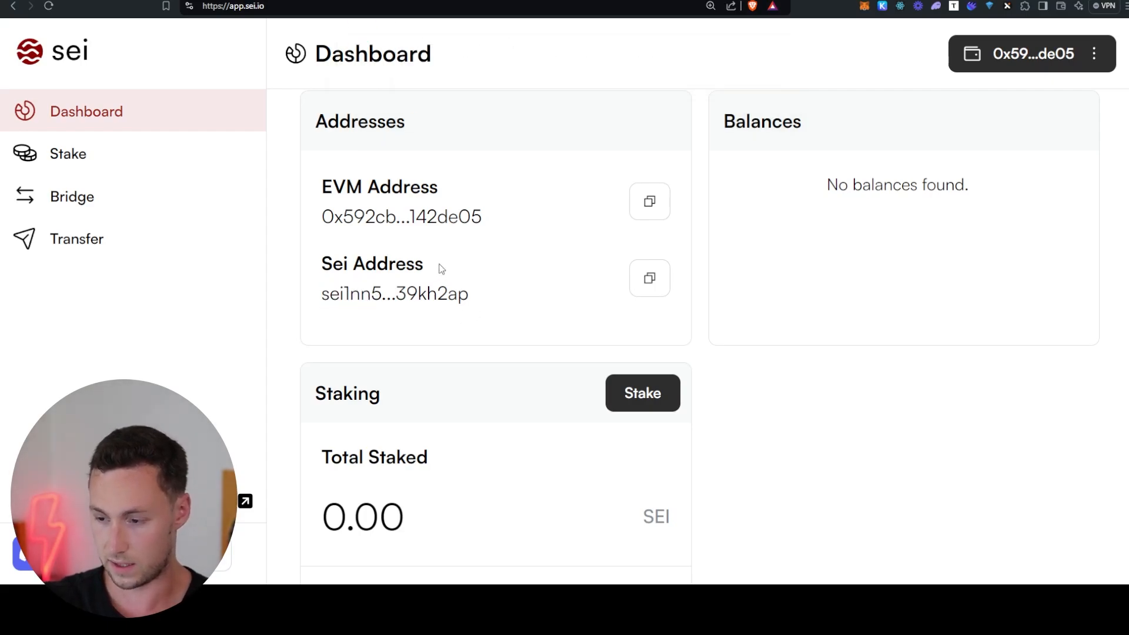
scroll(up, 3)
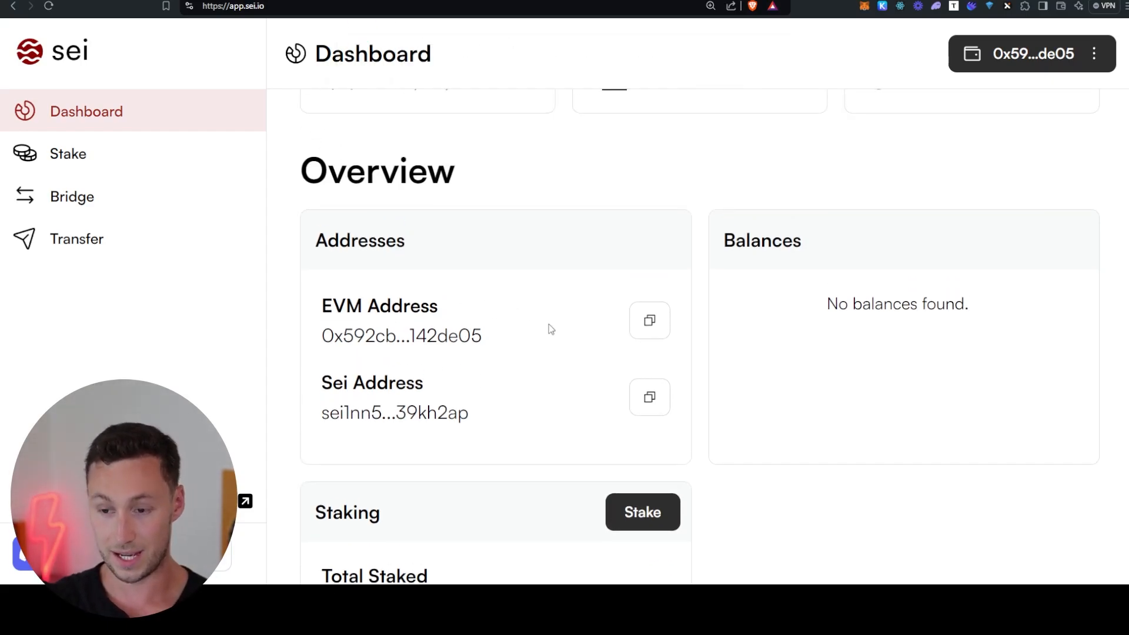
mouse_move(592, 433)
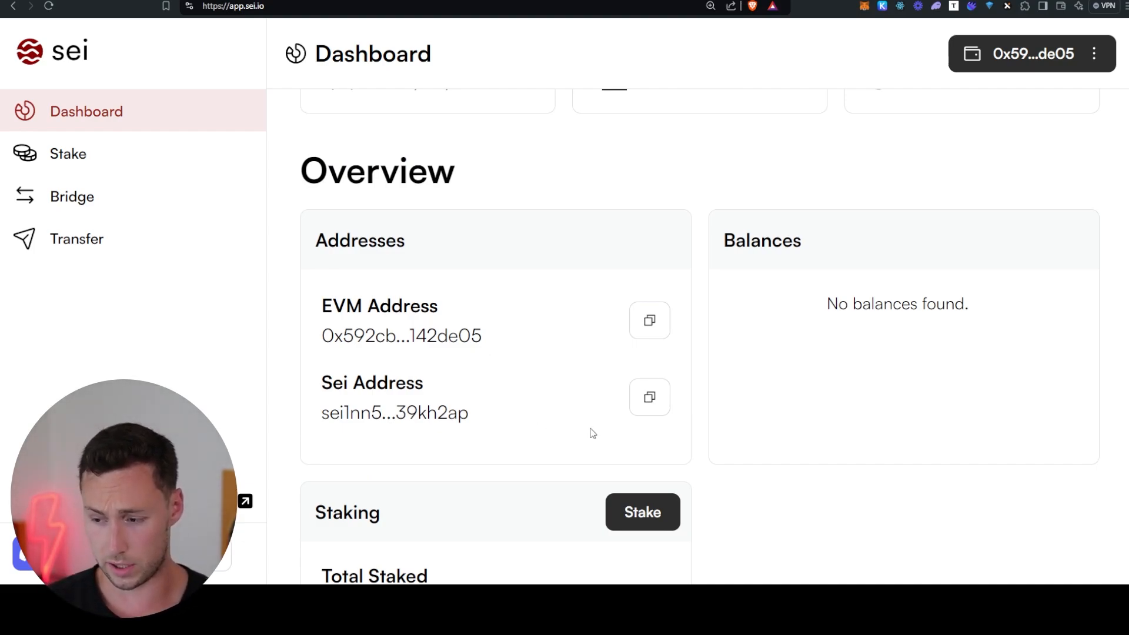
mouse_move(539, 467)
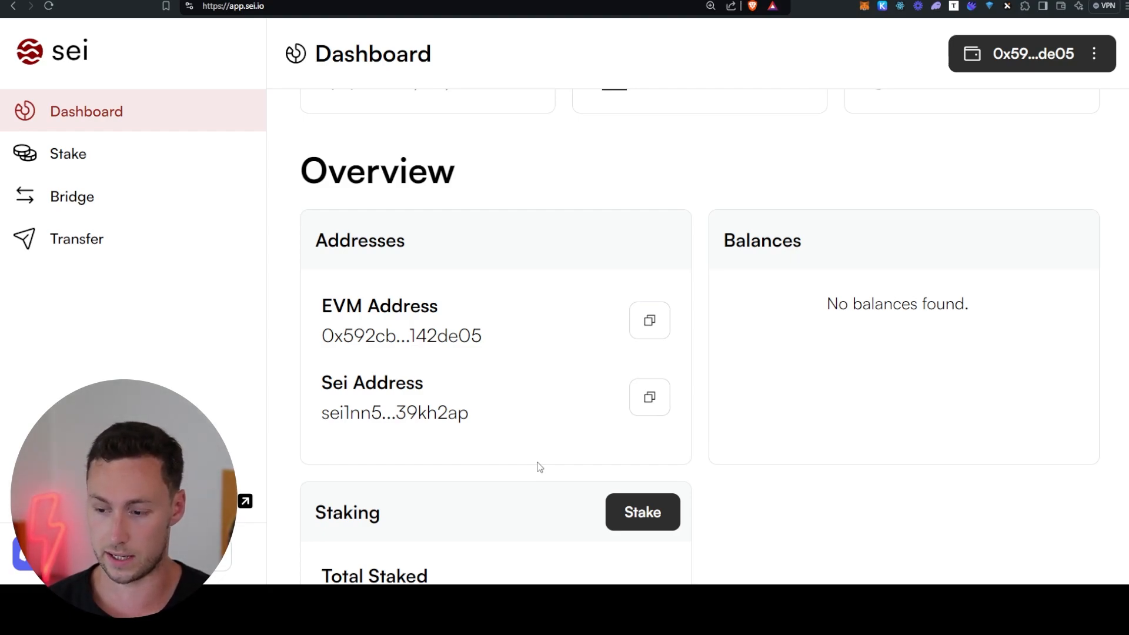
mouse_move(468, 354)
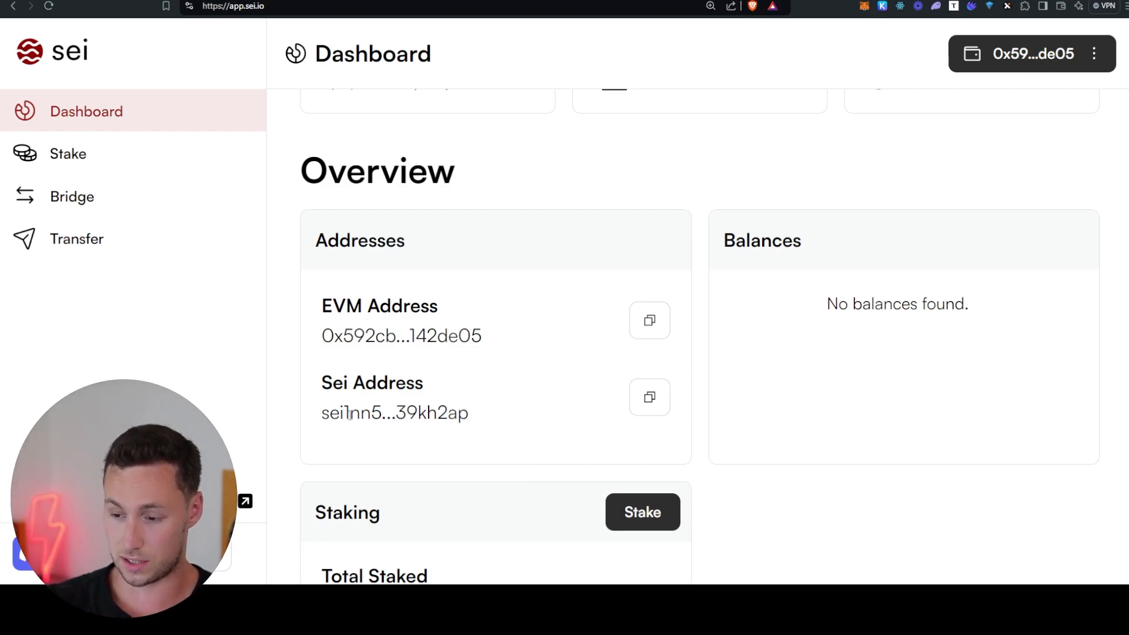
mouse_move(462, 387)
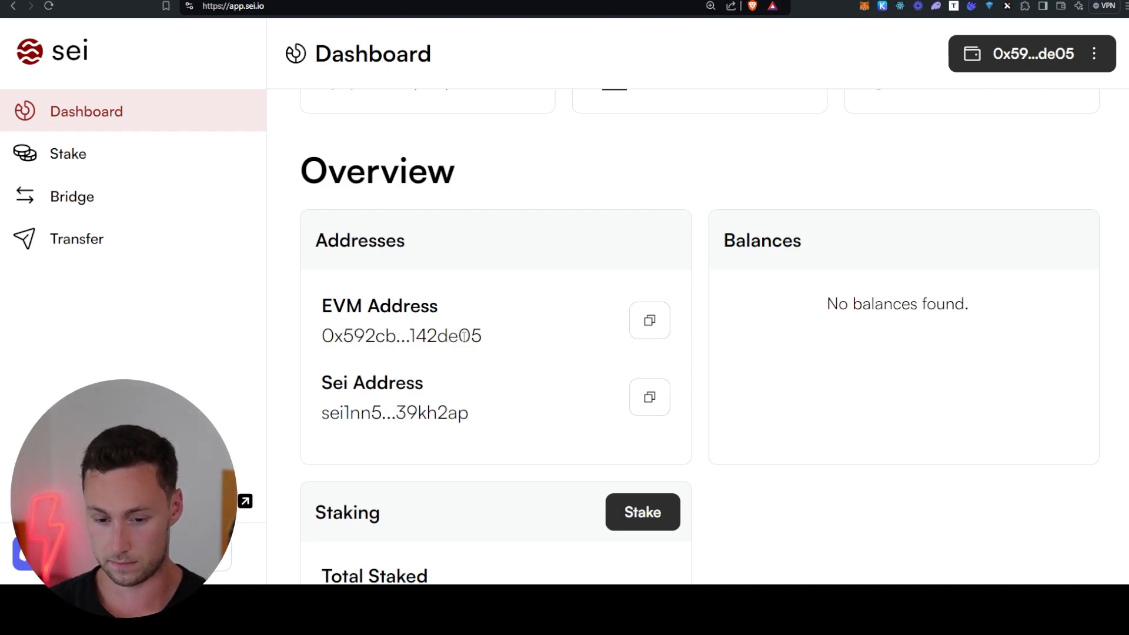
scroll(down, 3)
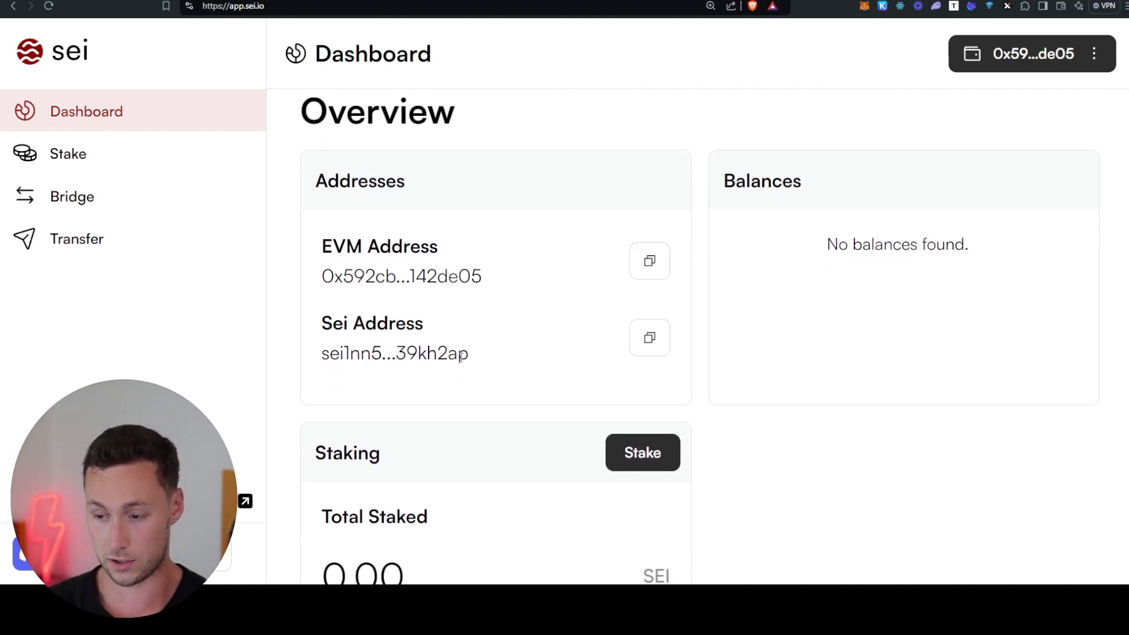
mouse_move(461, 380)
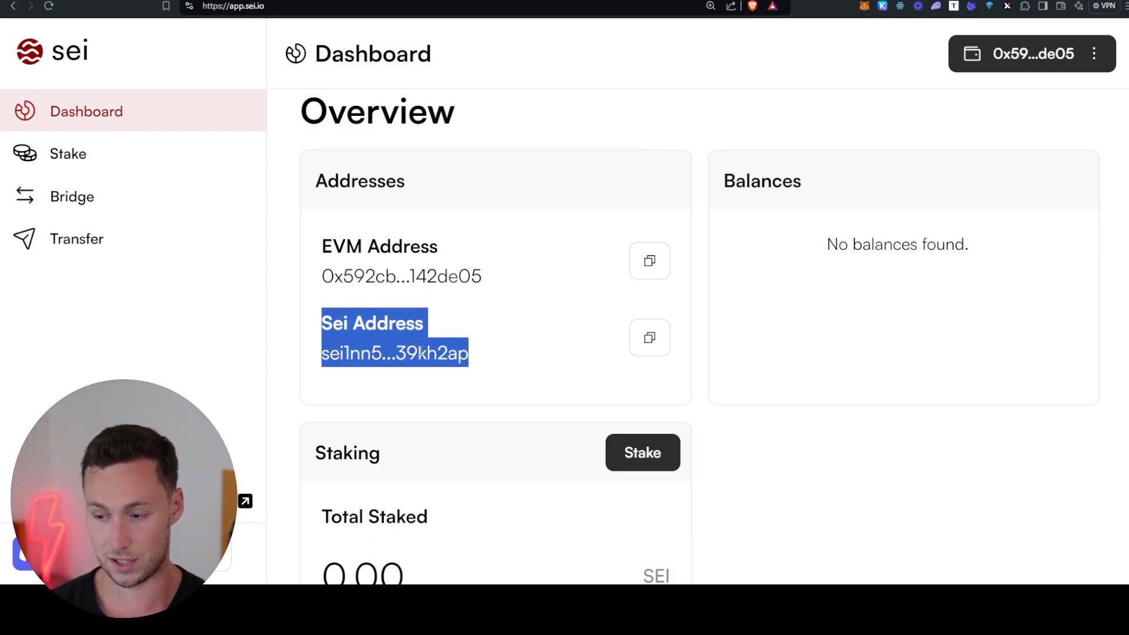
click(339, 249)
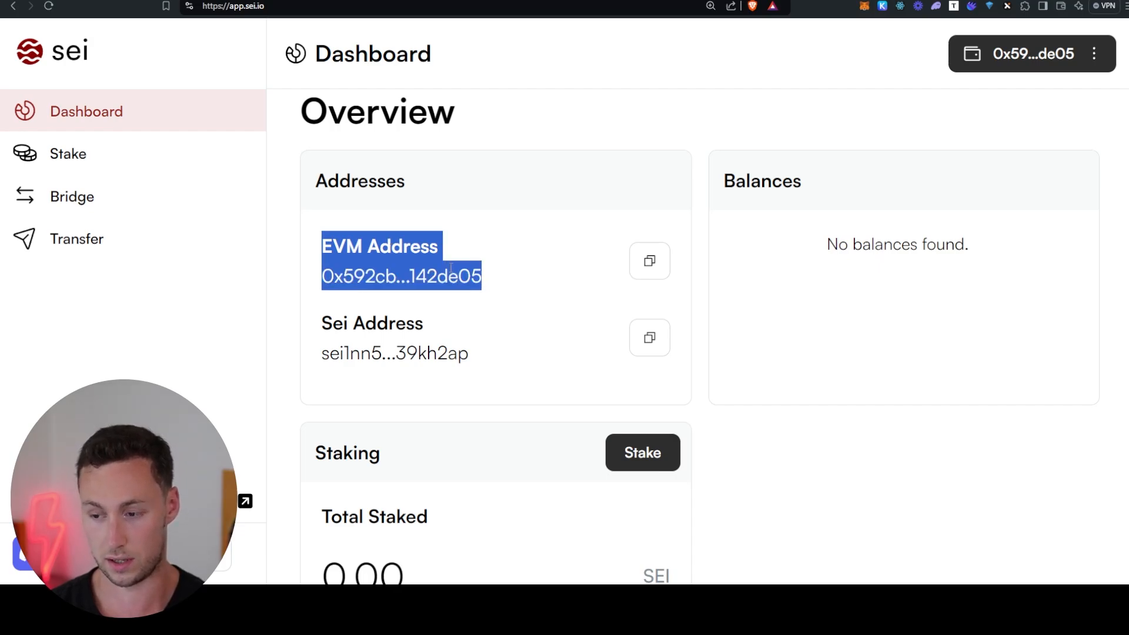
click(514, 332)
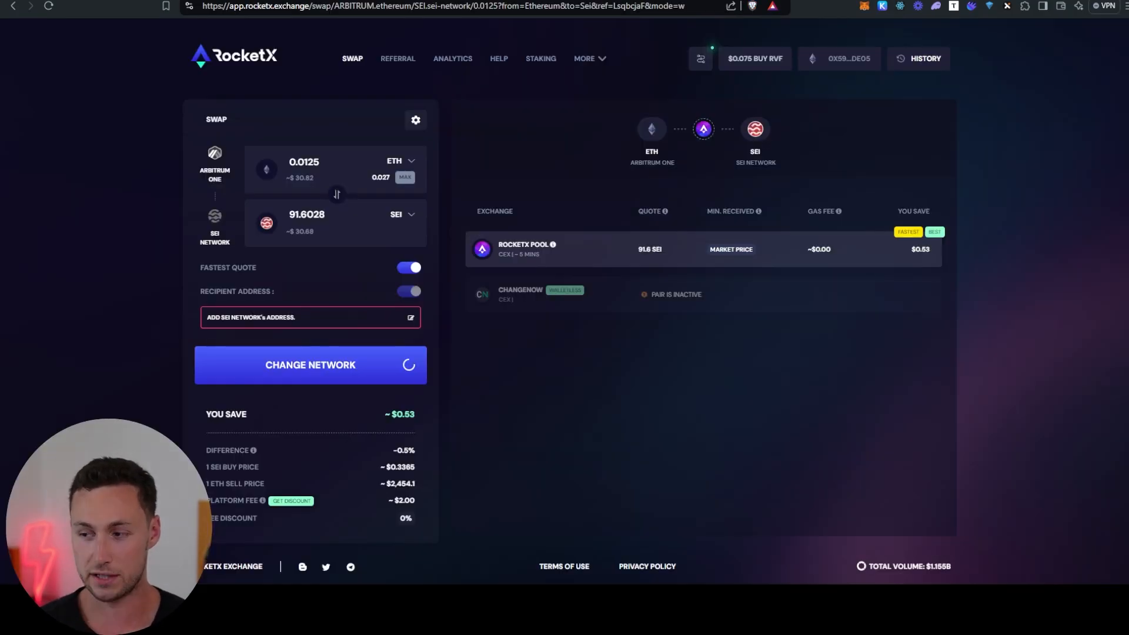
mouse_move(486, 118)
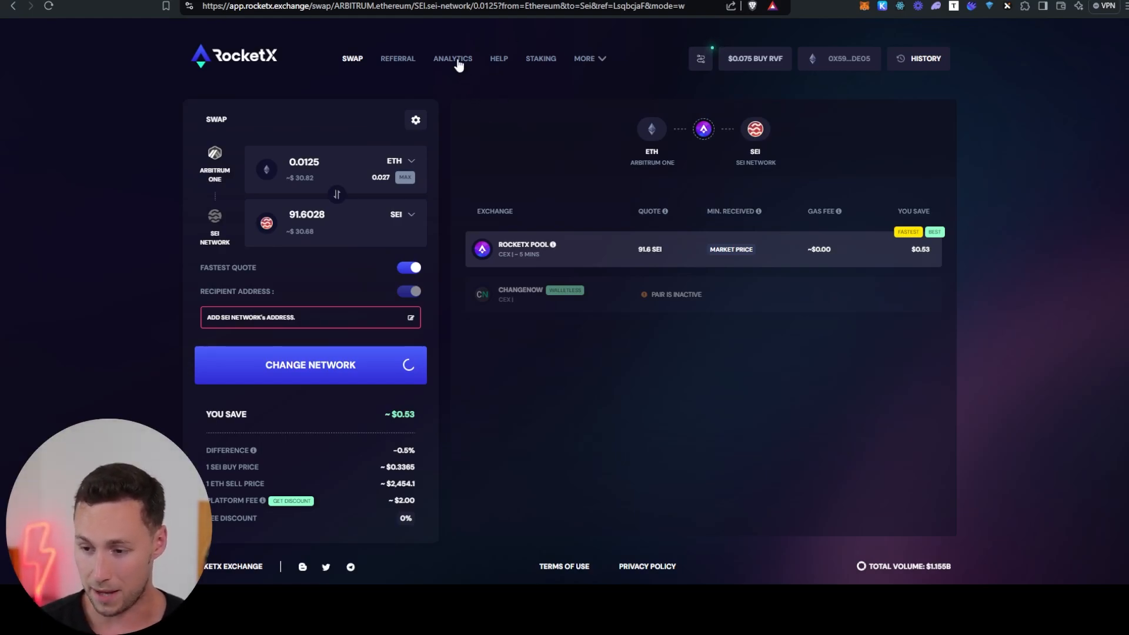
mouse_move(223, 51)
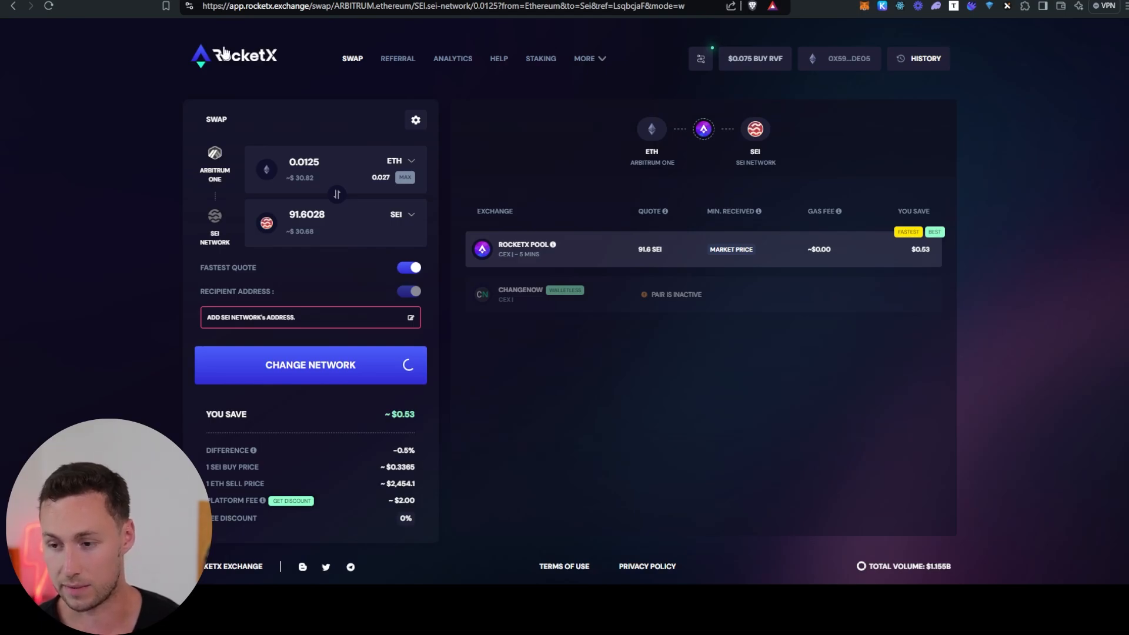
mouse_move(276, 157)
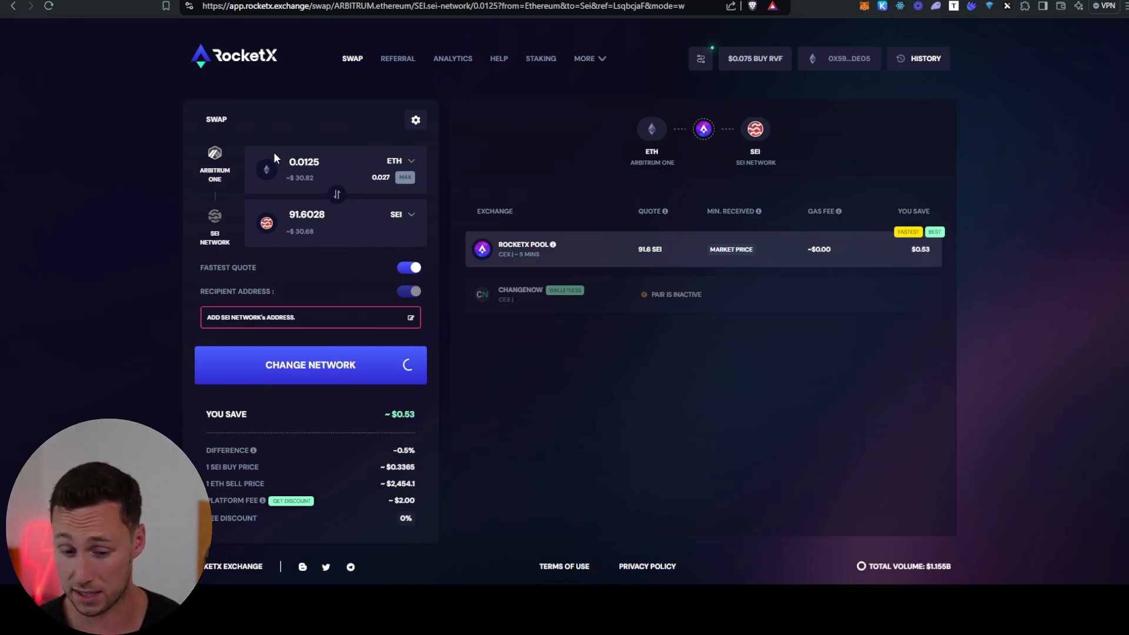
mouse_move(156, 229)
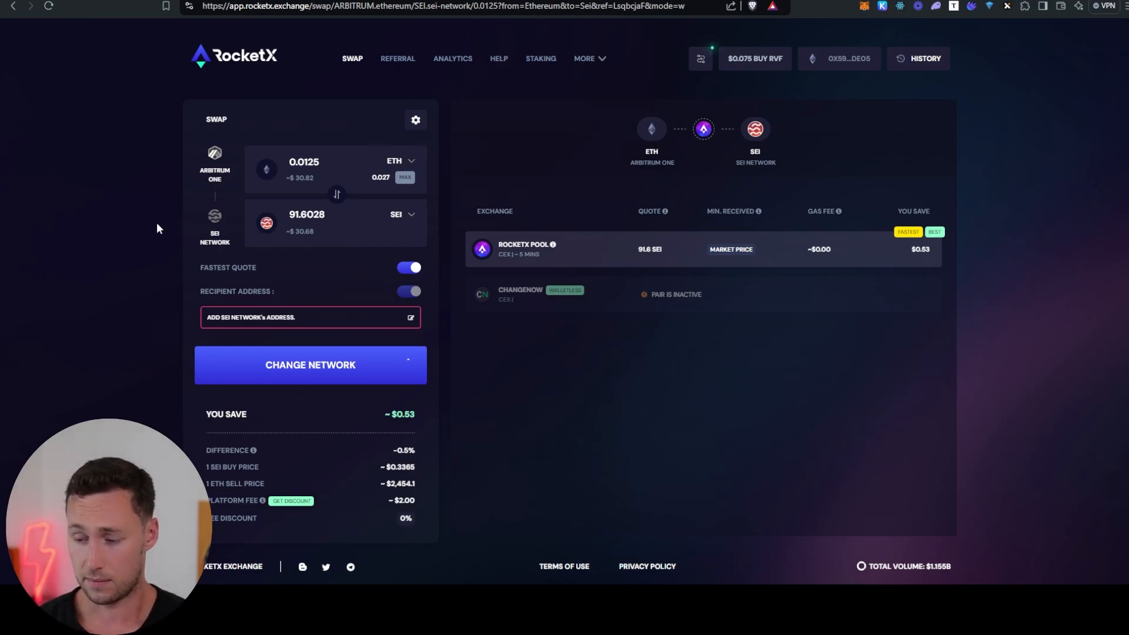
Refresh the quote and enter 0.0125 ETH from Arbitrum One for about 91.54 SEI
click(309, 365)
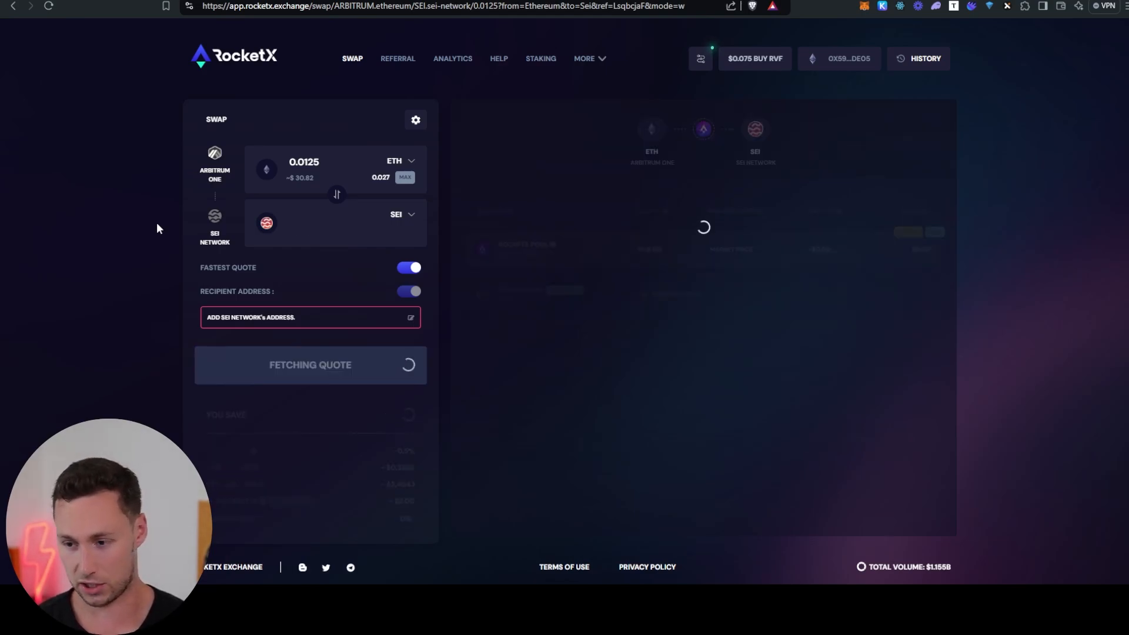
mouse_move(291, 213)
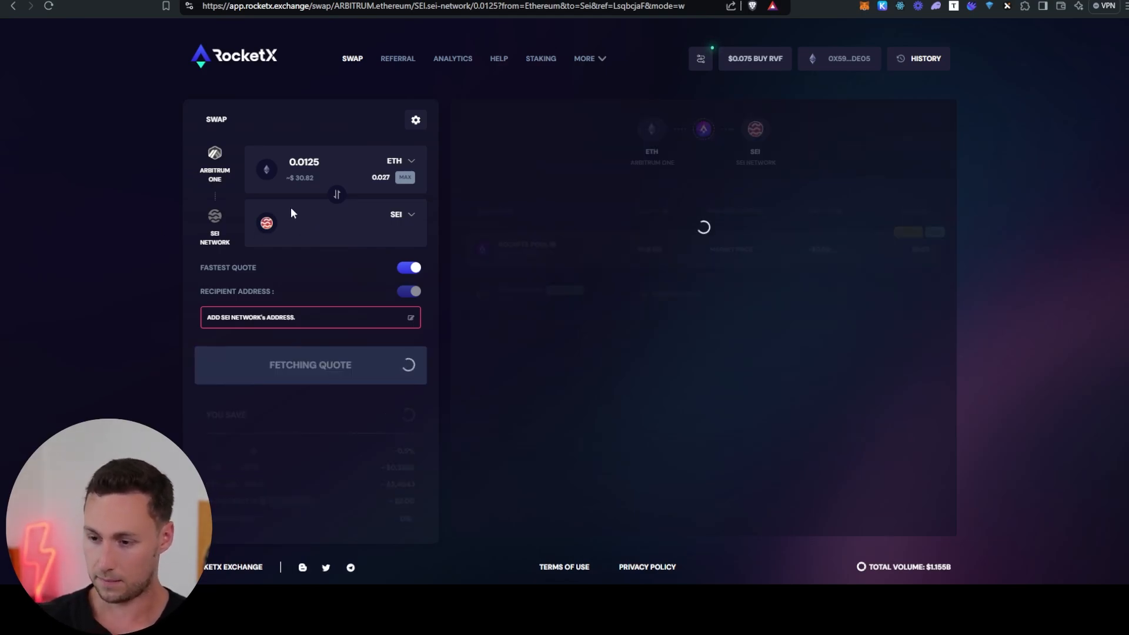
mouse_move(367, 185)
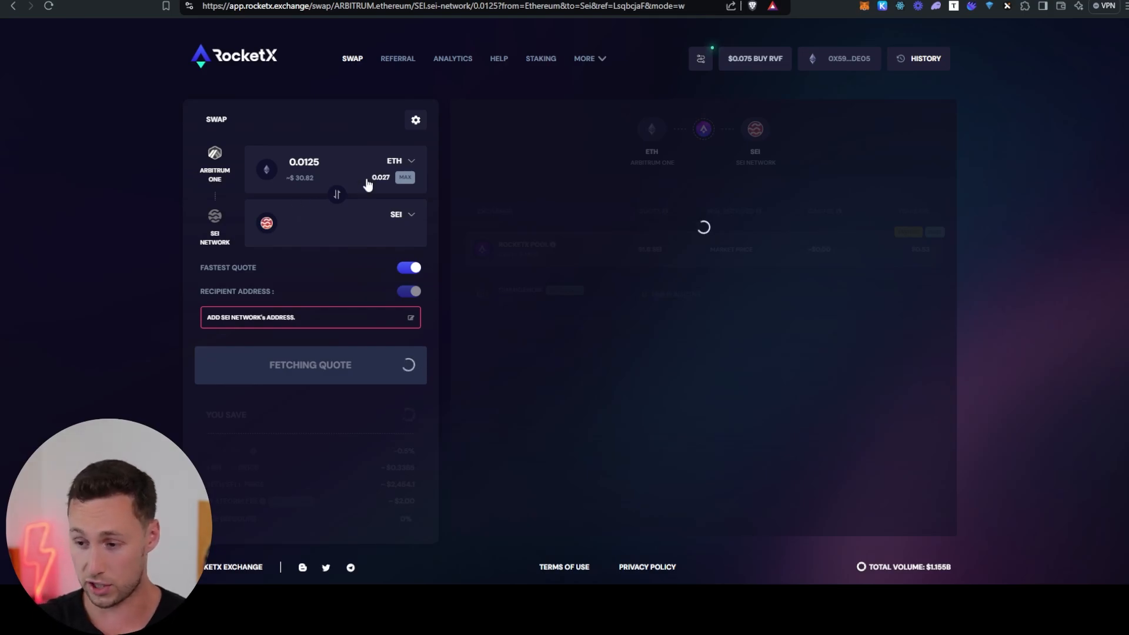
mouse_move(315, 165)
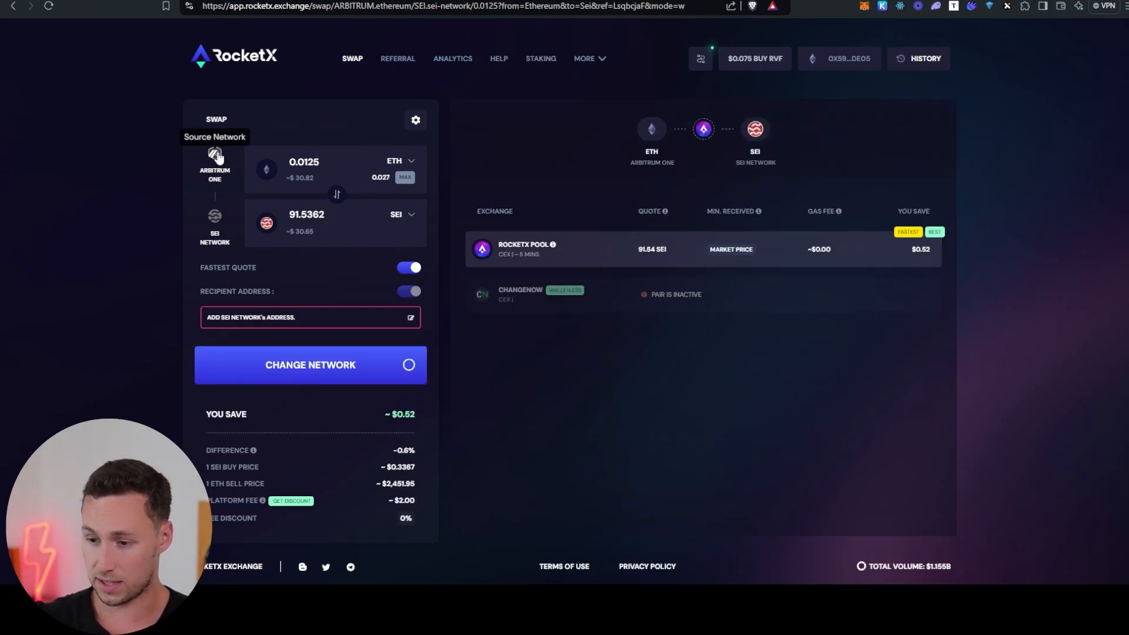
mouse_move(220, 163)
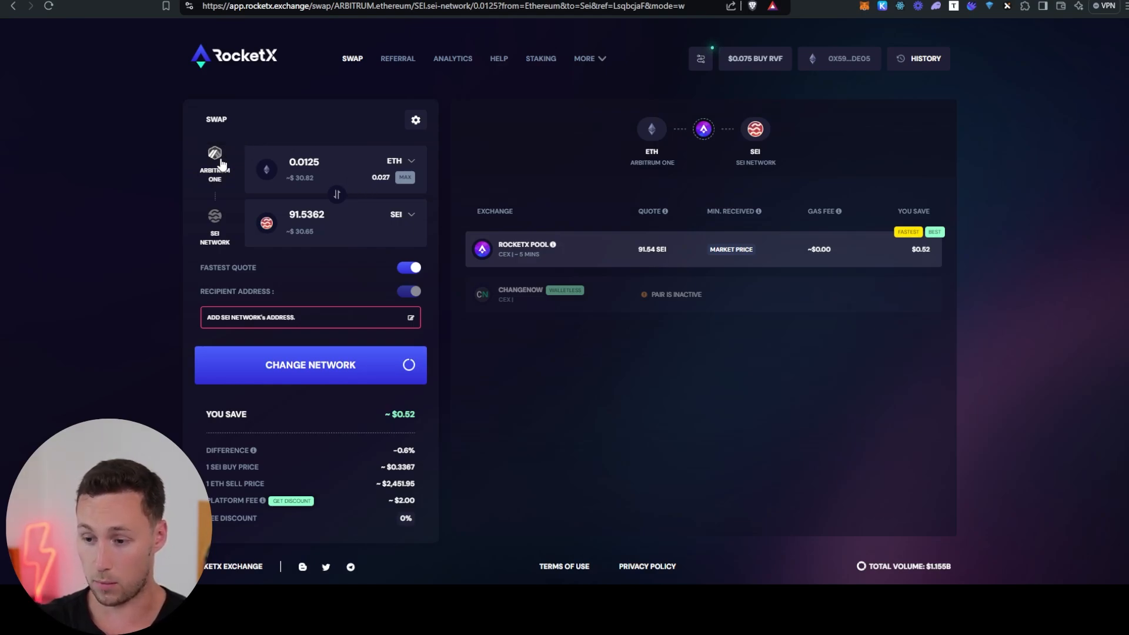
mouse_move(312, 165)
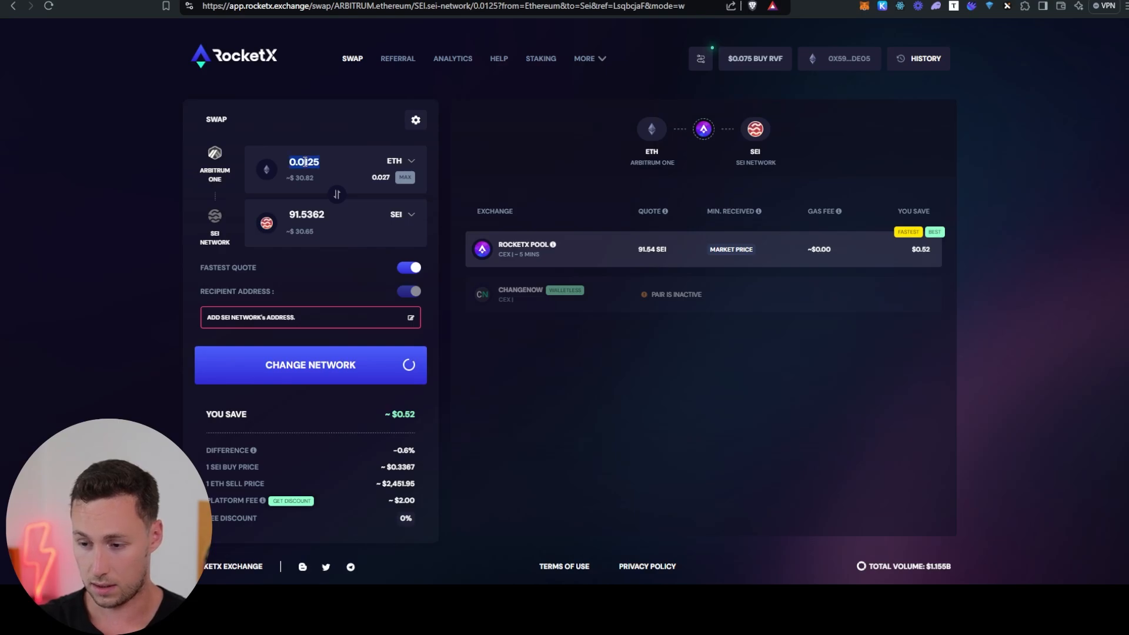
mouse_move(373, 179)
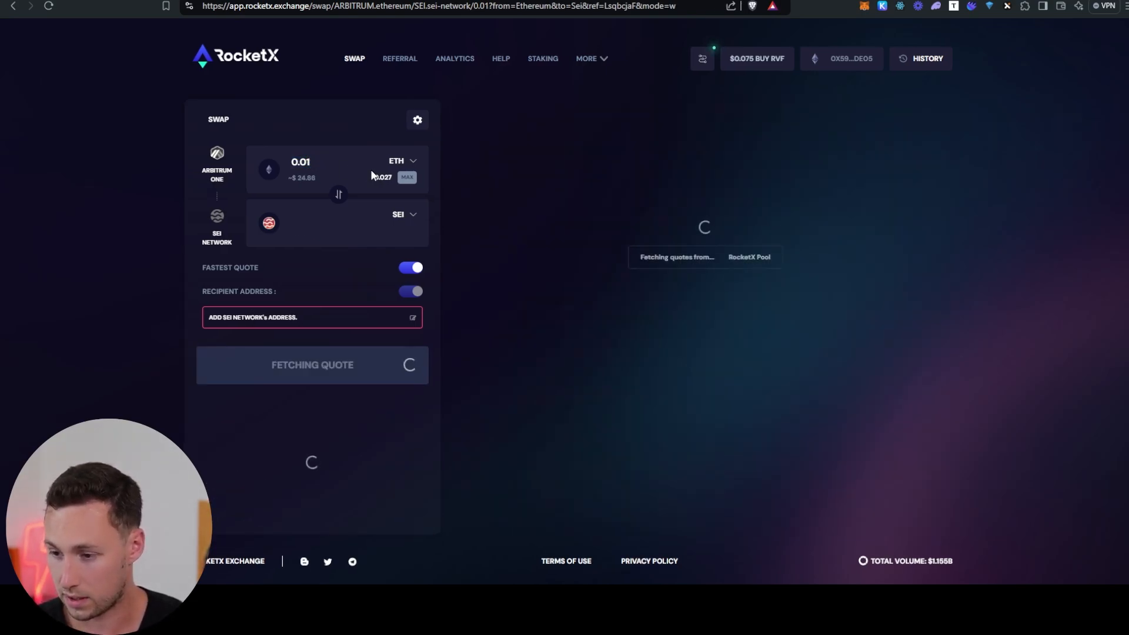
text(2)
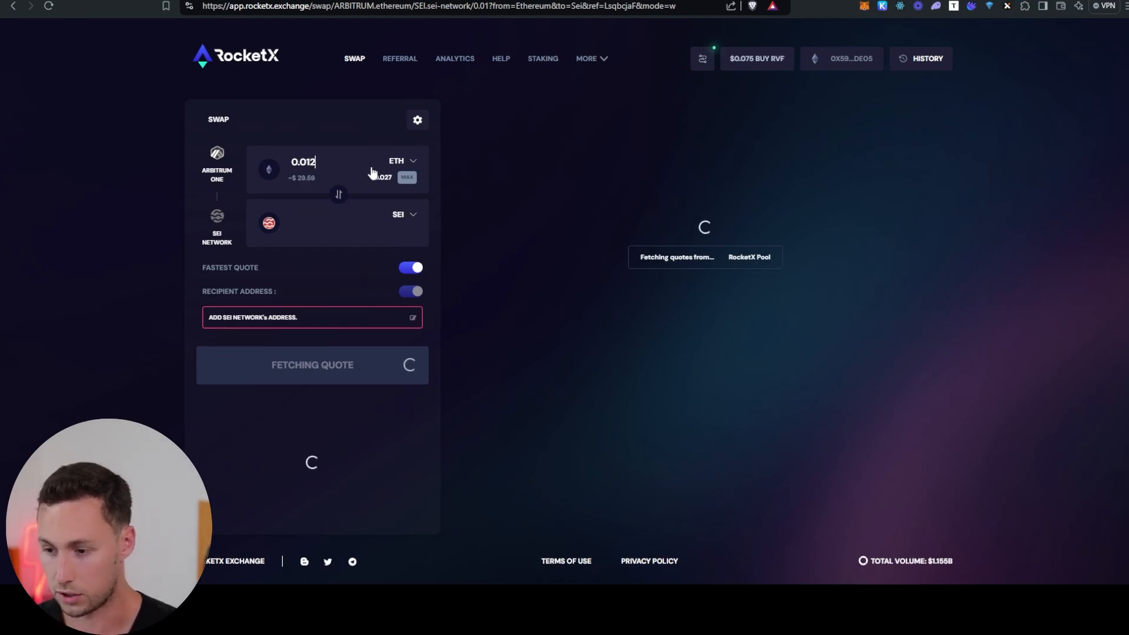
text(5)
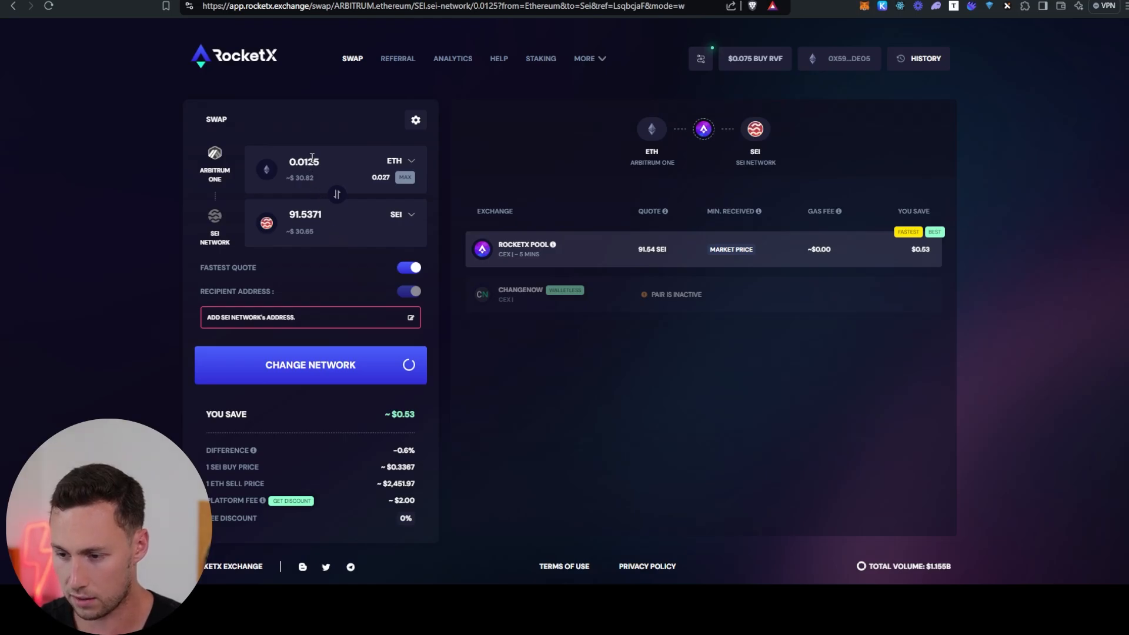
mouse_move(270, 203)
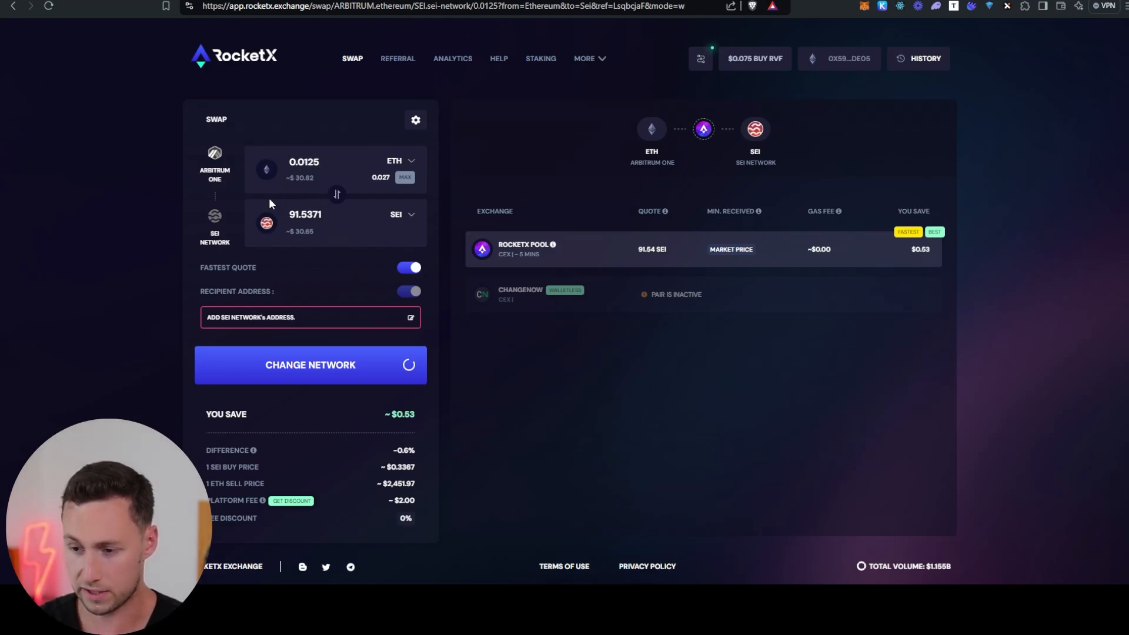
mouse_move(315, 326)
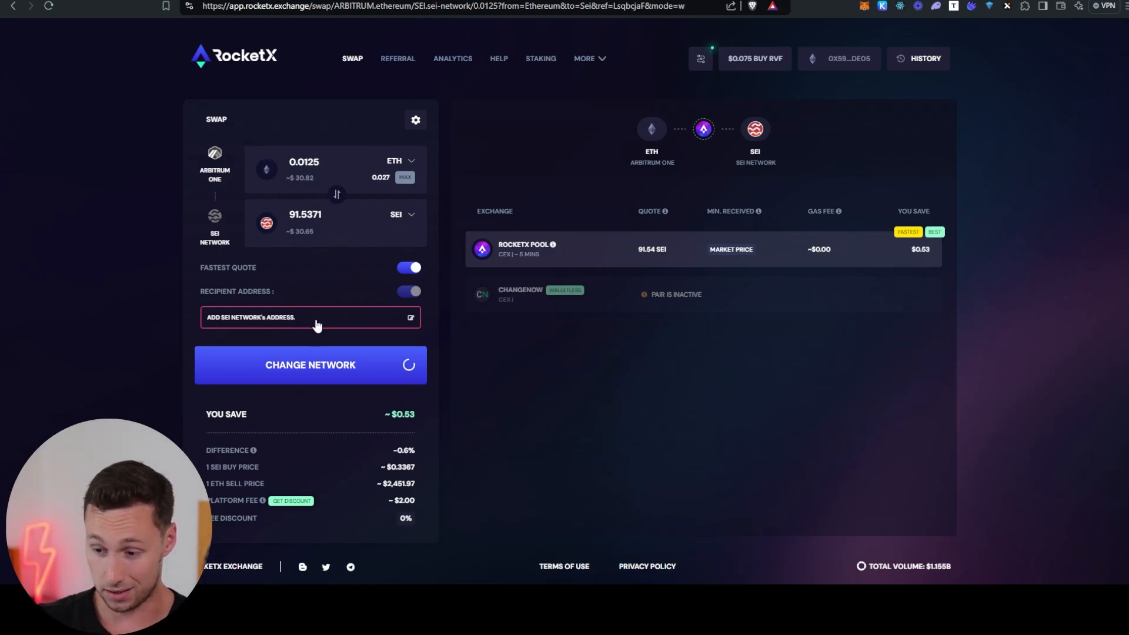
click(309, 316)
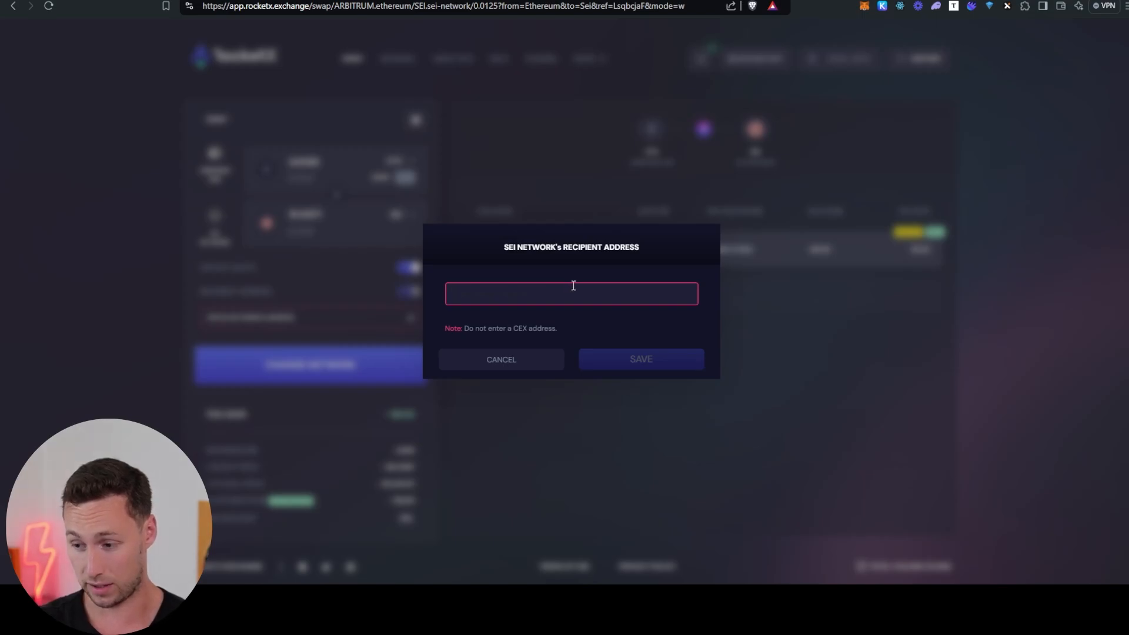
mouse_move(572, 293)
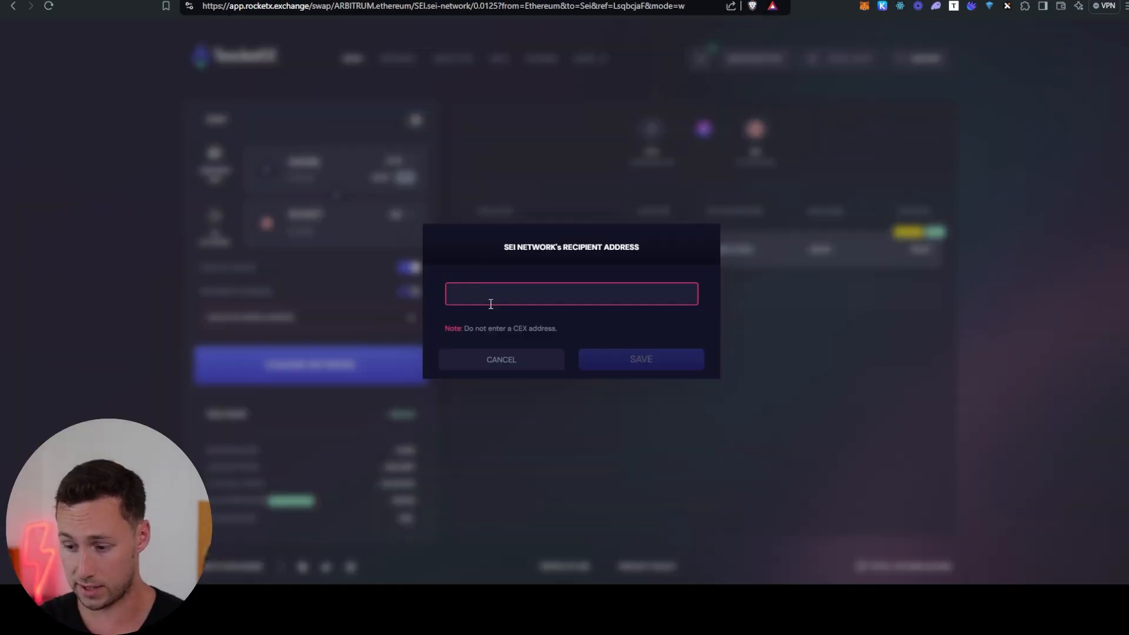
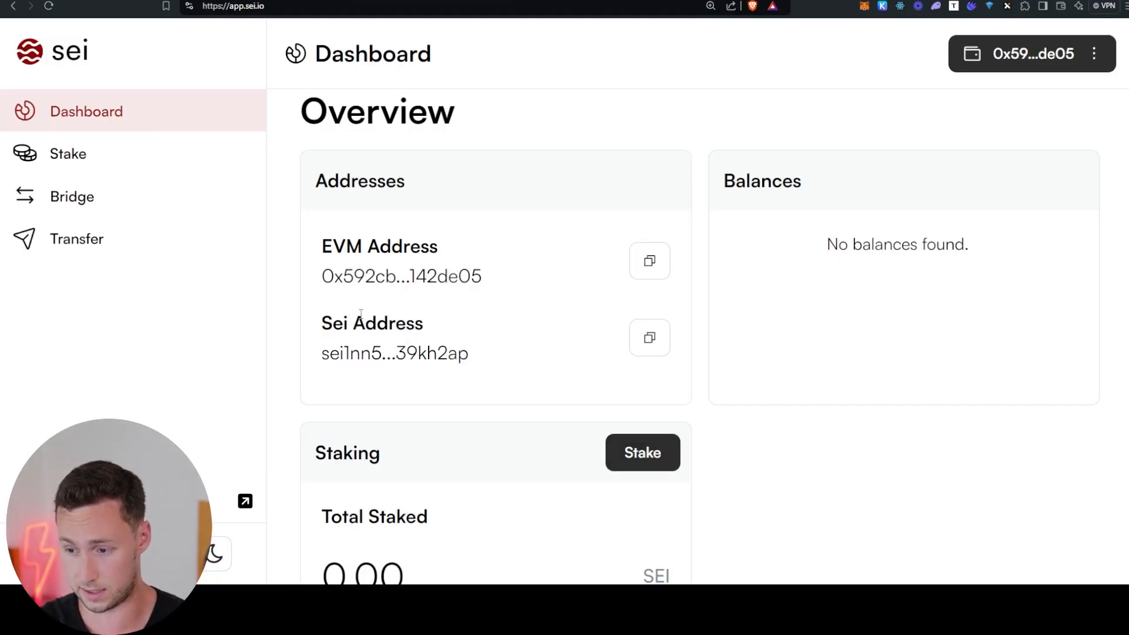
click(647, 338)
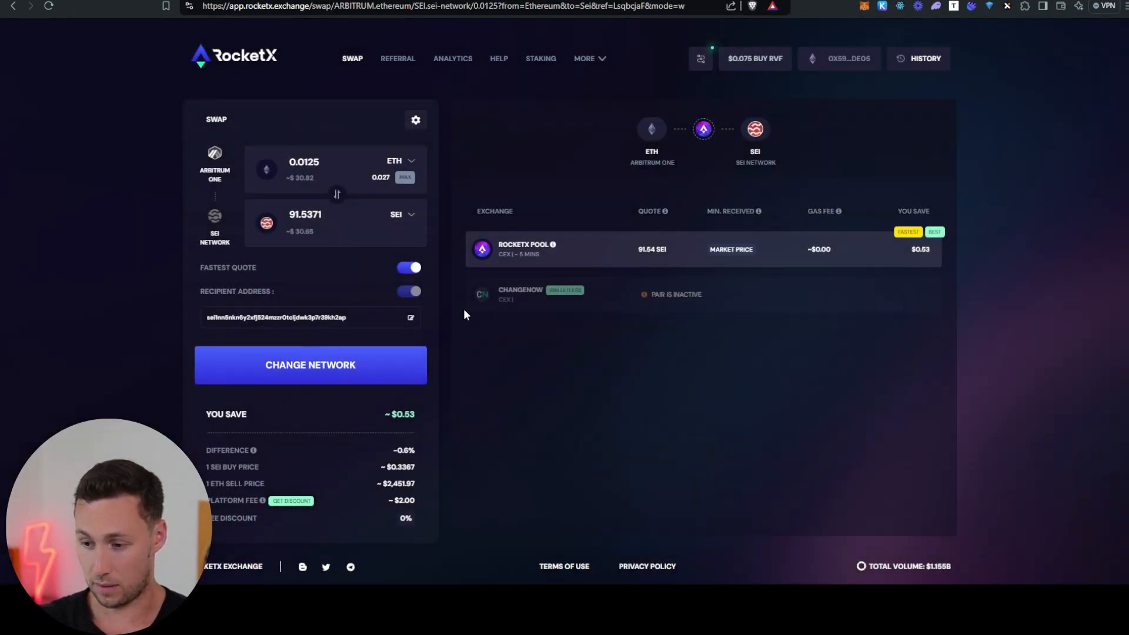
mouse_move(252, 194)
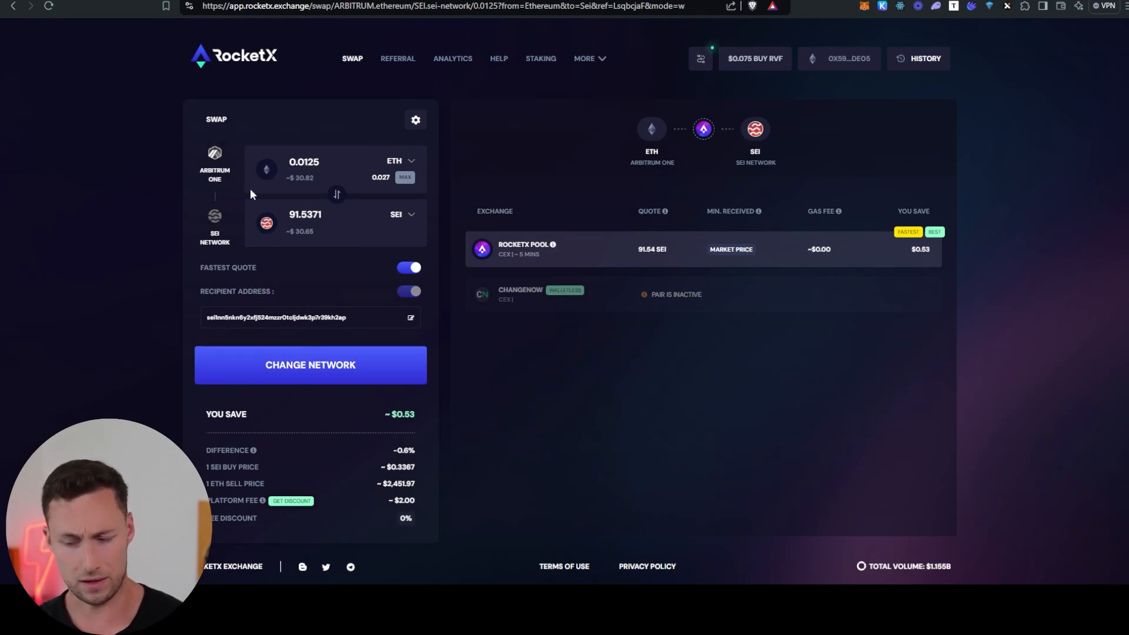
mouse_move(213, 149)
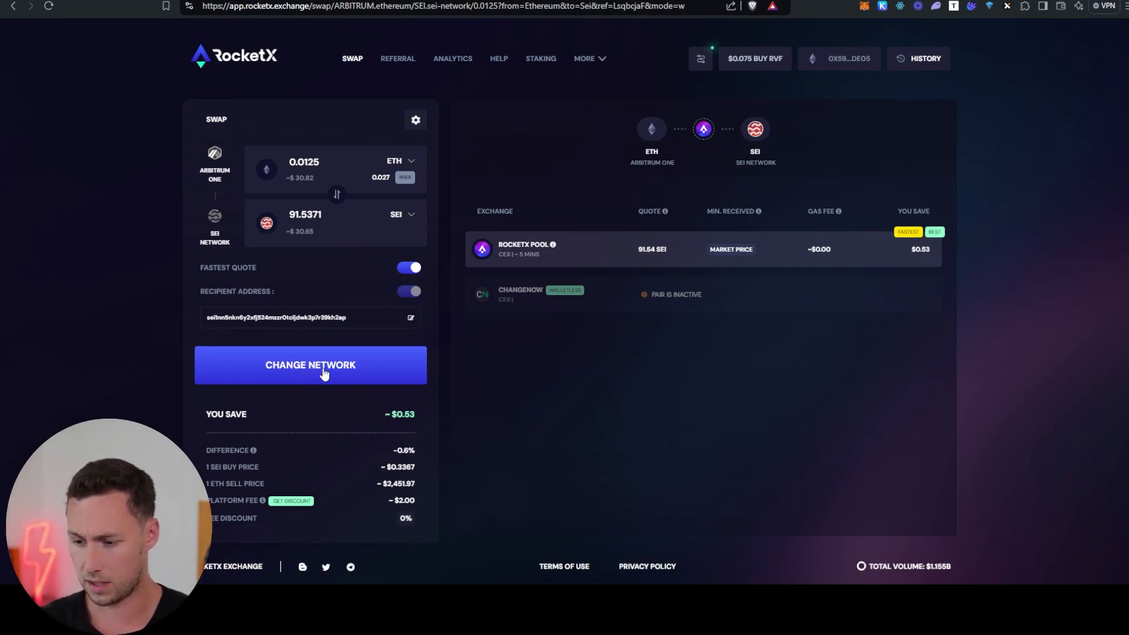
Switch the wallet to Arbitrum One and start the 0.0125 ETH to SEI swap
click(310, 364)
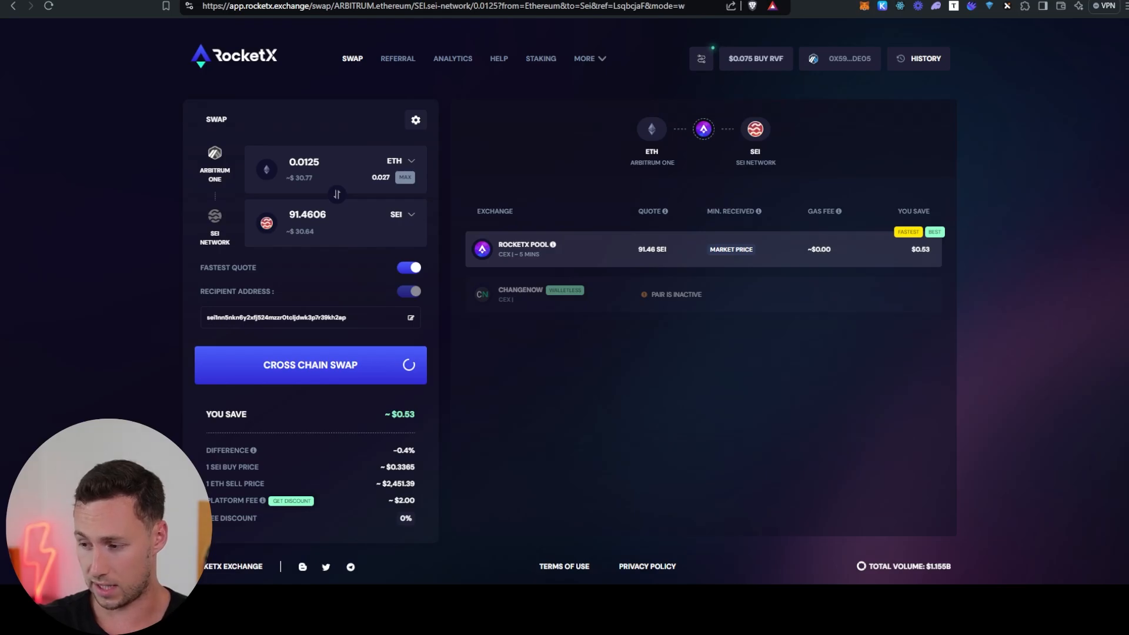
click(309, 364)
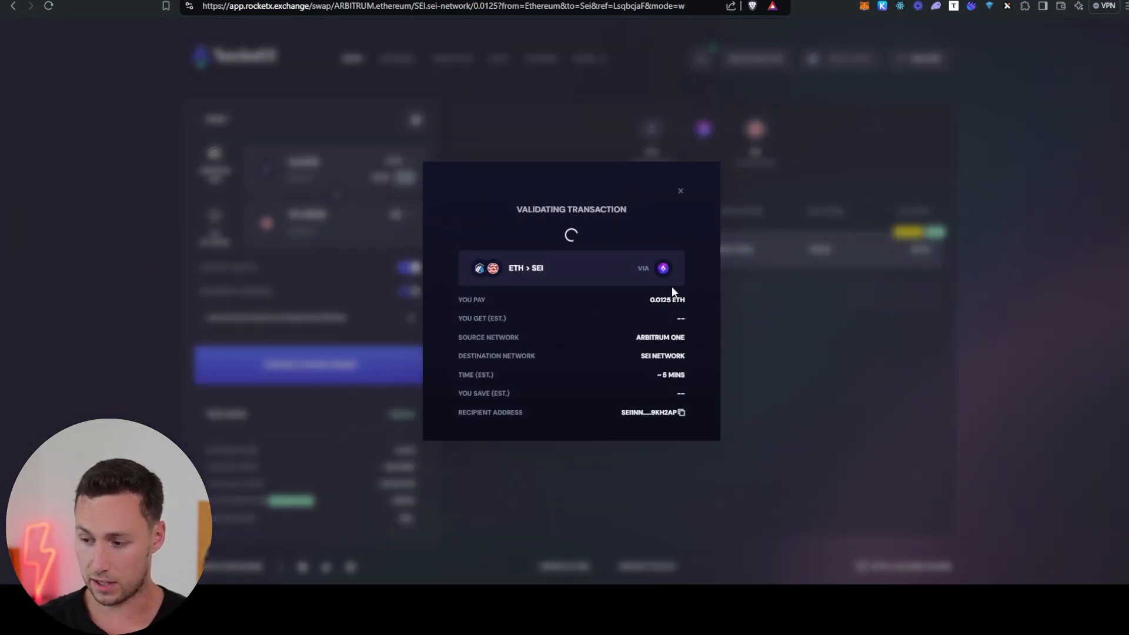
mouse_move(1069, 239)
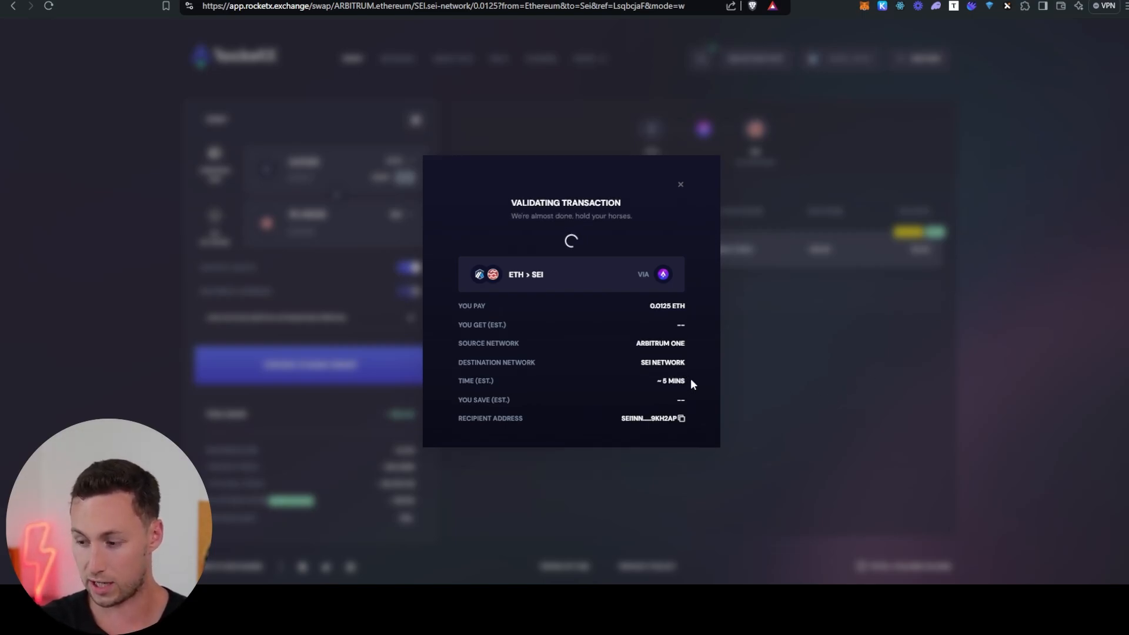
mouse_move(659, 380)
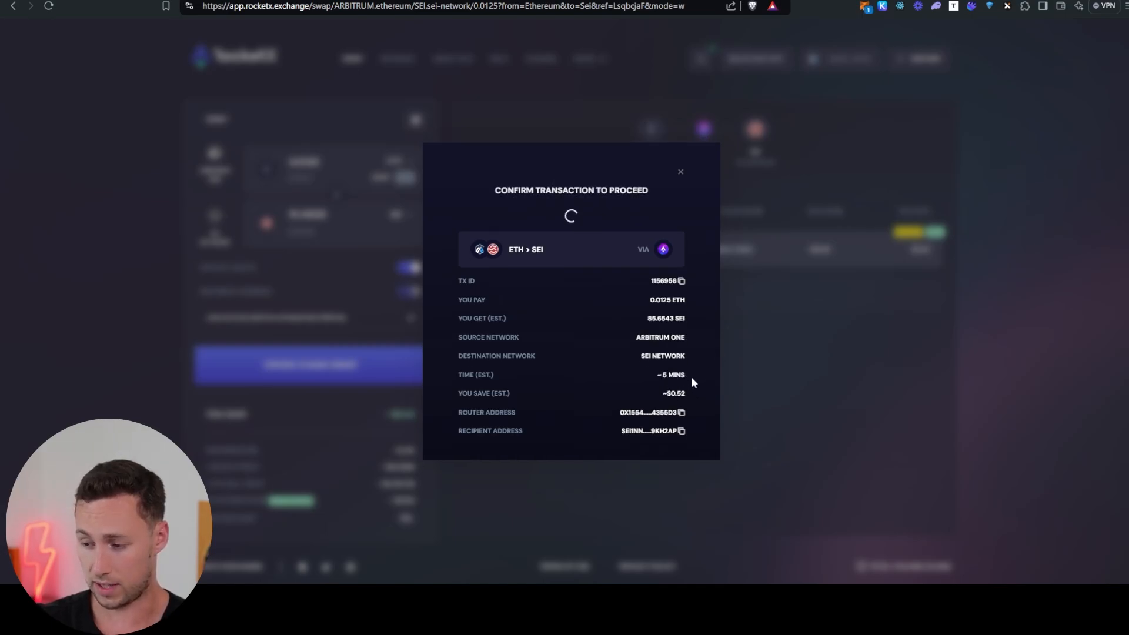
mouse_move(1095, 289)
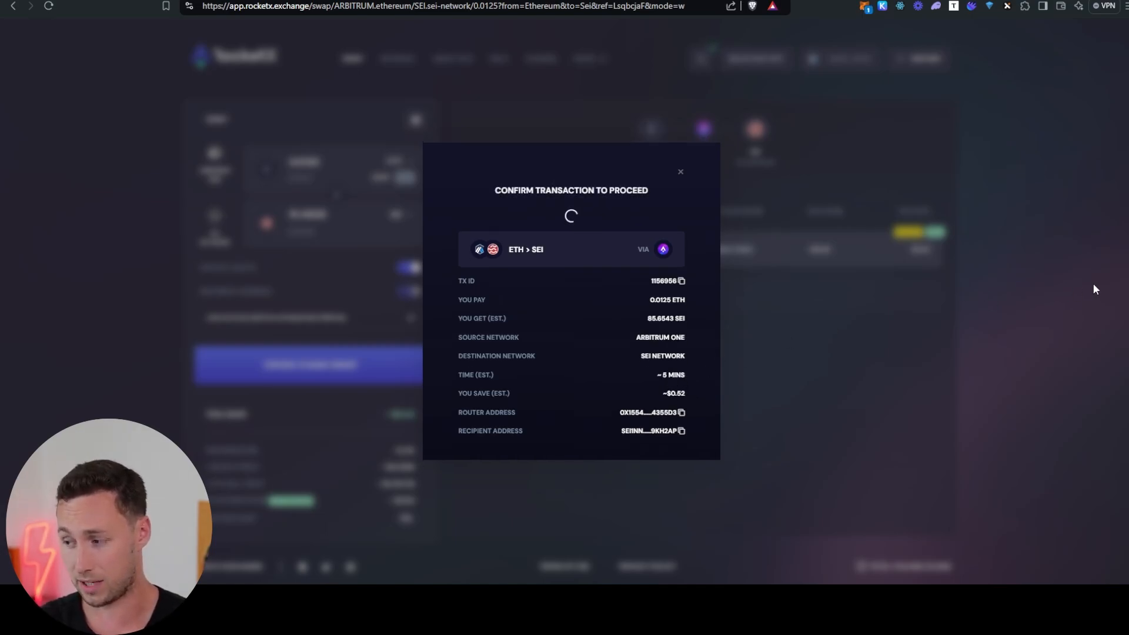
mouse_move(1102, 308)
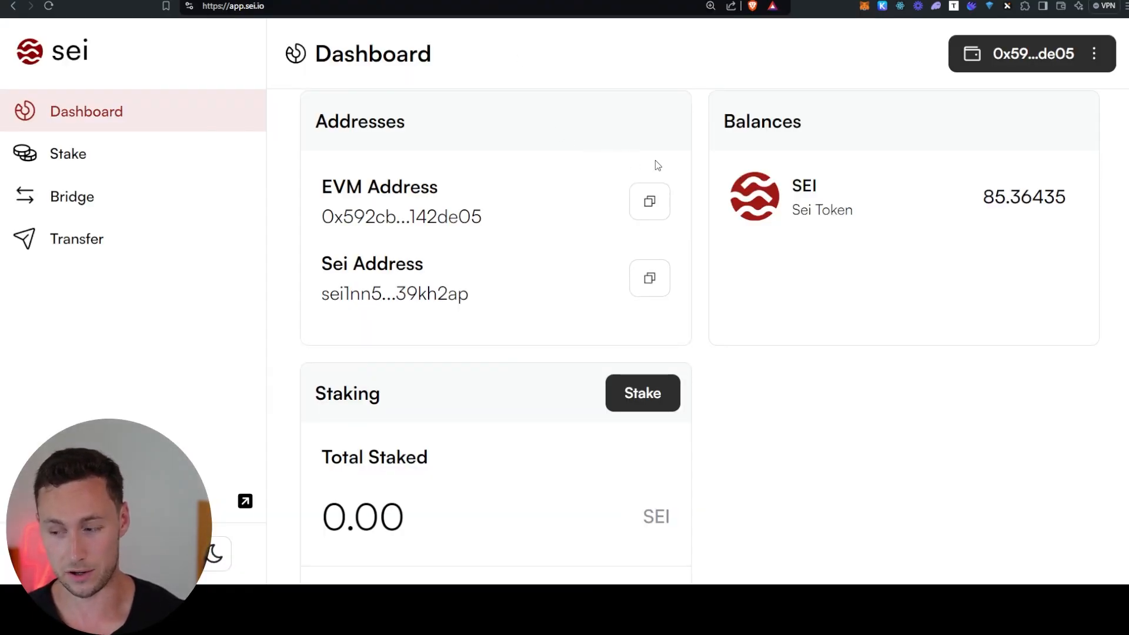
mouse_move(916, 235)
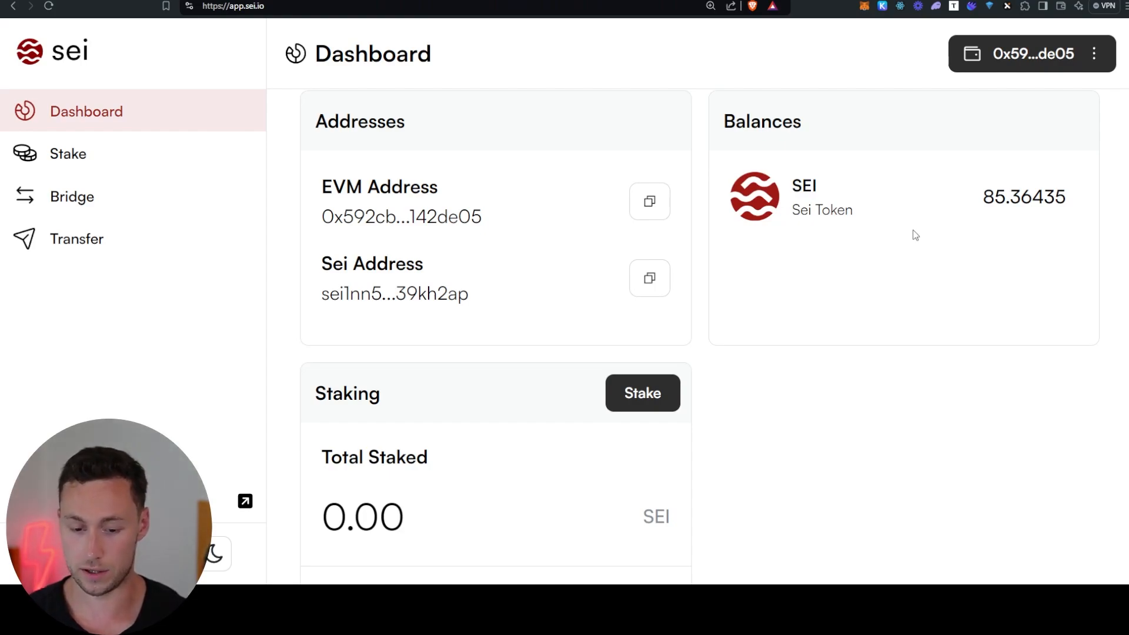
View the Sei app Dashboard Balances card confirming about 85.36 SEI received
double_click(1024, 197)
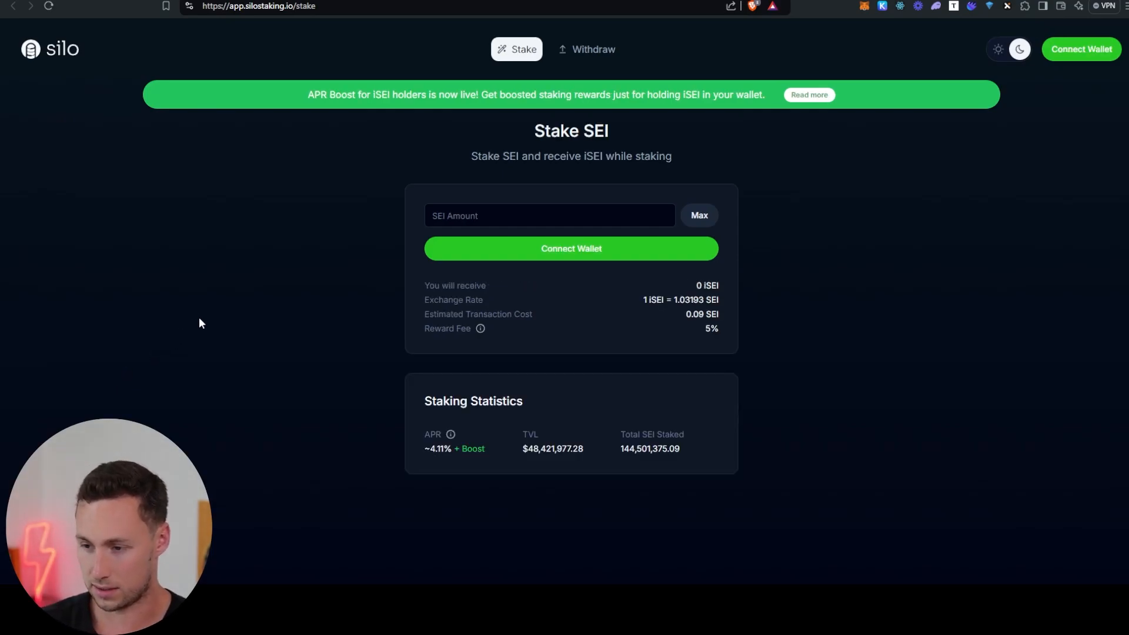
mouse_move(406, 307)
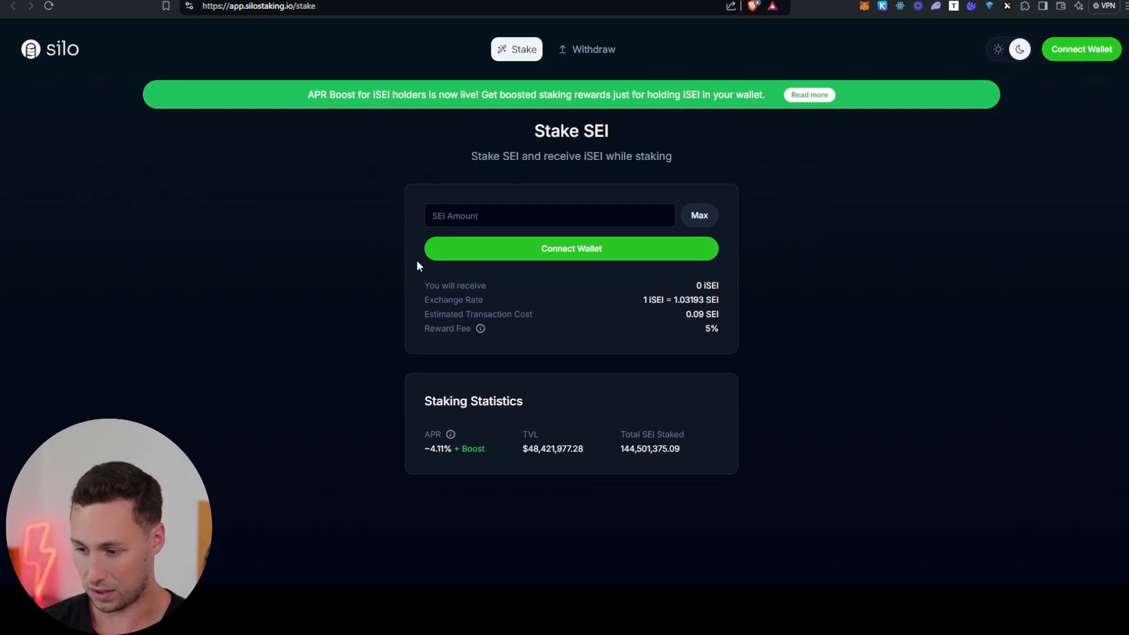
mouse_move(423, 301)
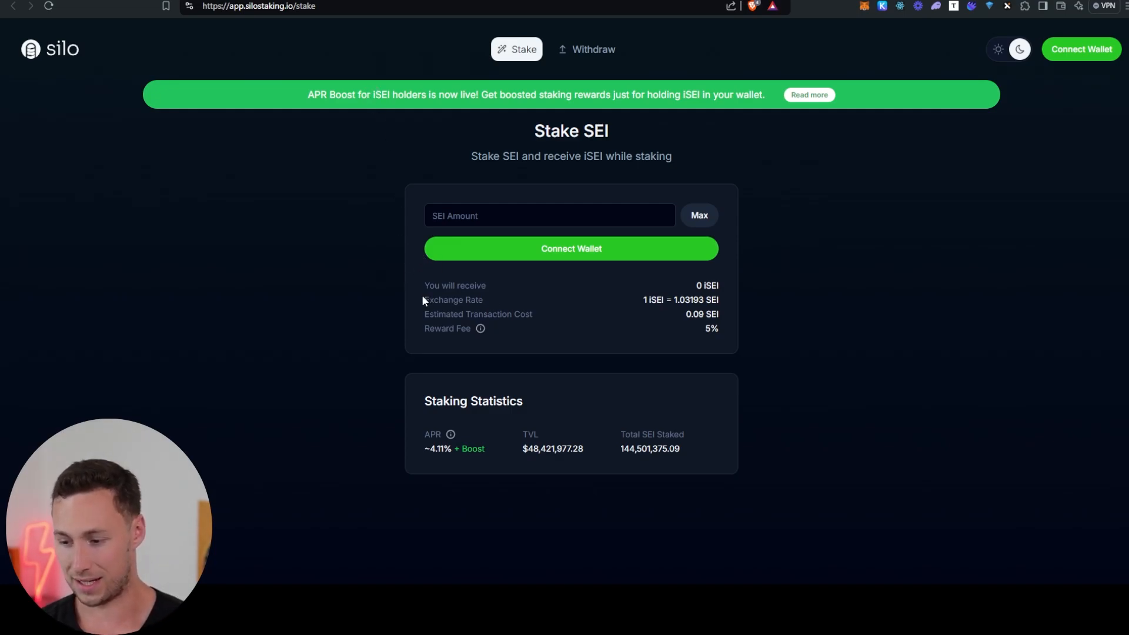
mouse_move(364, 359)
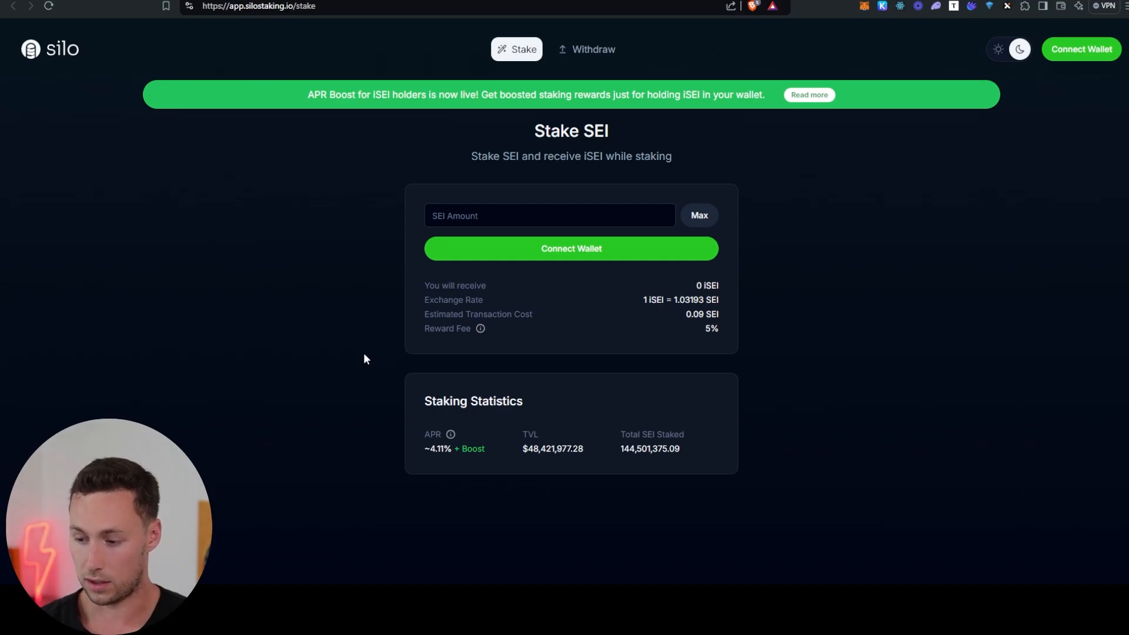
mouse_move(264, 33)
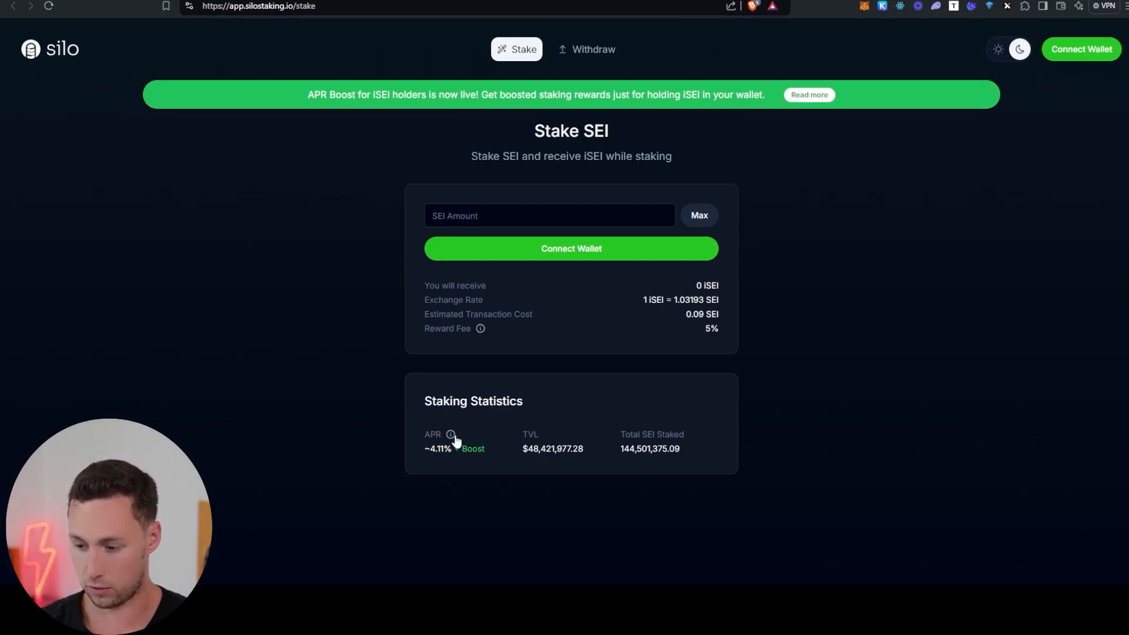
mouse_move(464, 467)
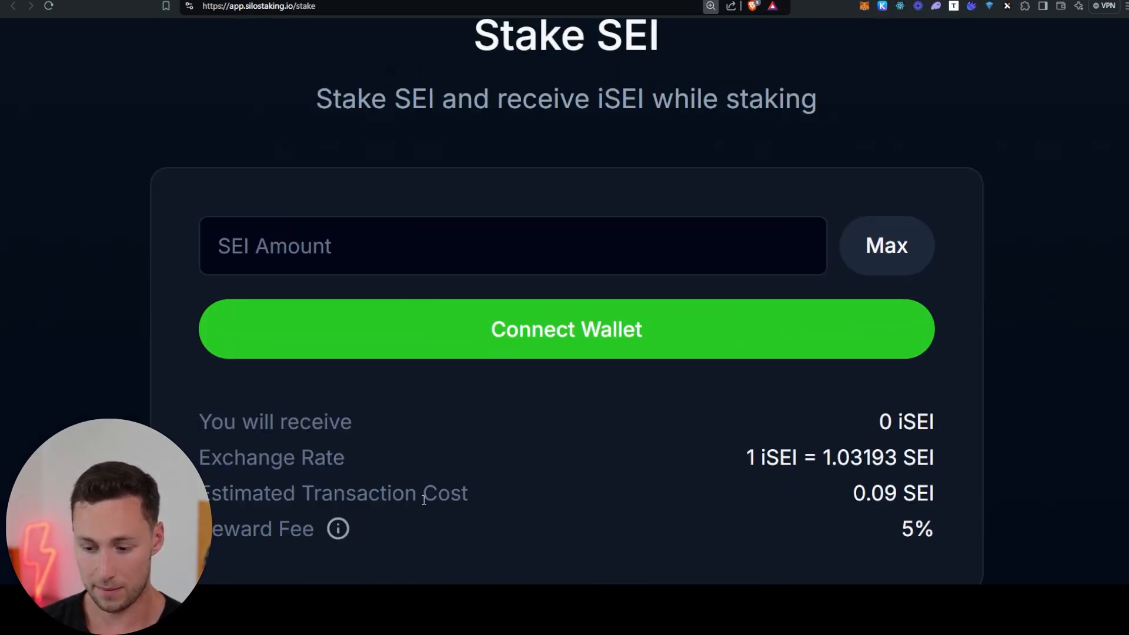
Look over Silo's Stake SEI panel: 1 iSEI = 1.03193 SEI, 5% reward fee, ~4.11% APR
scroll(down, 3)
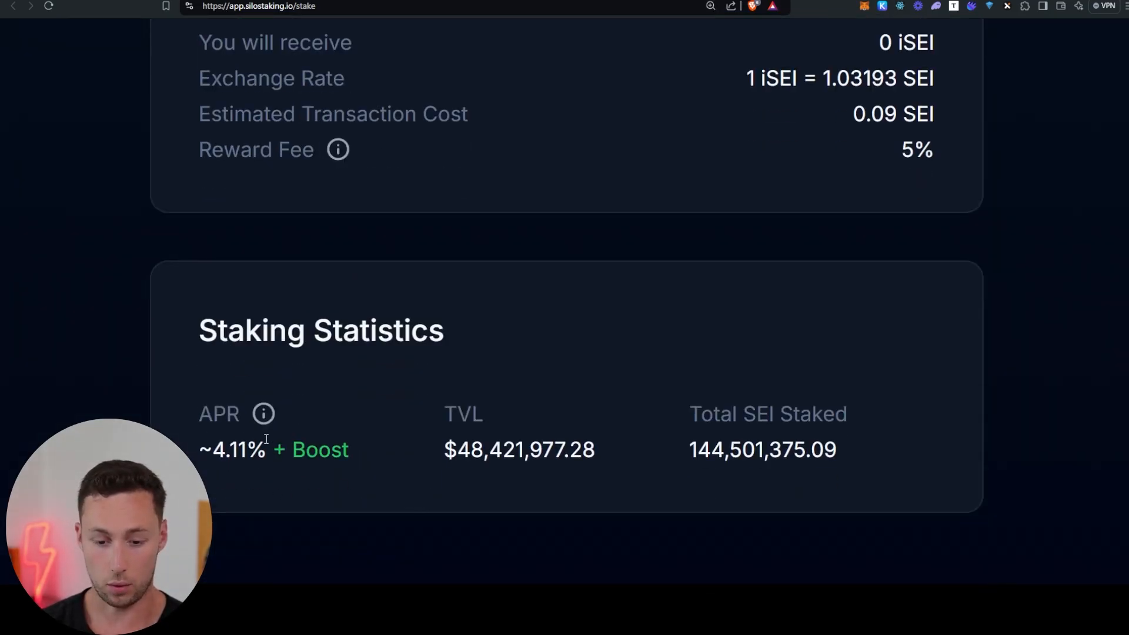
scroll(up, 3)
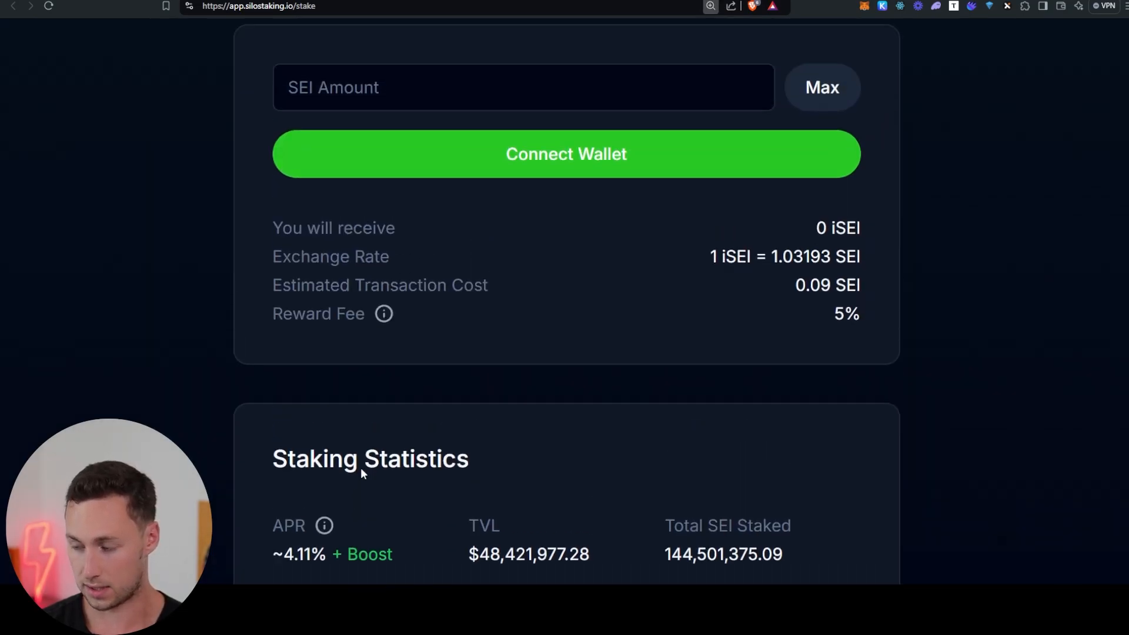
scroll(up, 3)
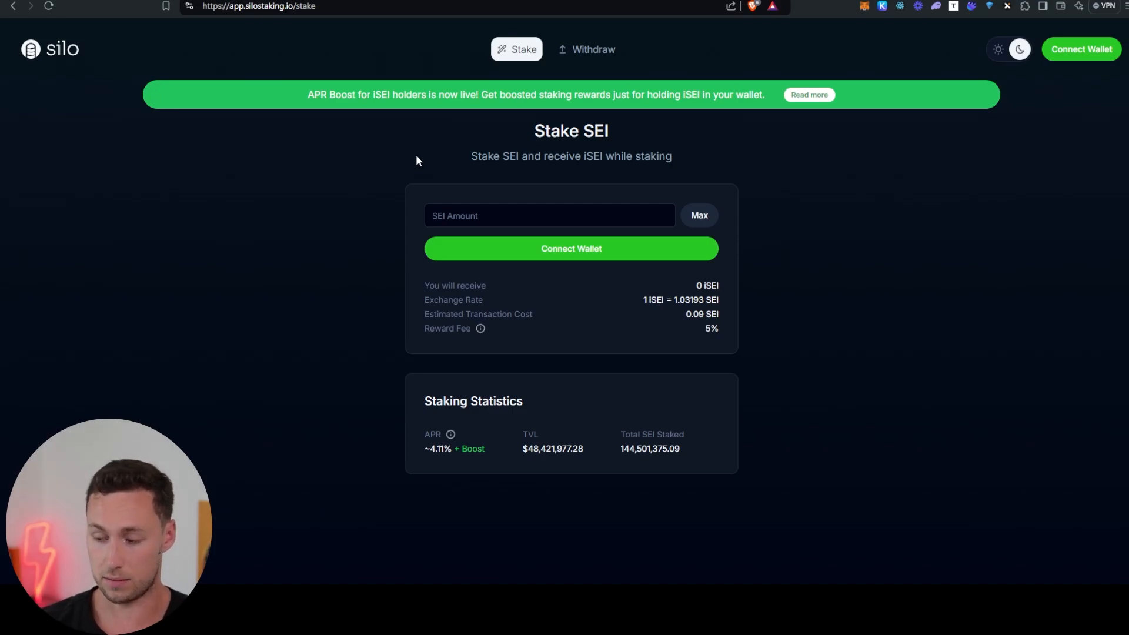
mouse_move(434, 154)
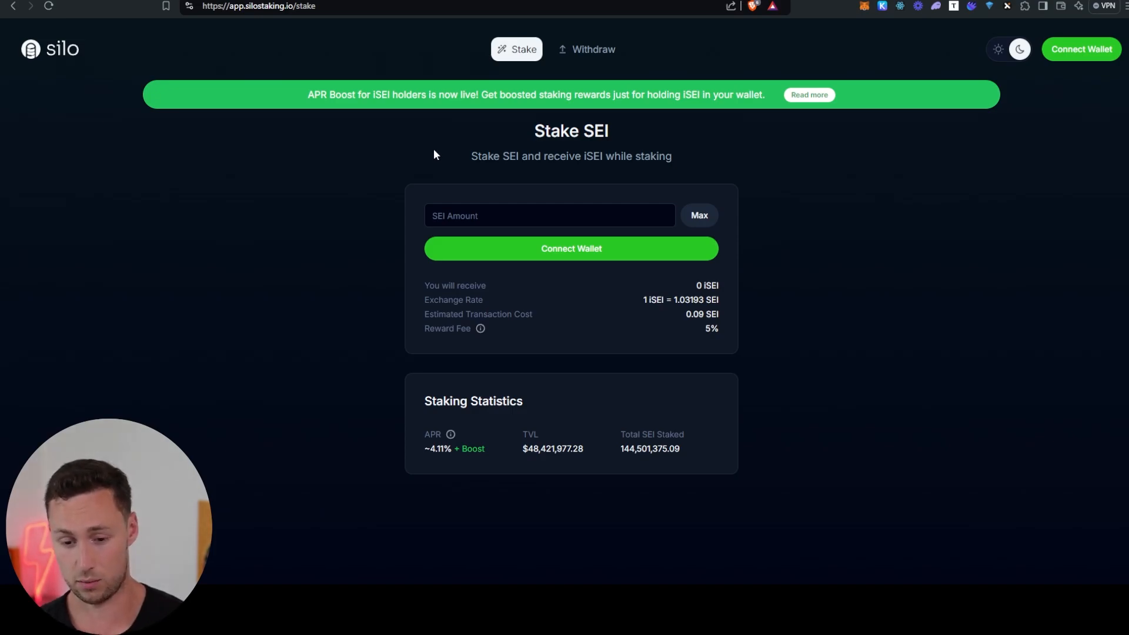
mouse_move(439, 172)
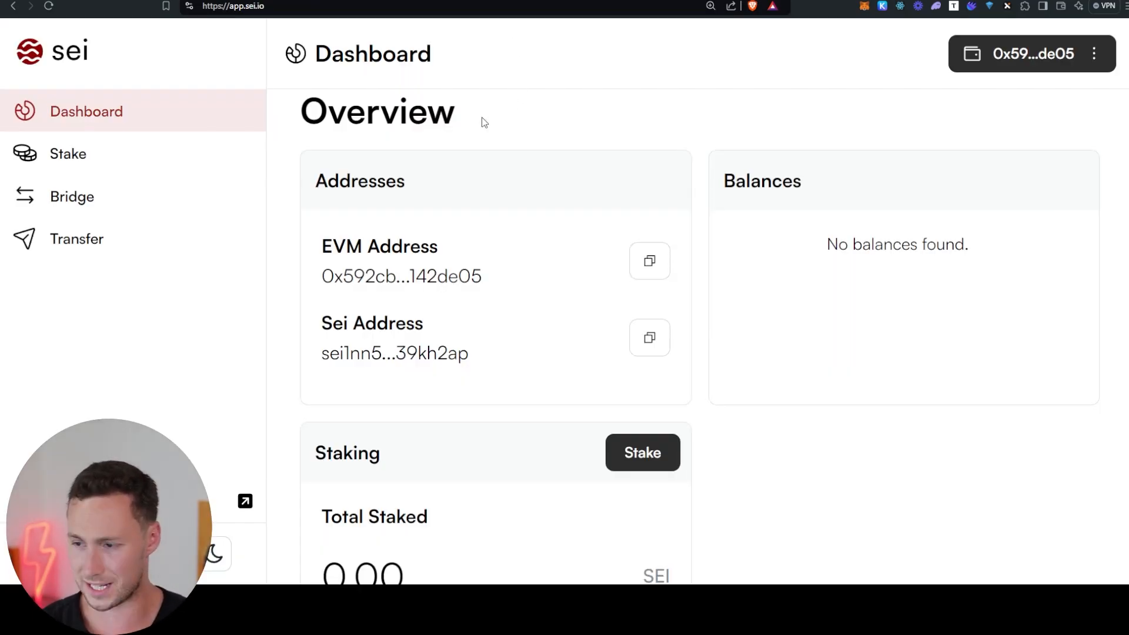
mouse_move(271, 235)
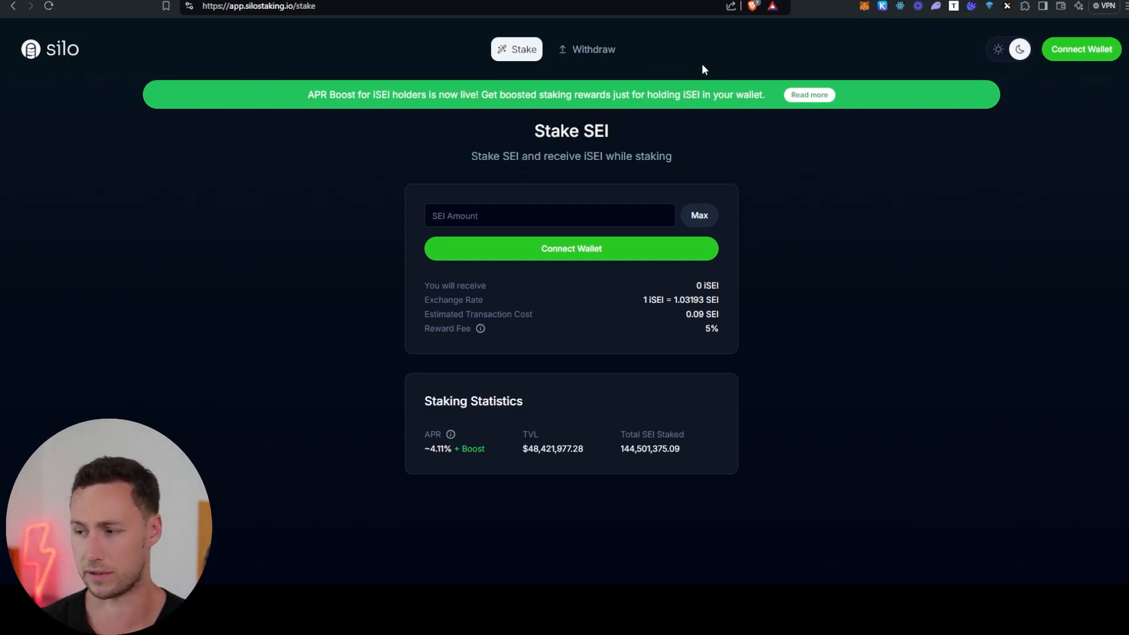
mouse_move(723, 89)
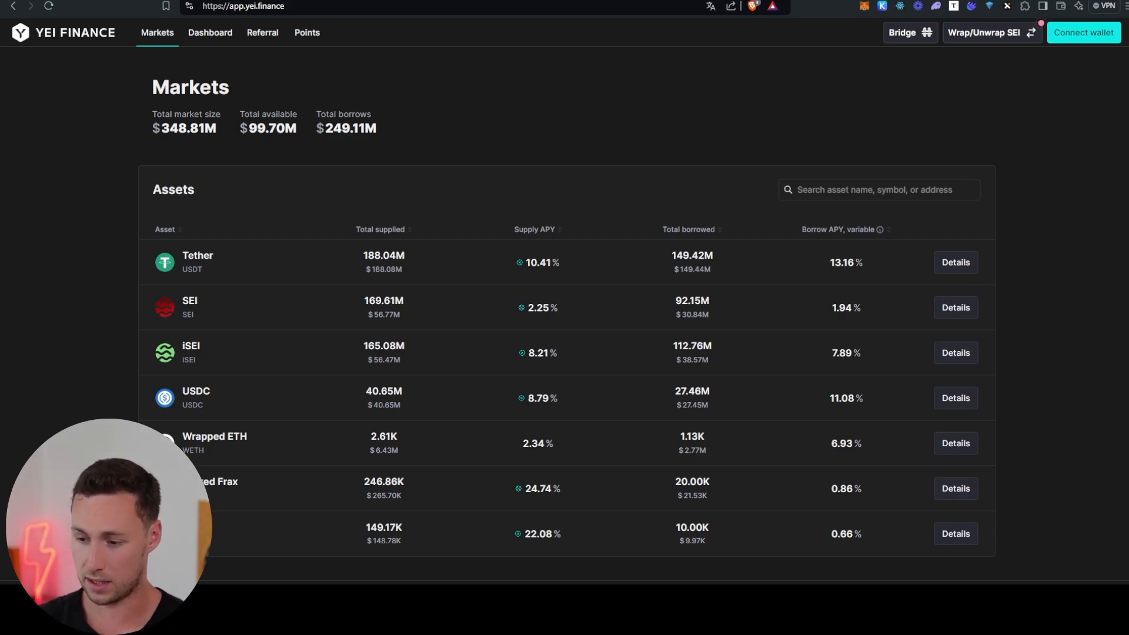
Check Yei's iSEI supply APY (8.21% combined) and points leaderboard, returning to the Markets list
scroll(down, 3)
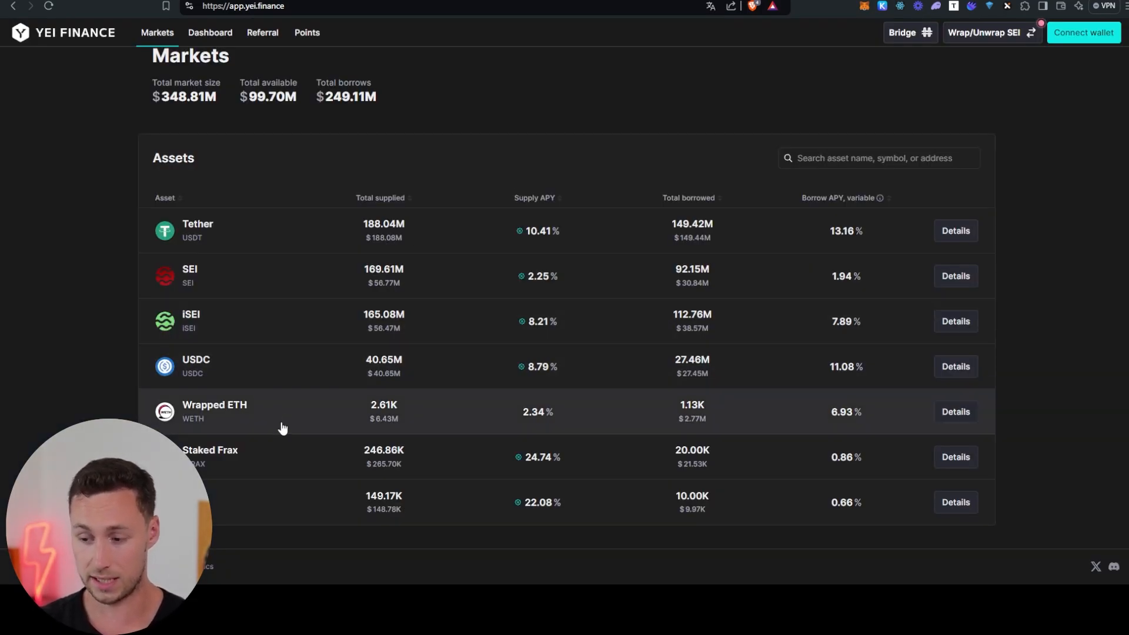
mouse_move(305, 510)
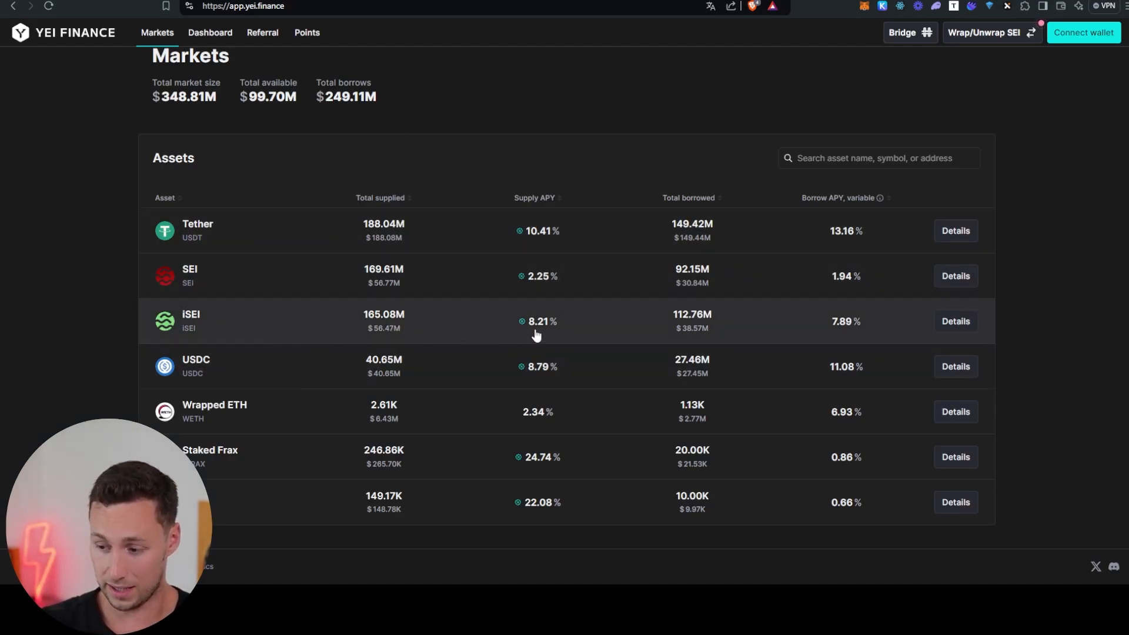
mouse_move(537, 322)
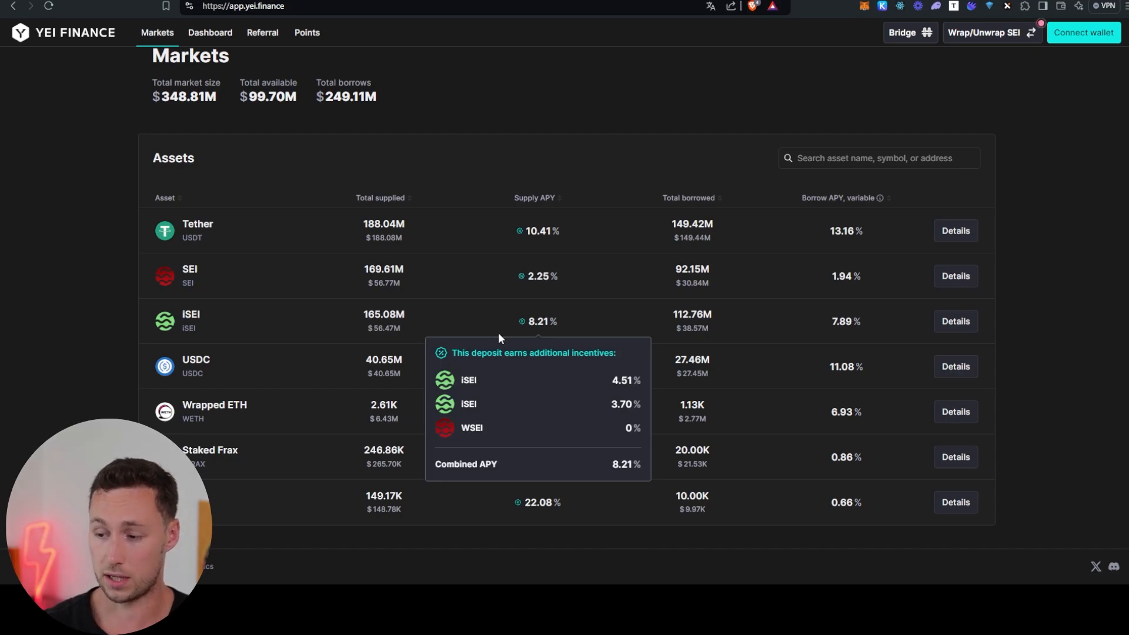
click(306, 33)
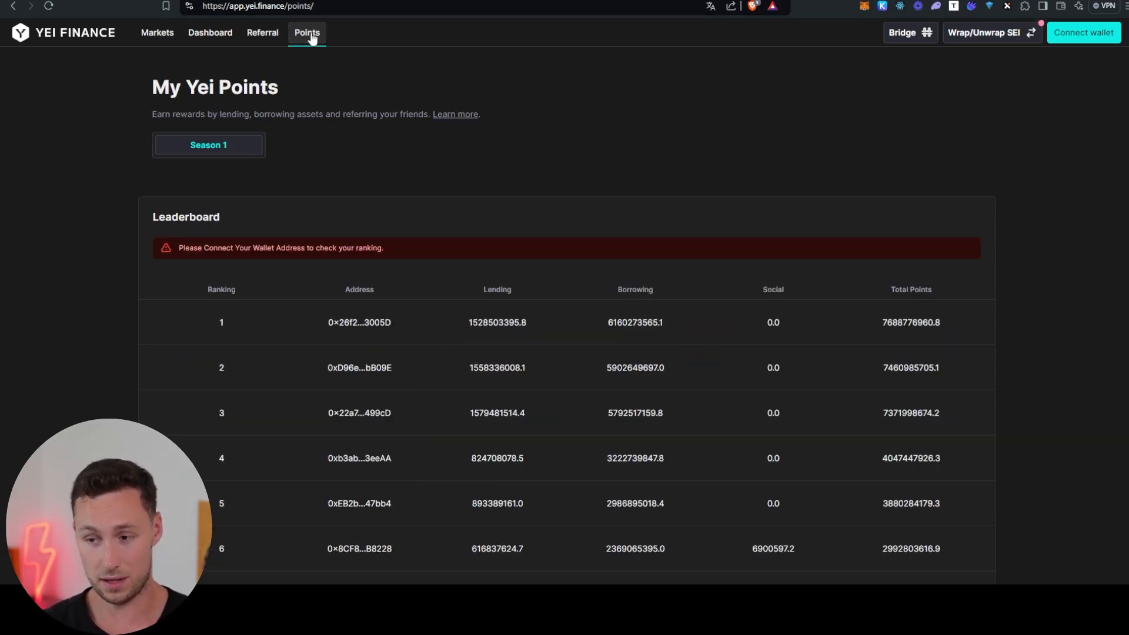
click(157, 33)
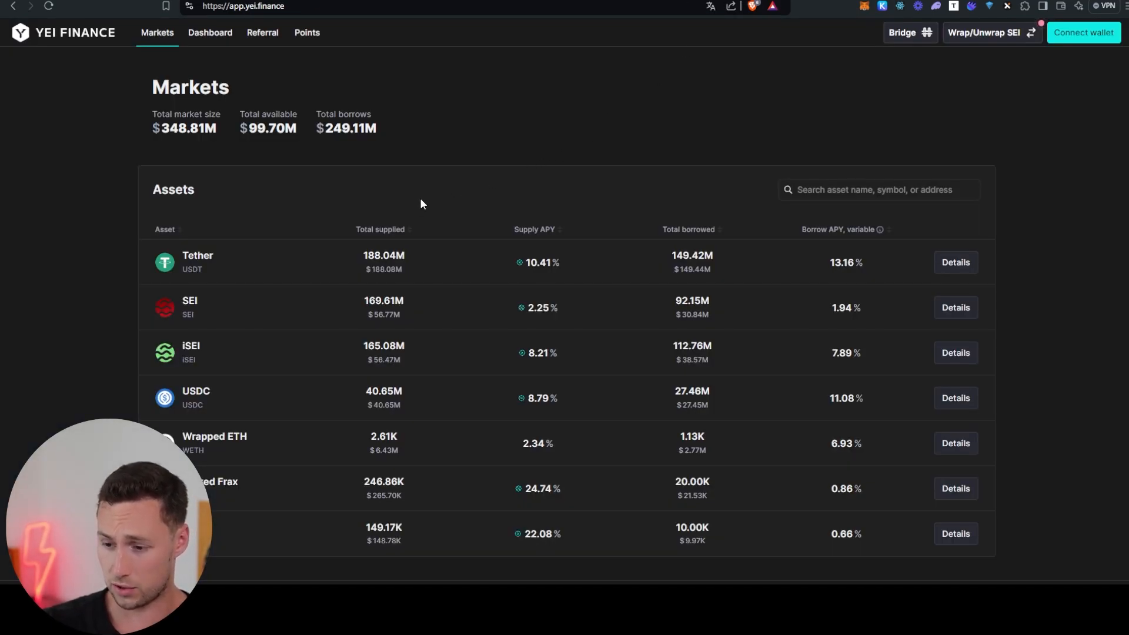
scroll(down, 3)
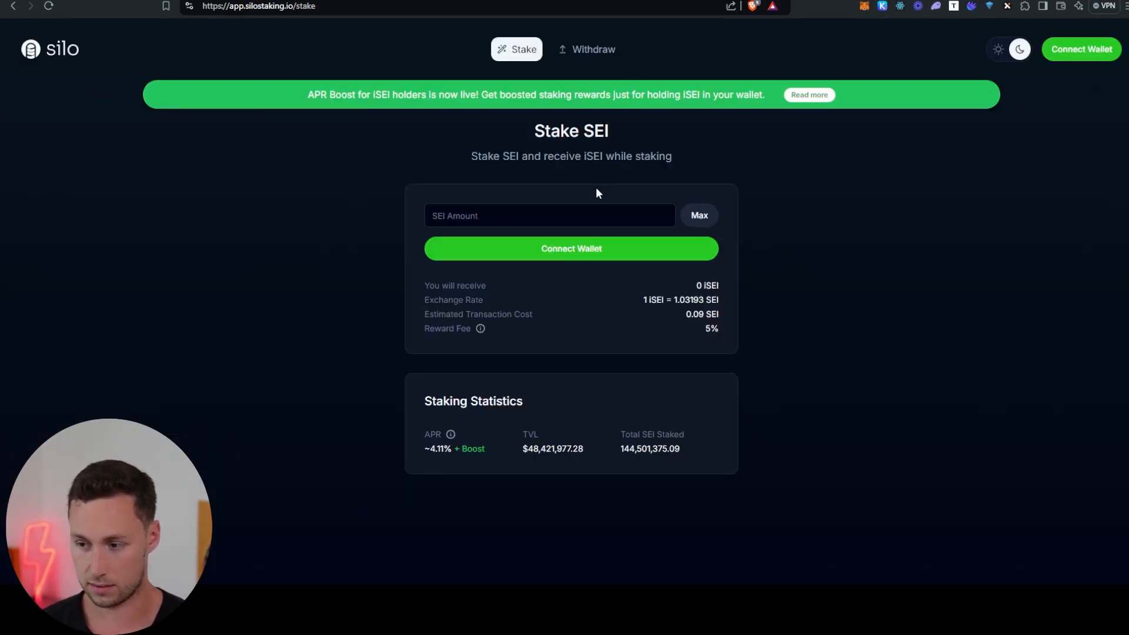
mouse_move(313, 287)
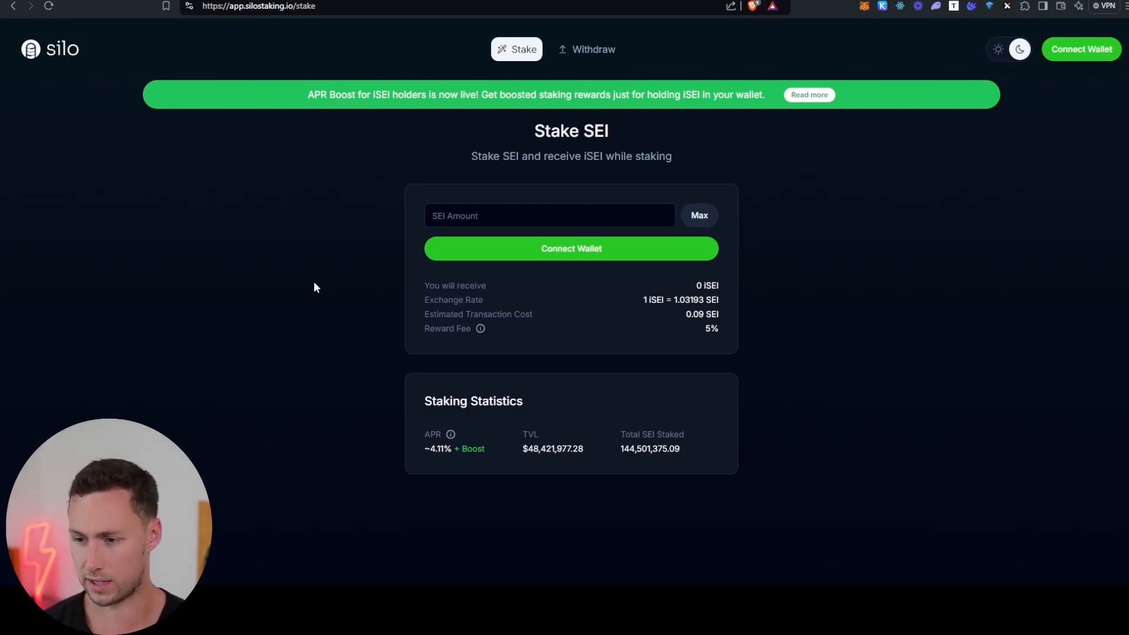
mouse_move(385, 256)
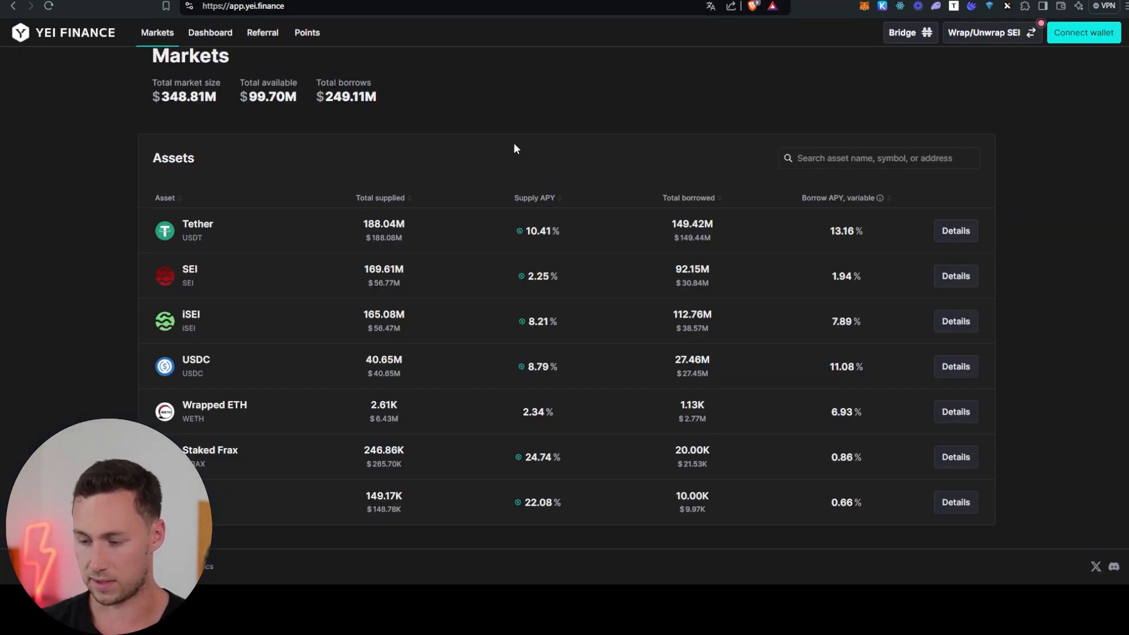
mouse_move(553, 78)
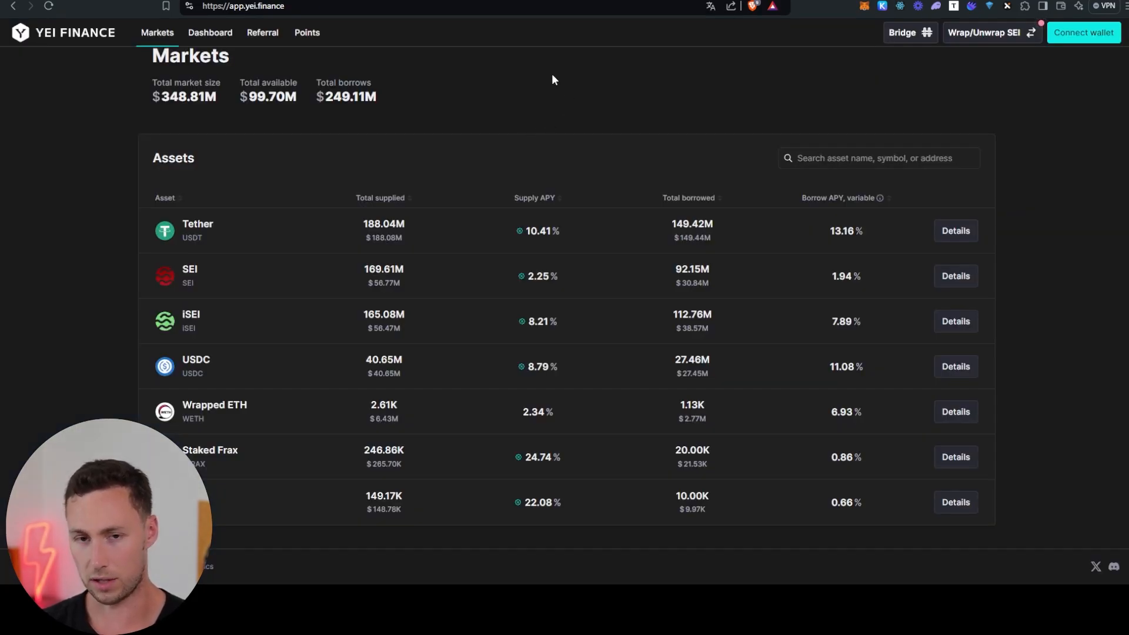
mouse_move(313, 341)
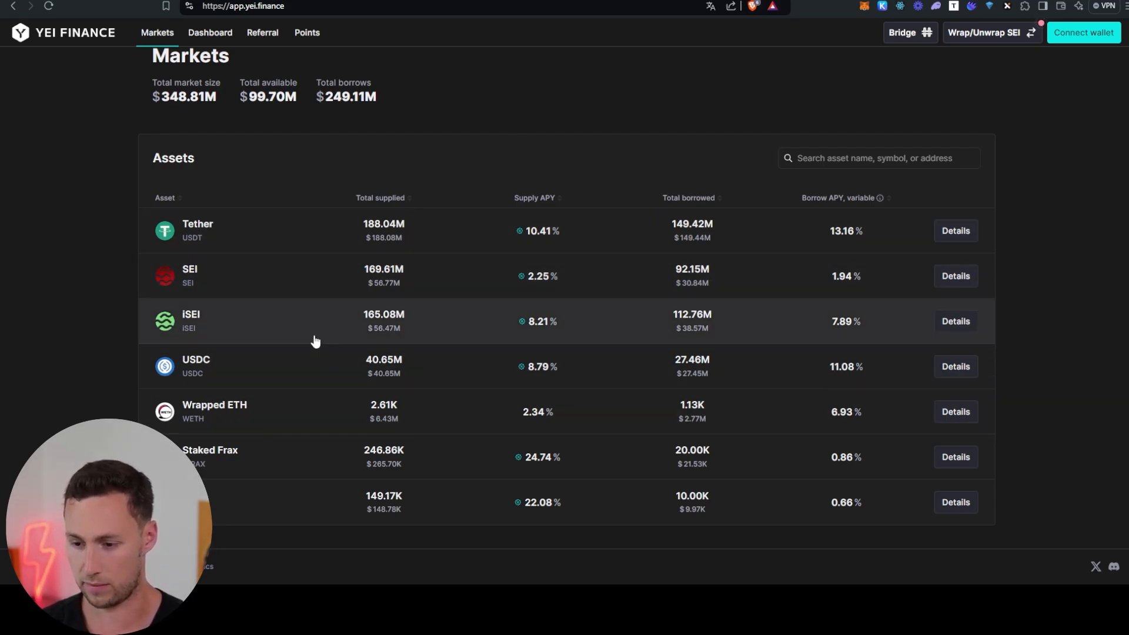
mouse_move(512, 282)
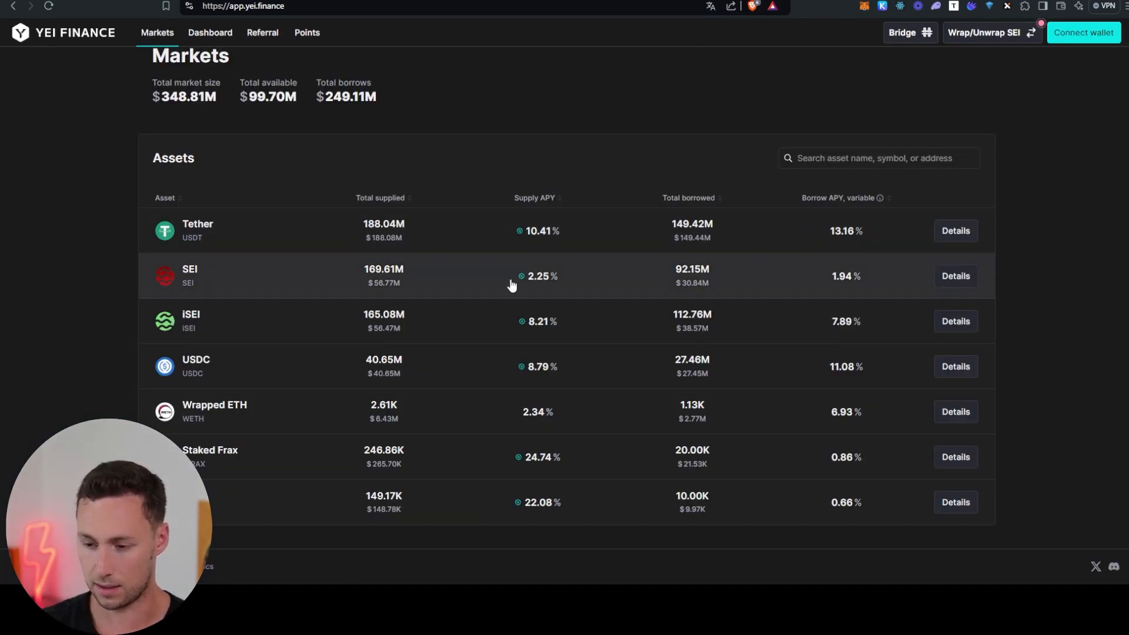
mouse_move(352, 329)
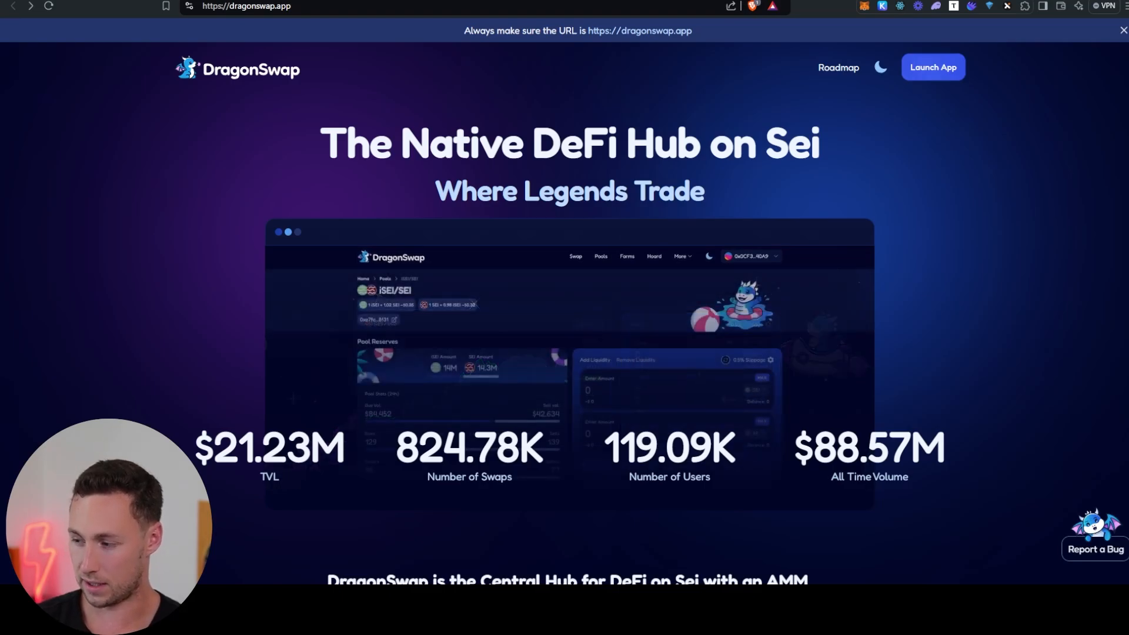
click(932, 67)
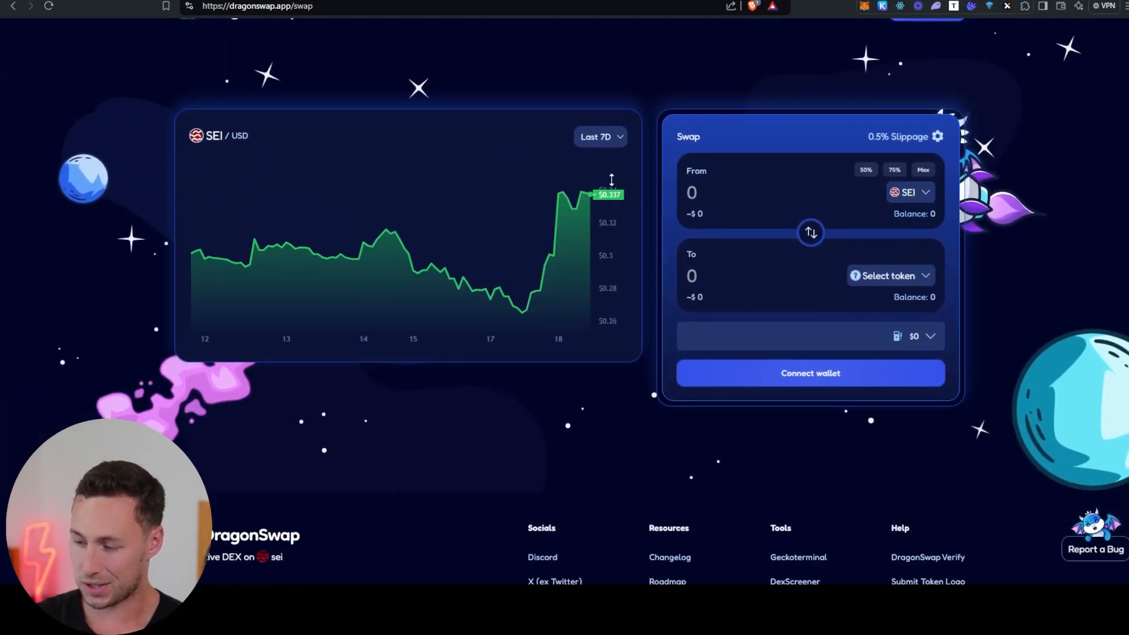
scroll(up, 3)
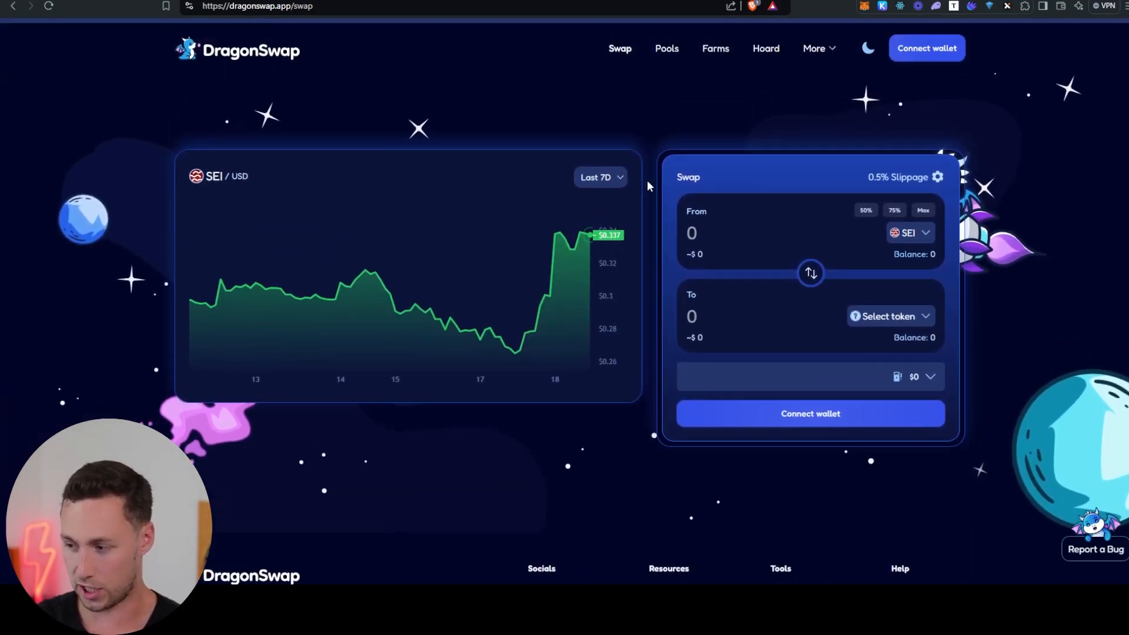
click(888, 316)
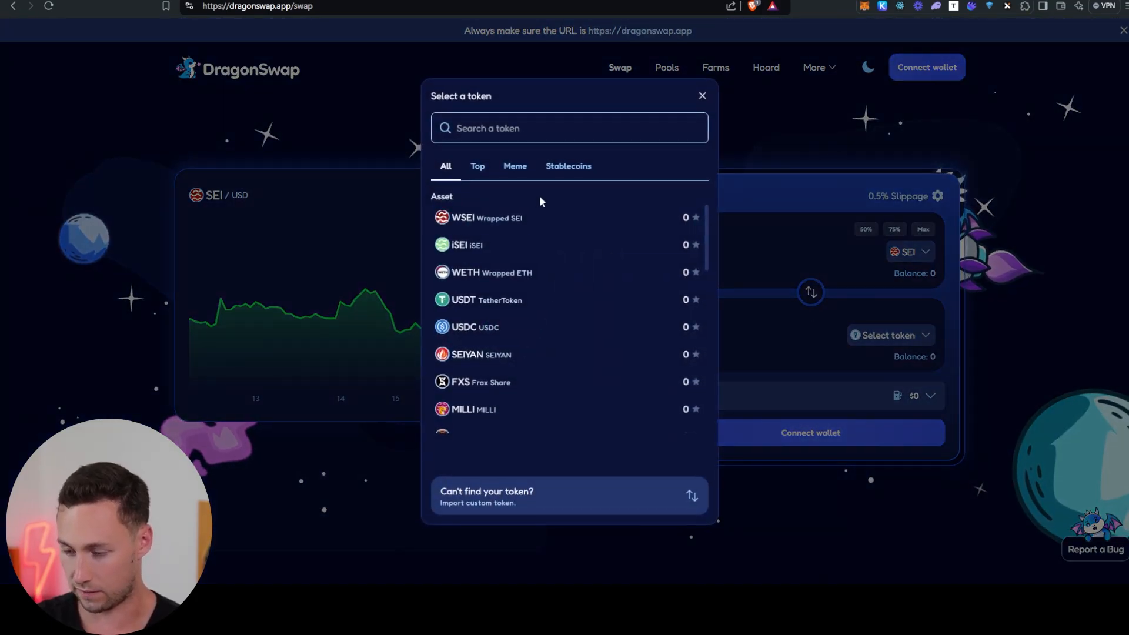
mouse_move(532, 220)
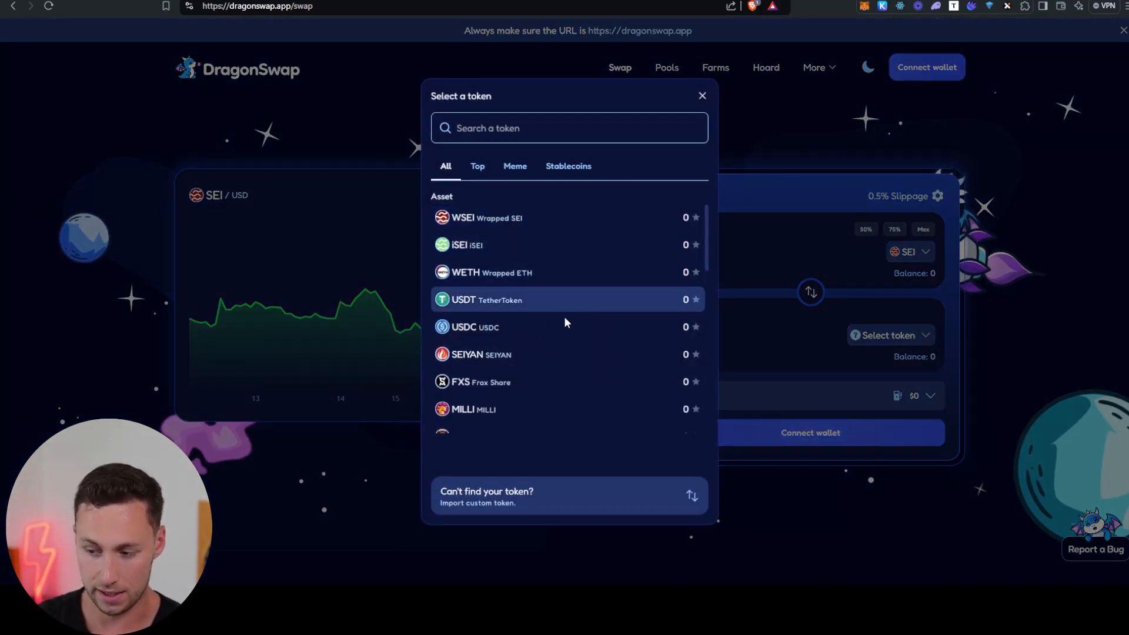
click(701, 95)
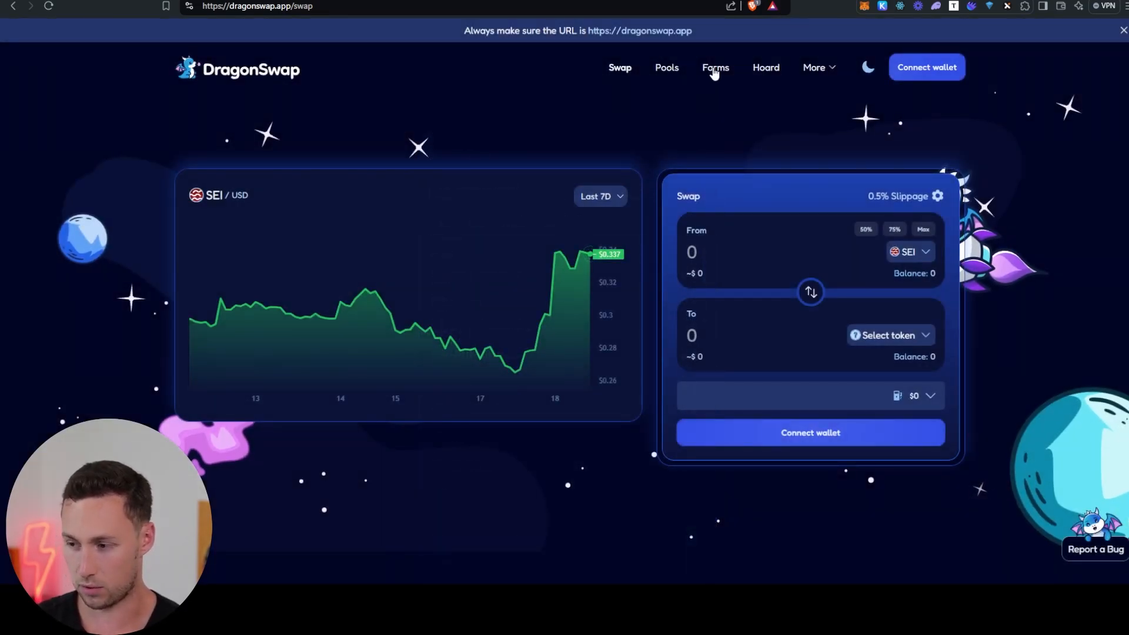
Browse DragonSwap Farms, e.g. USDC/SEI at 85.86% APR, $4.08M TVL across 24 farms
click(716, 67)
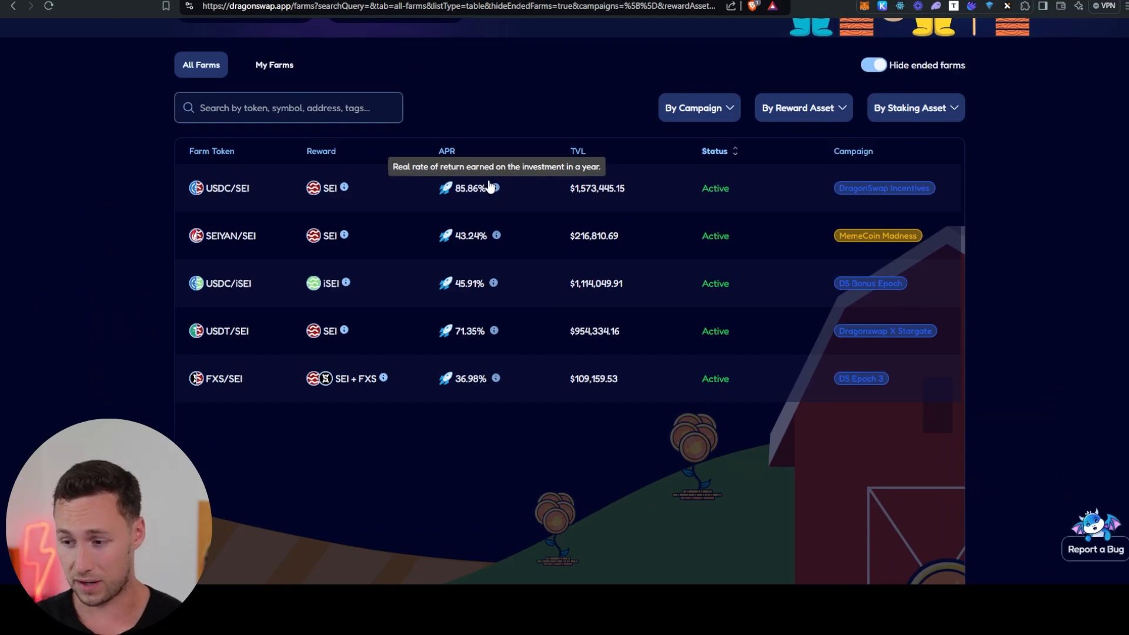
mouse_move(354, 187)
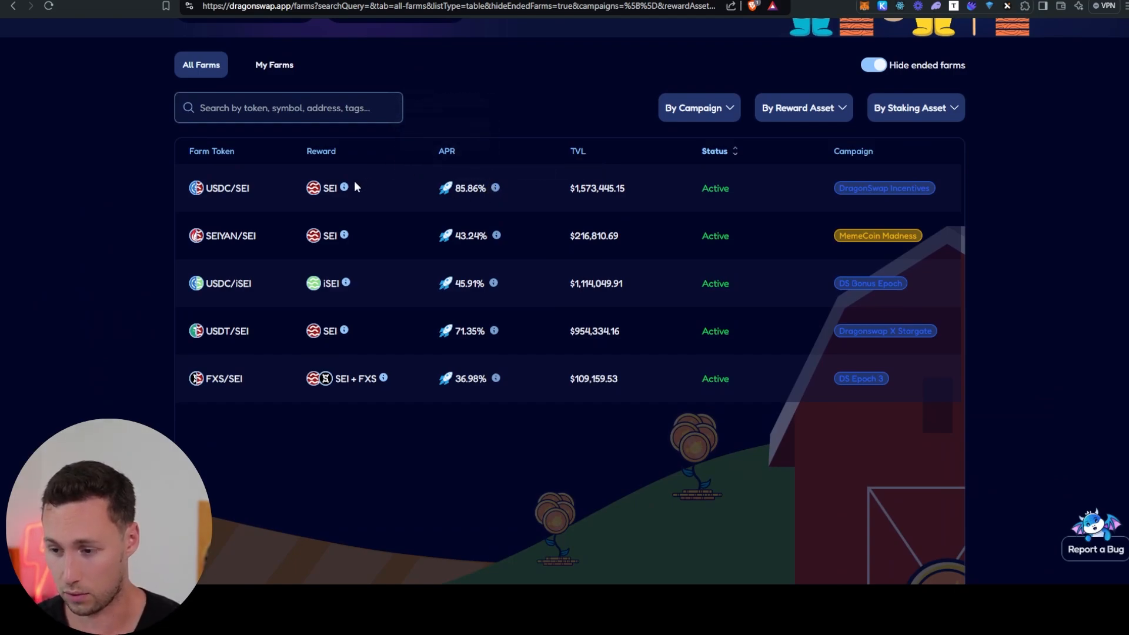
mouse_move(345, 188)
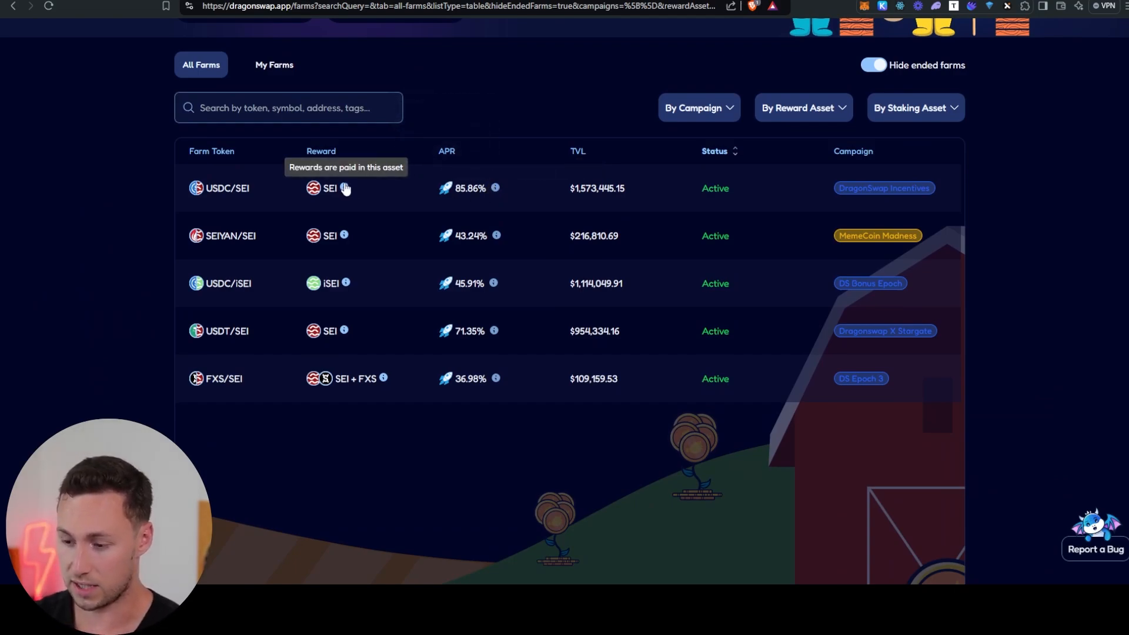
mouse_move(350, 301)
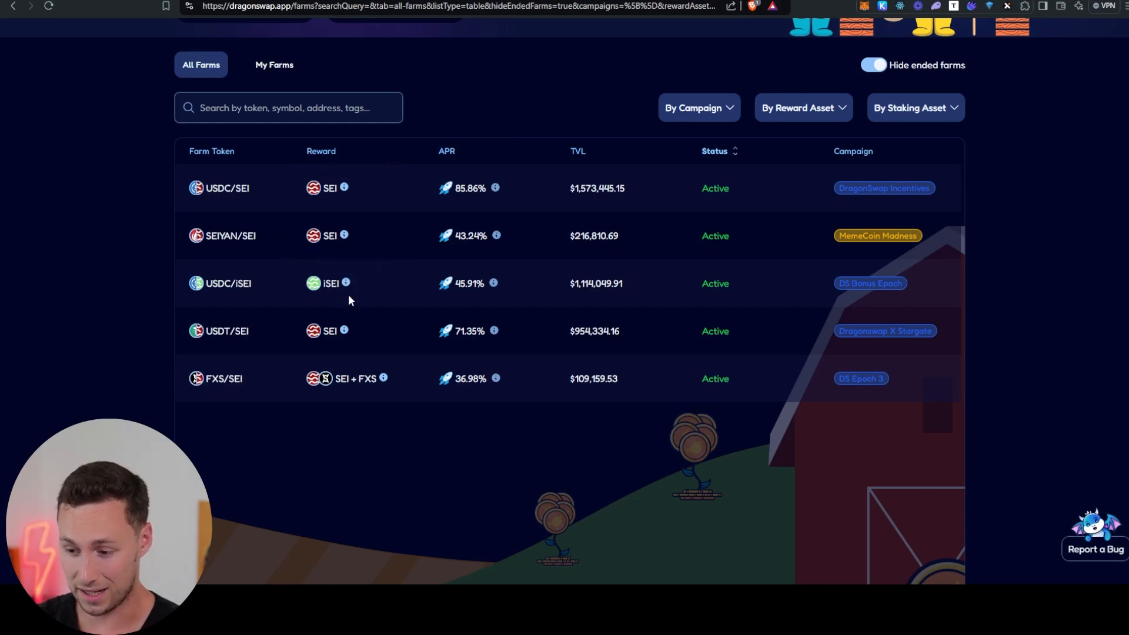
mouse_move(425, 201)
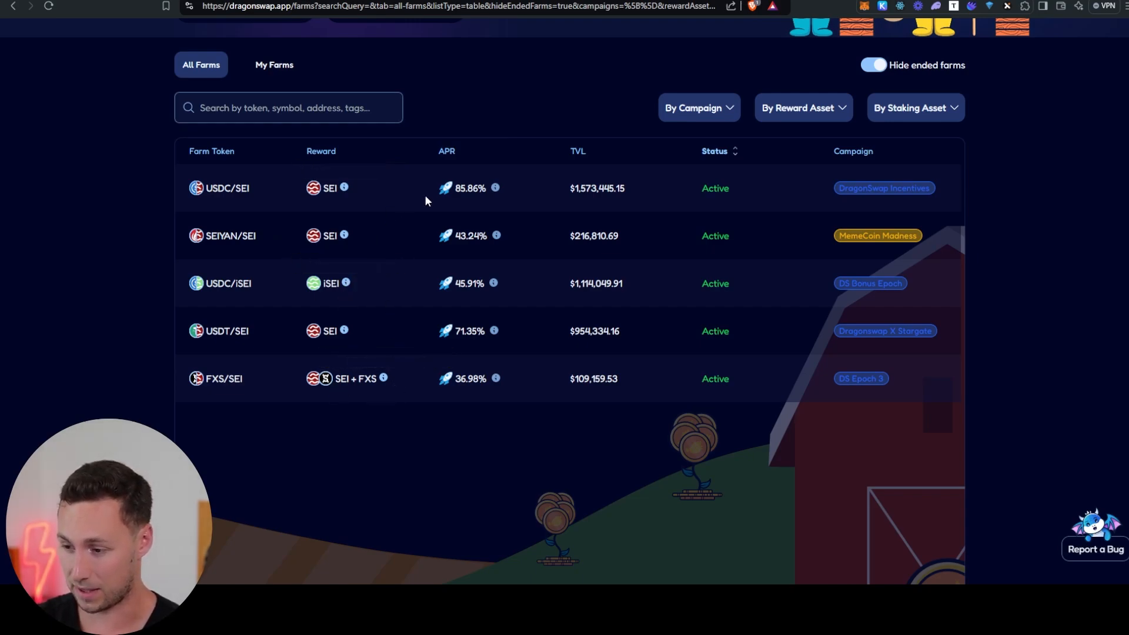
mouse_move(422, 173)
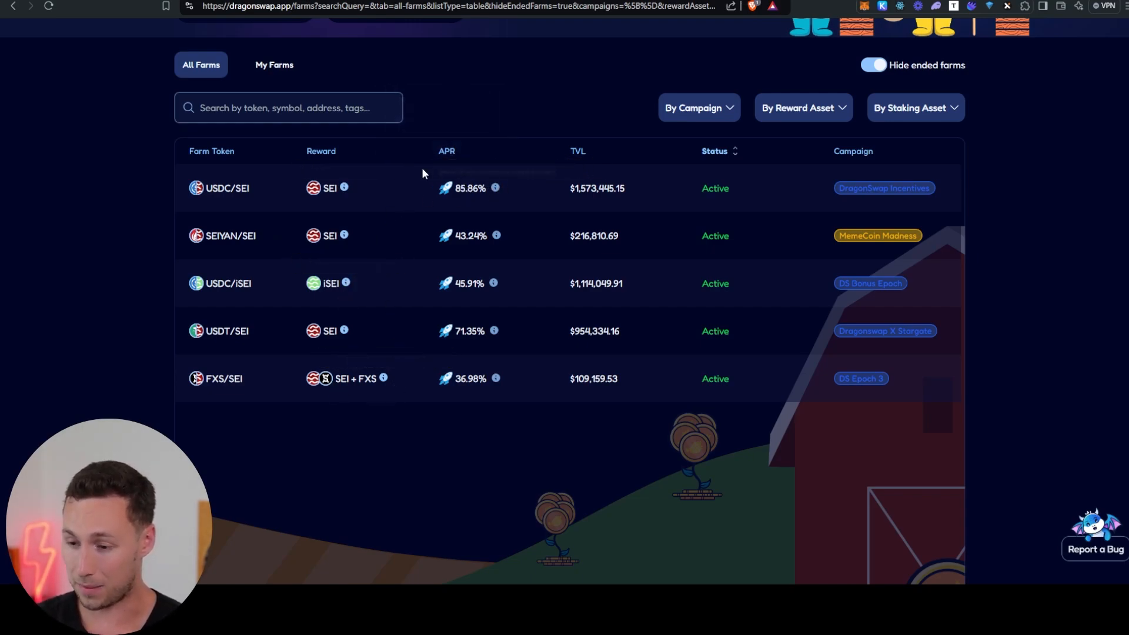
mouse_move(470, 188)
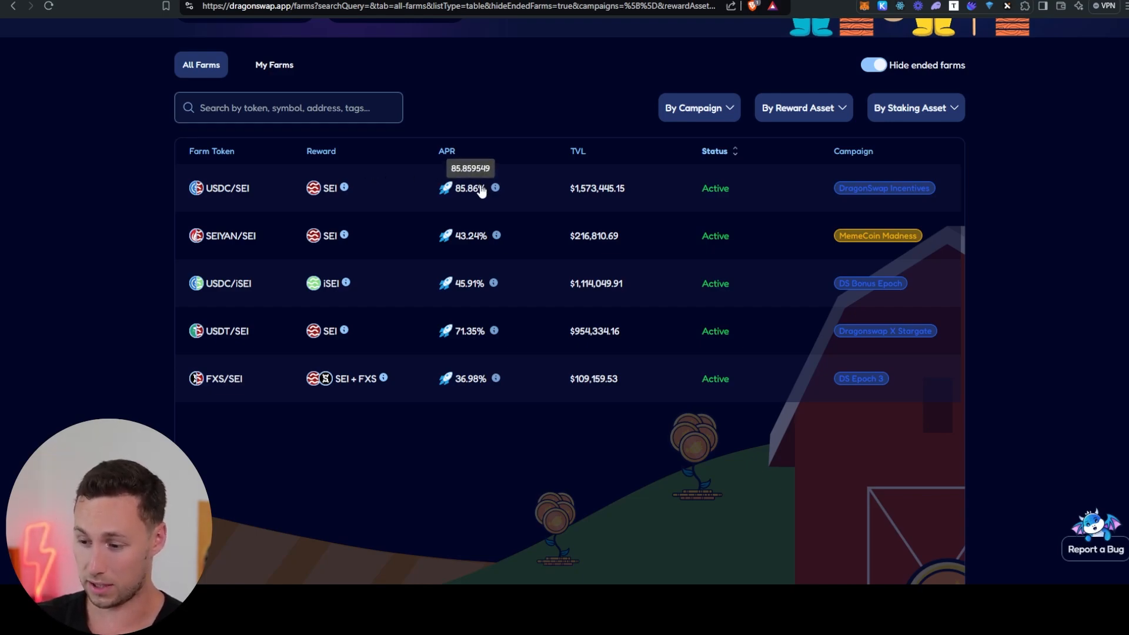
mouse_move(479, 176)
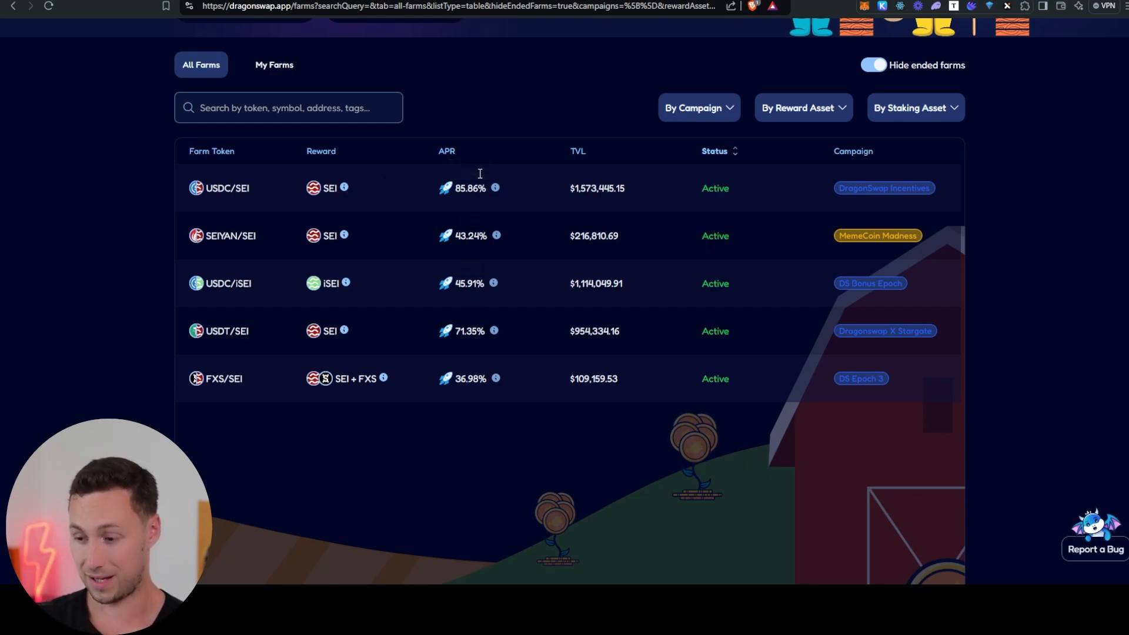
mouse_move(274, 197)
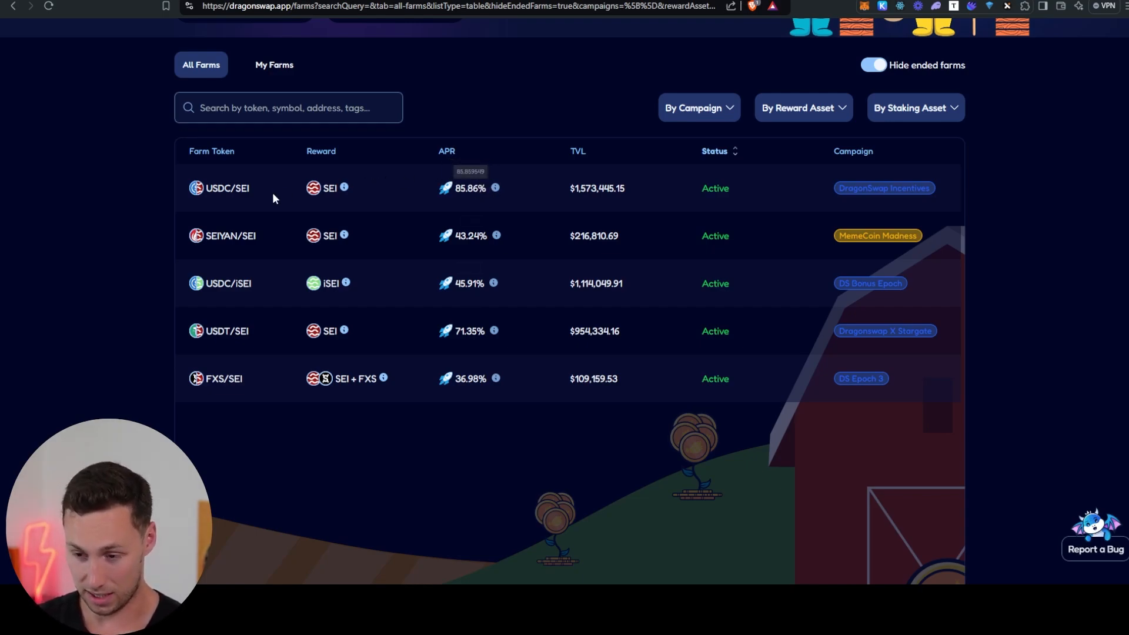
mouse_move(495, 188)
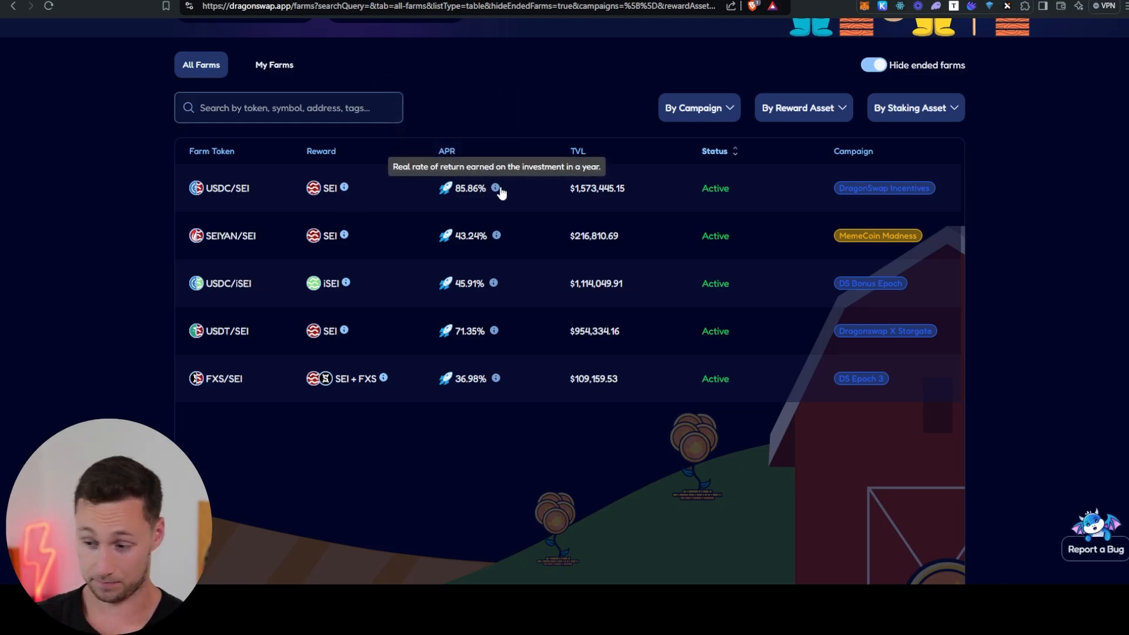
scroll(down, 3)
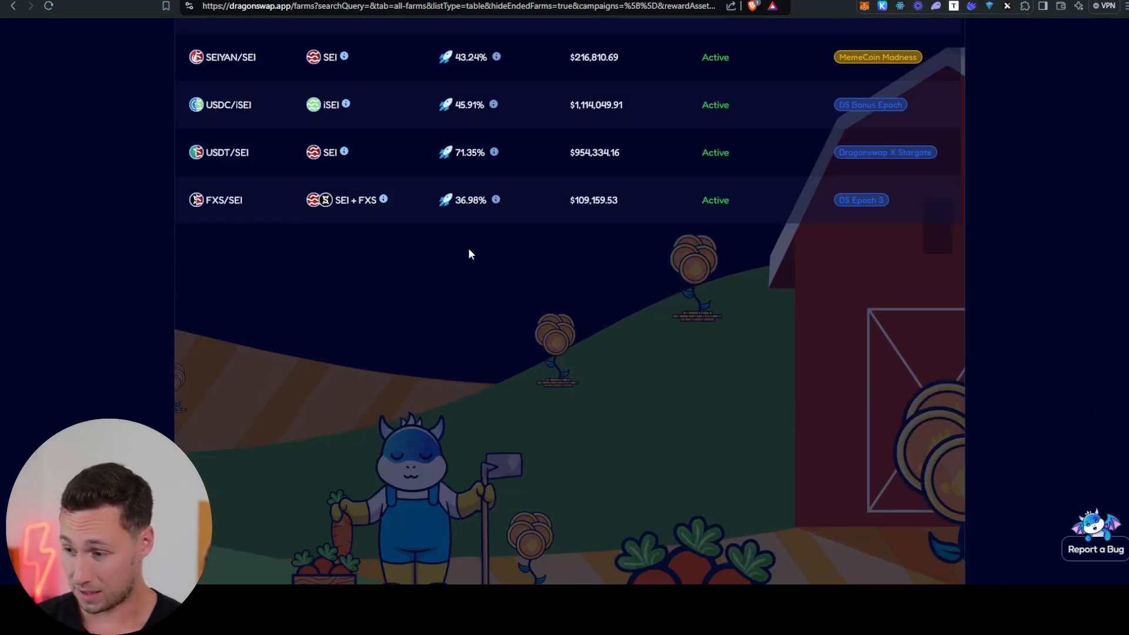
scroll(up, 3)
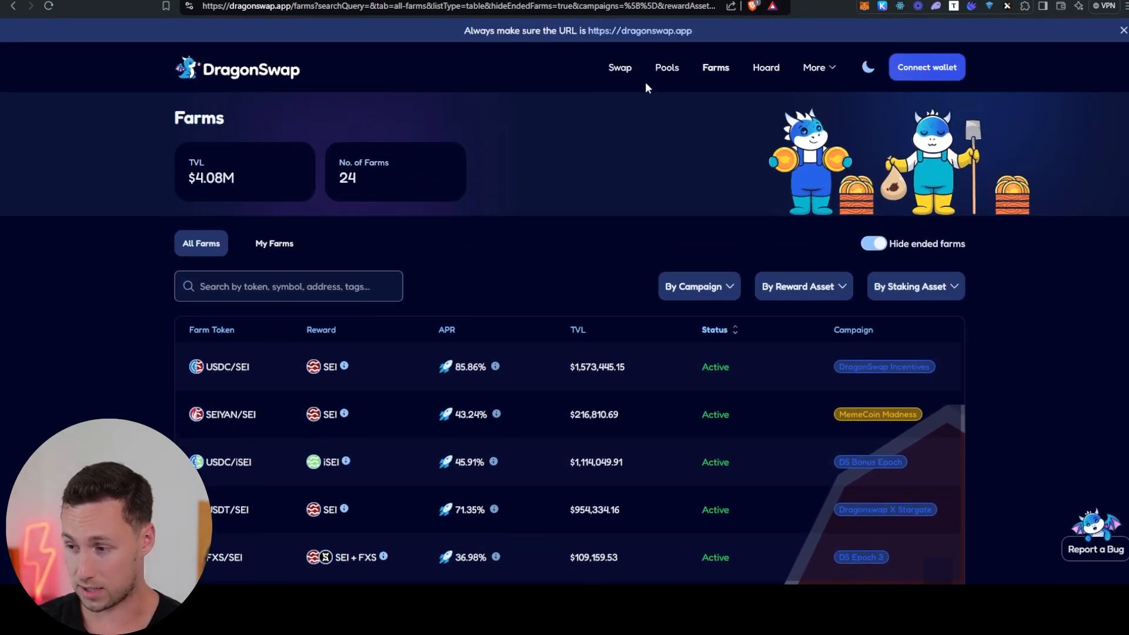
mouse_move(820, 68)
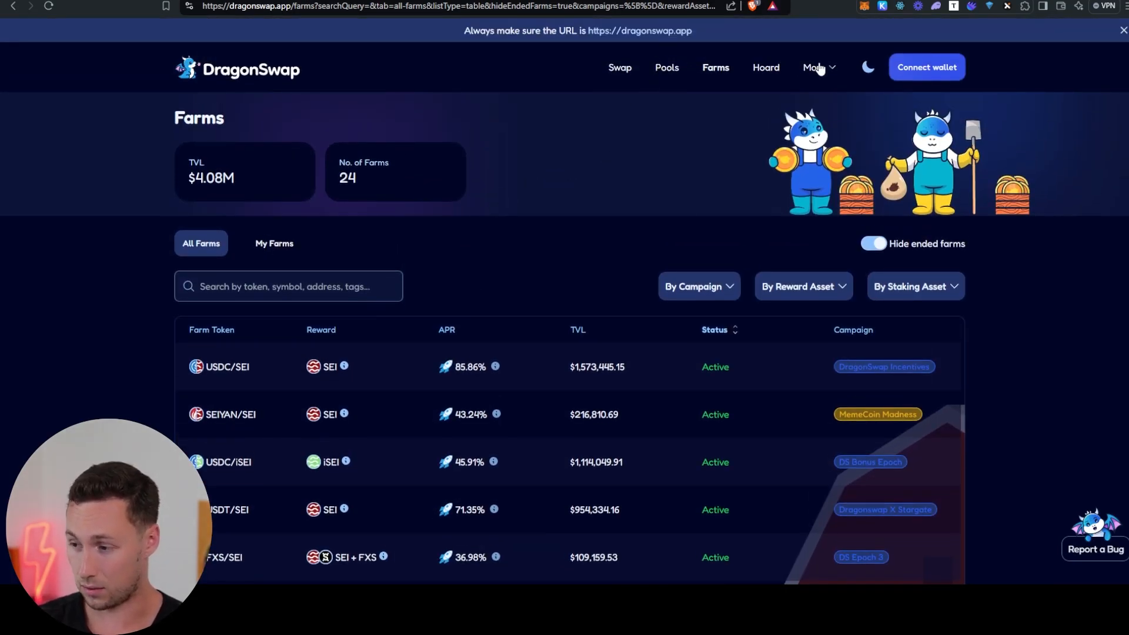
View the Dragon's Hoard points page and its Epoch Rewards section
click(765, 67)
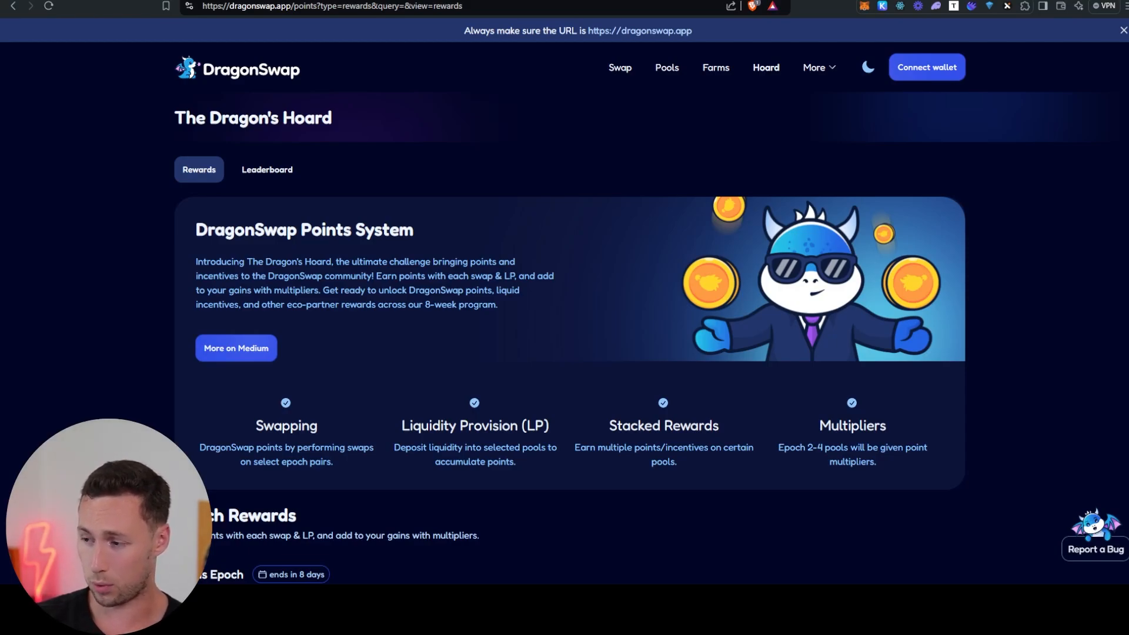
mouse_move(324, 177)
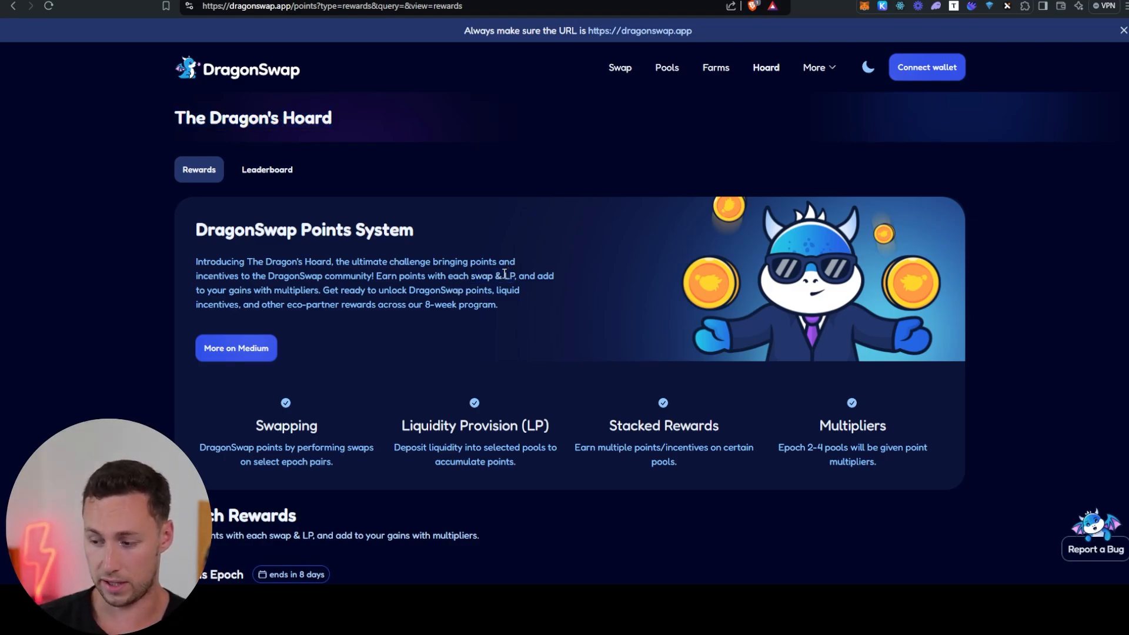
scroll(down, 3)
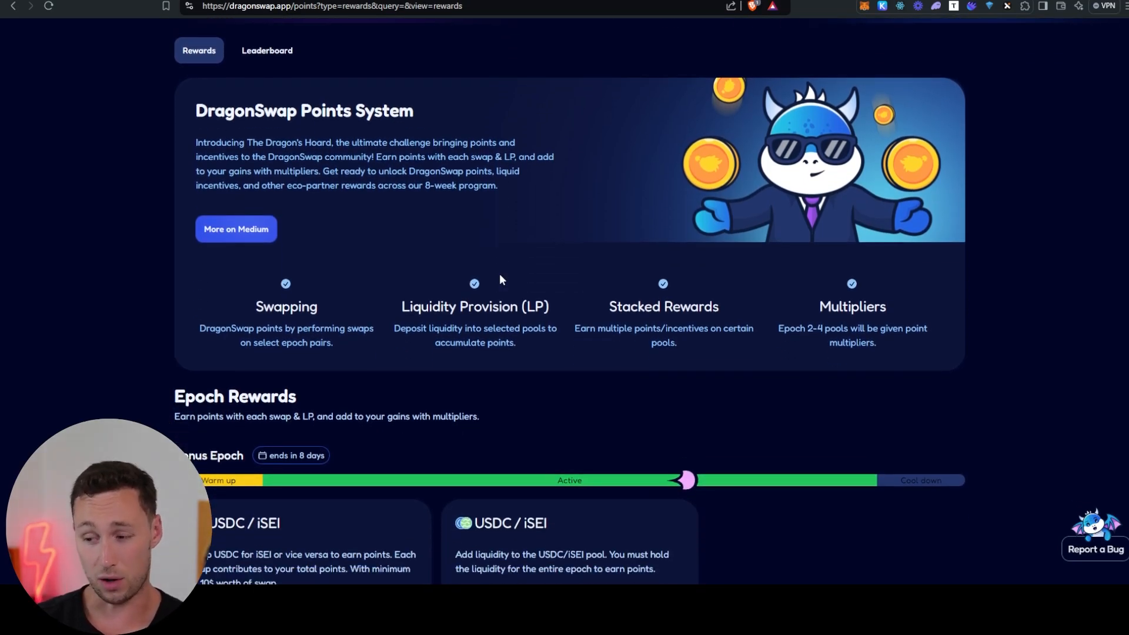
mouse_move(505, 232)
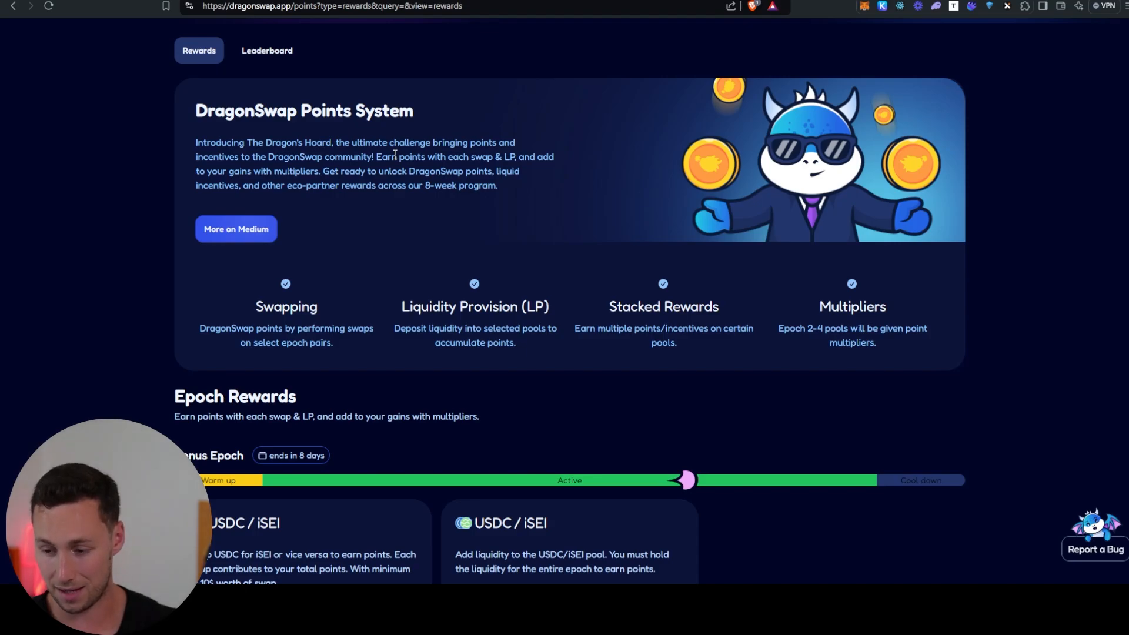
scroll(down, 3)
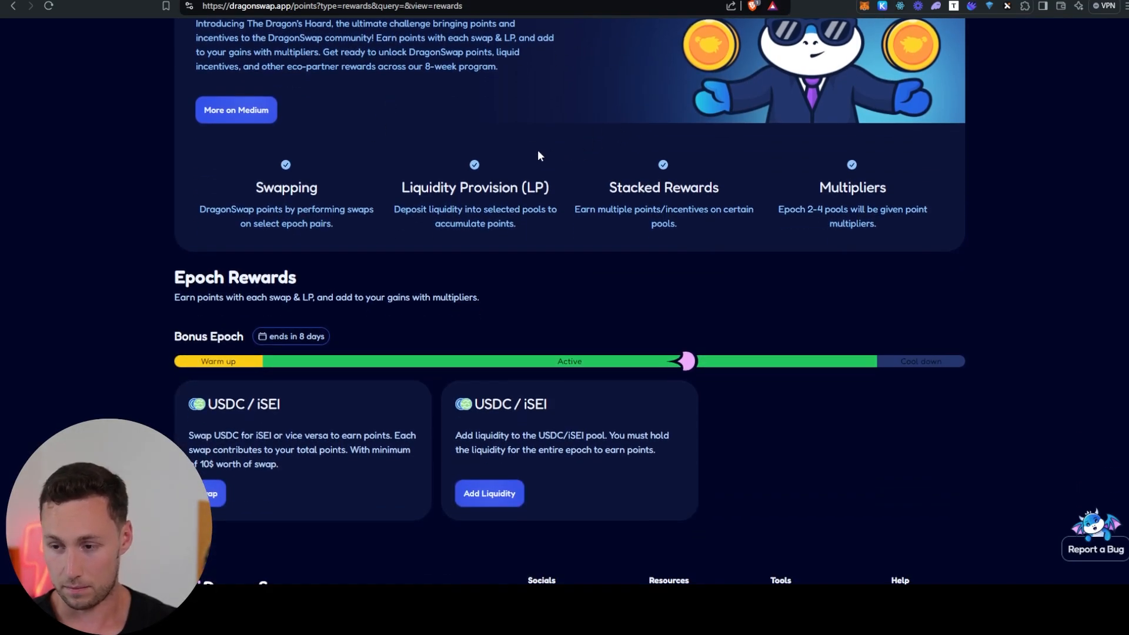
scroll(up, 3)
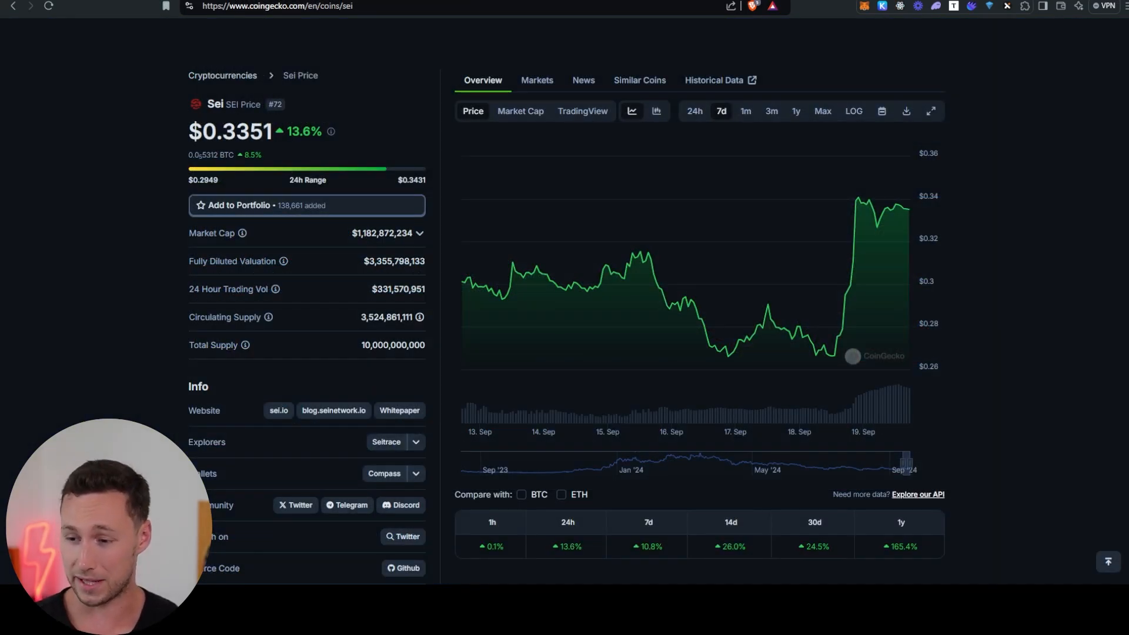
mouse_move(824, 345)
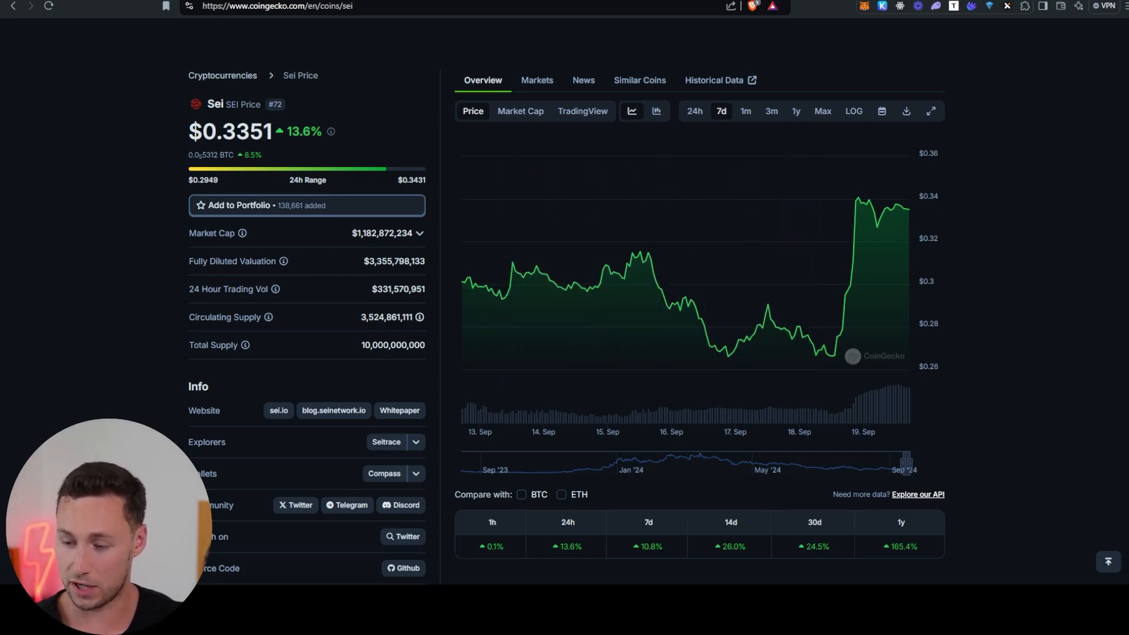
Leave the CoinGecko SEI price page for the Dynamo DeFi Substack newsletter home
click(746, 110)
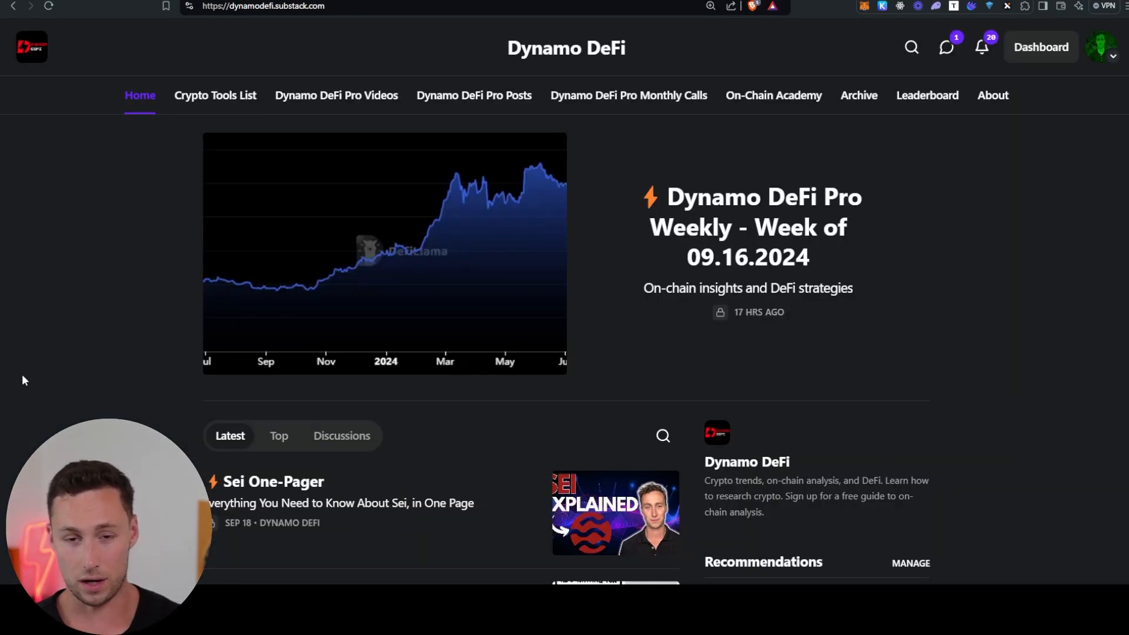
Open the 'Sei One-Pager' post from the Substack feed and read into its 'Sei Summer' TVL section
scroll(down, 3)
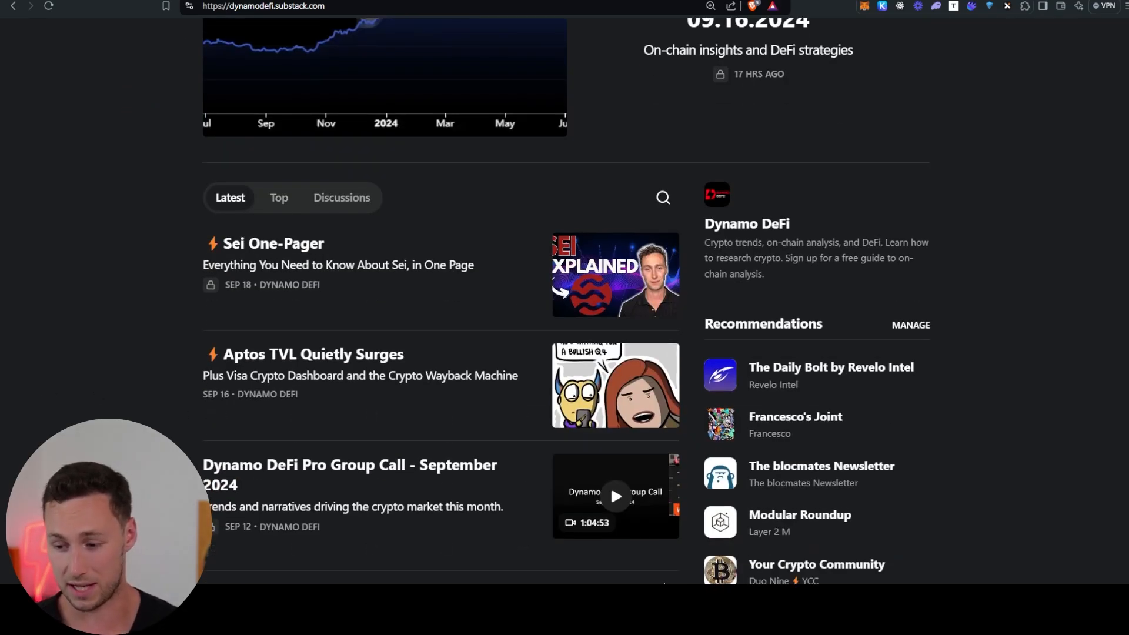
scroll(down, 3)
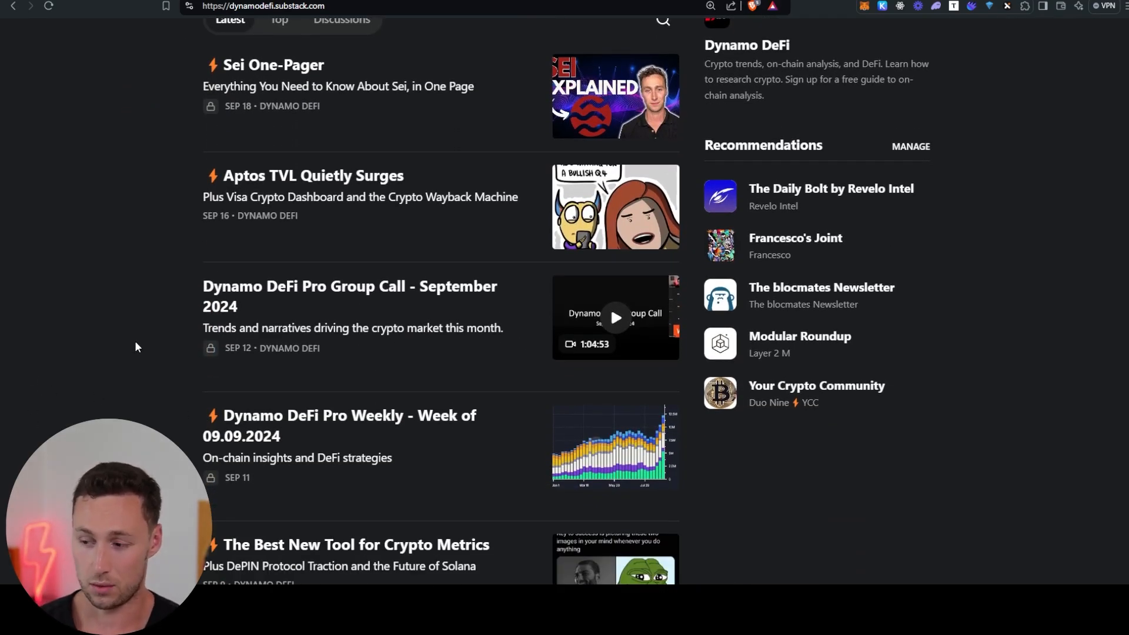
mouse_move(125, 201)
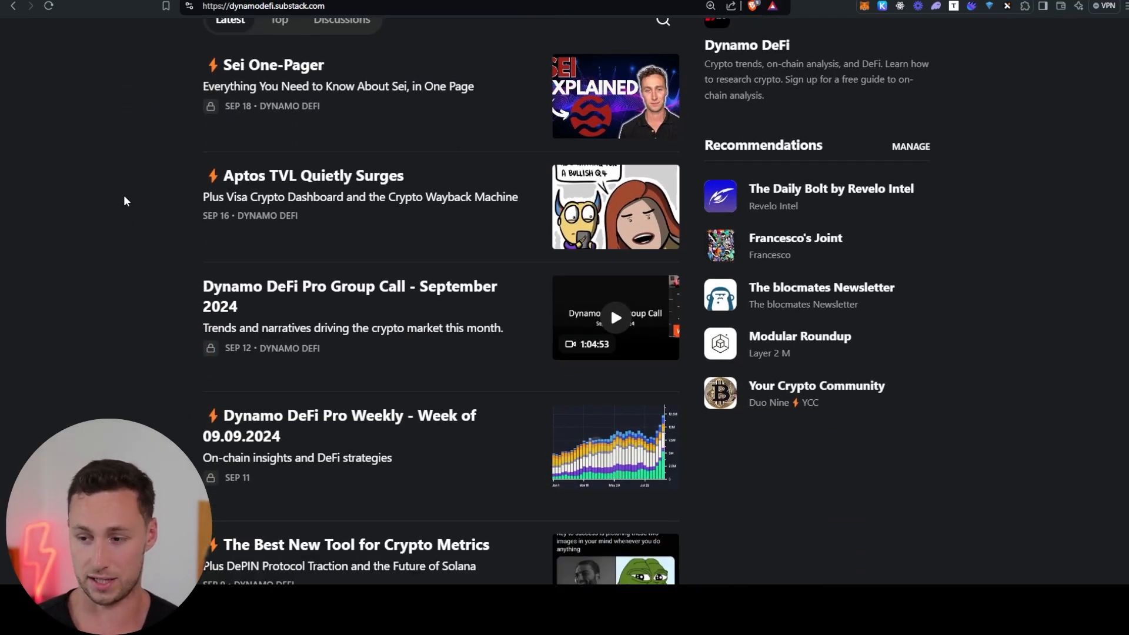
mouse_move(240, 157)
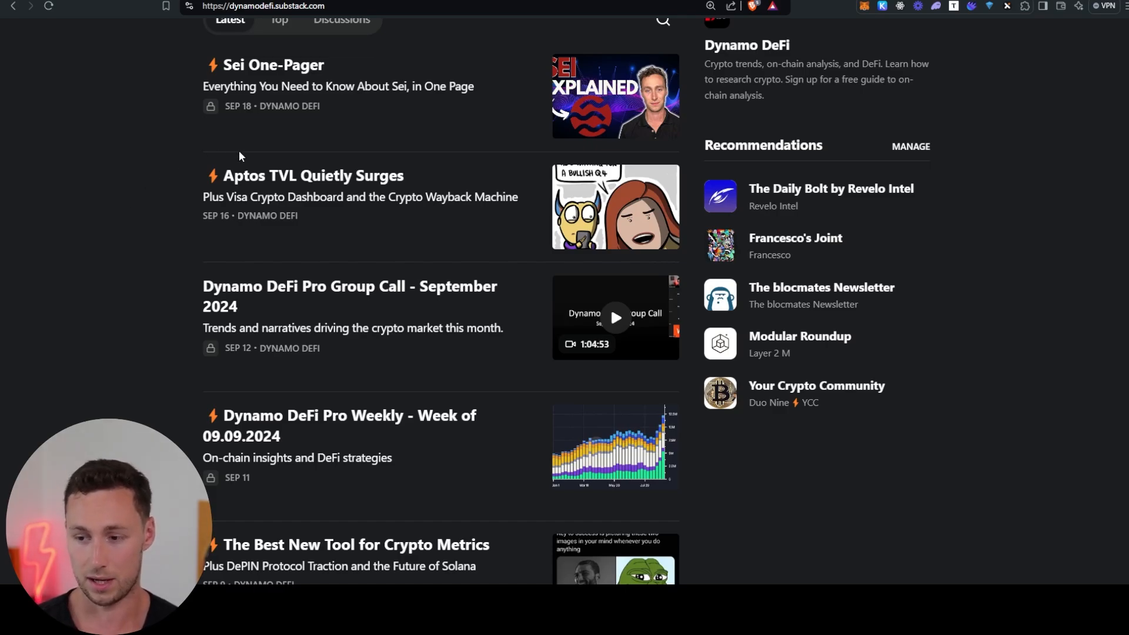
click(274, 63)
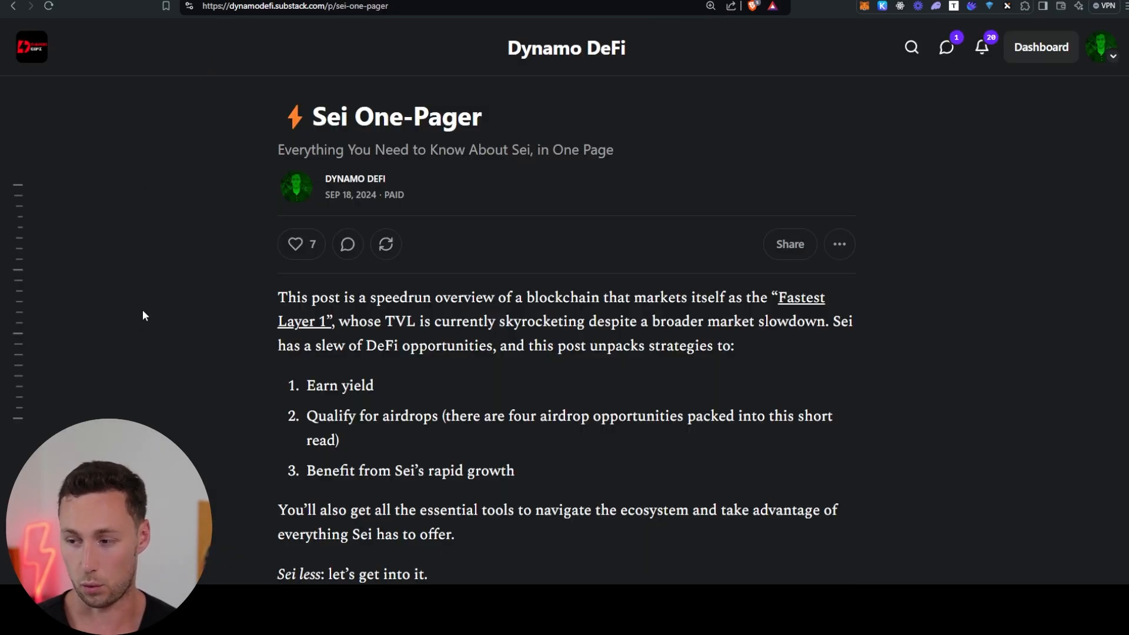
mouse_move(309, 160)
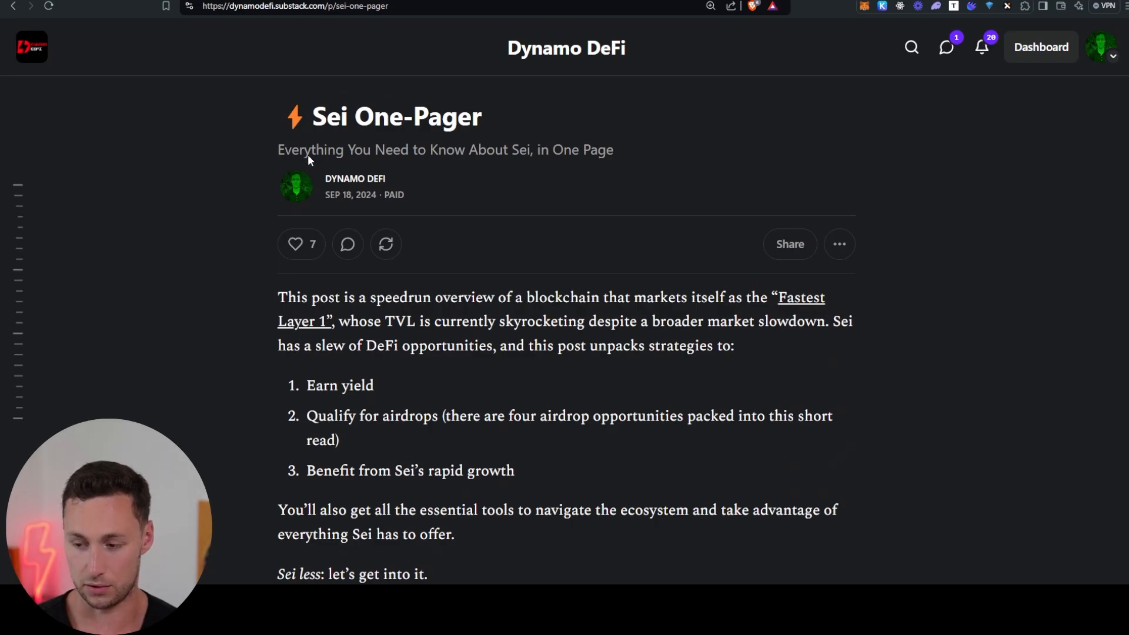
scroll(down, 3)
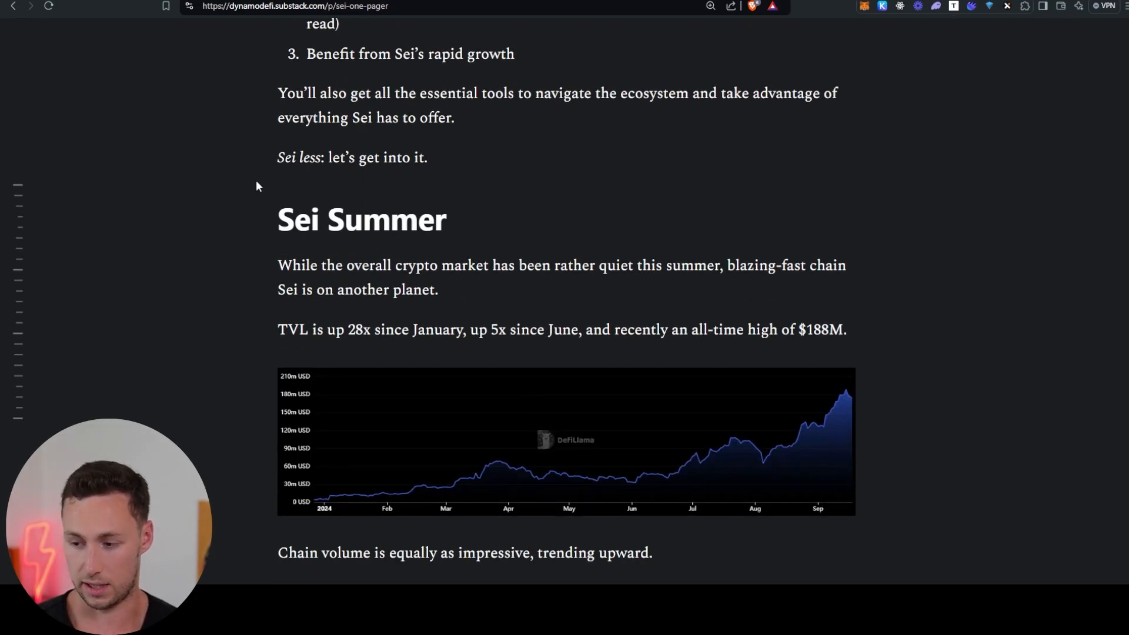